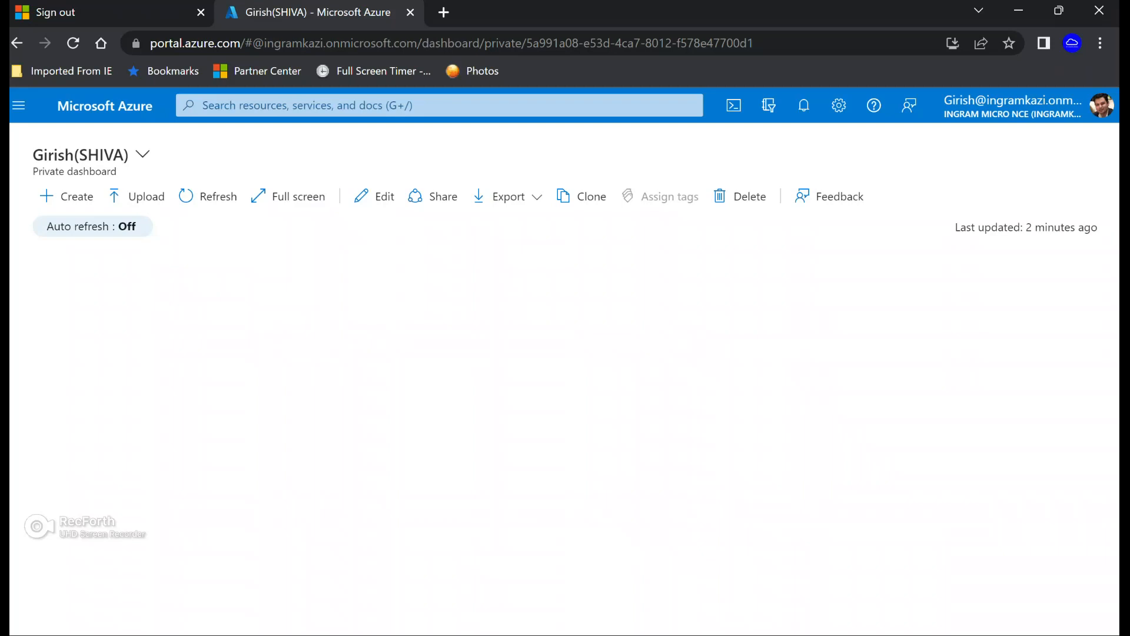
# Search the portal for 'virtua' and open the Virtual machines service
pyautogui.click(432, 106)
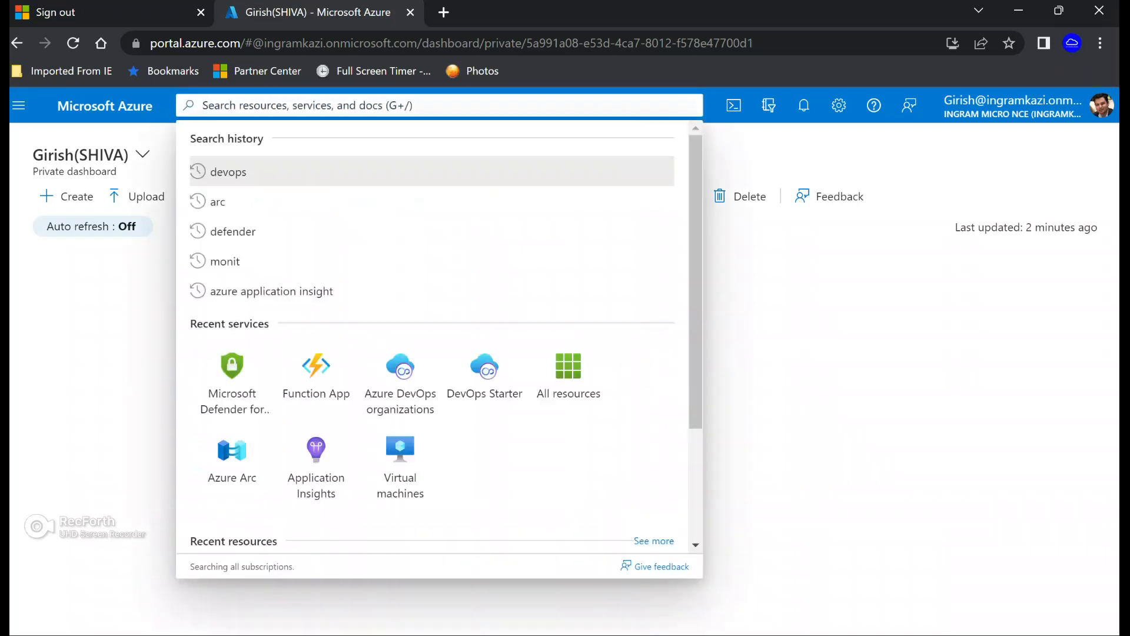
pyautogui.write('virtua')
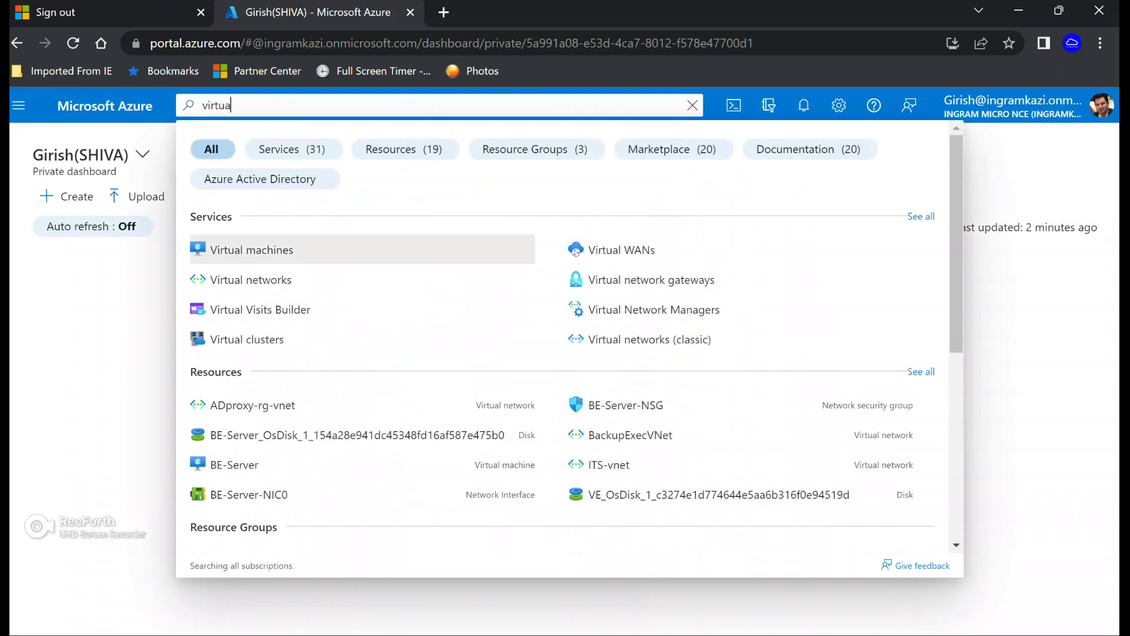
pyautogui.click(253, 249)
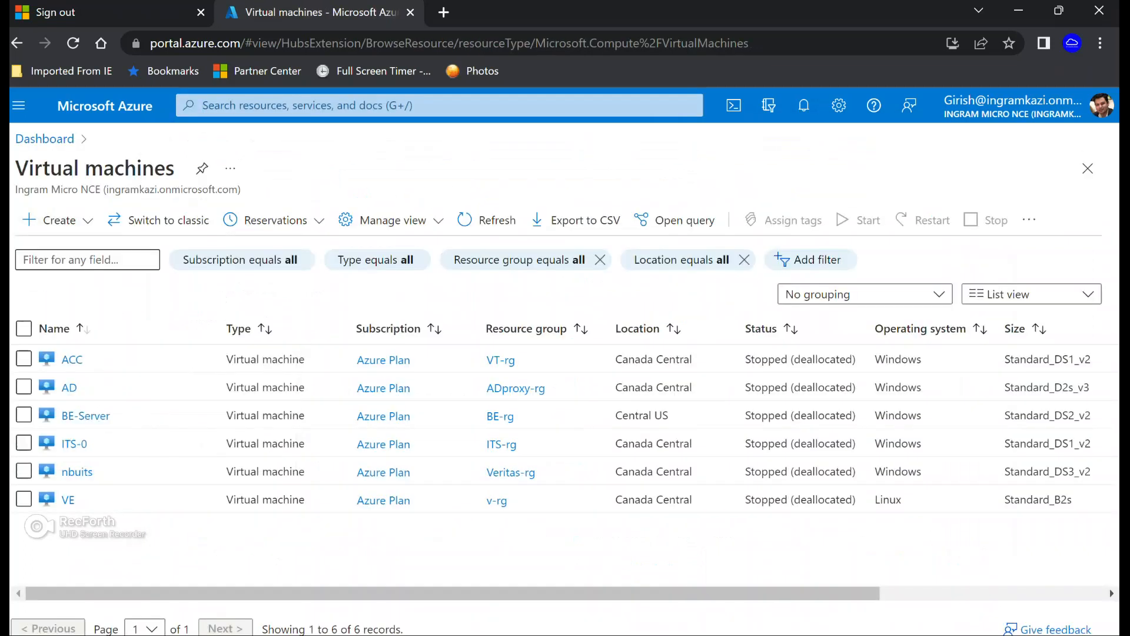
# Start creating a new Azure virtual machine with a new resource group named IIS-rg
pyautogui.click(49, 220)
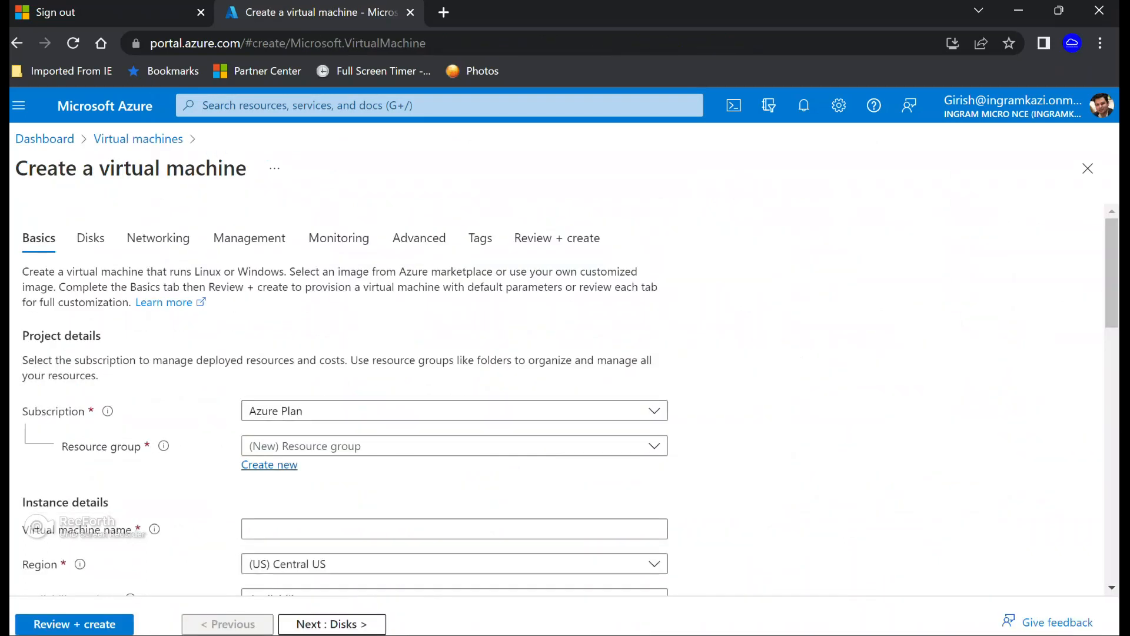
pyautogui.click(269, 465)
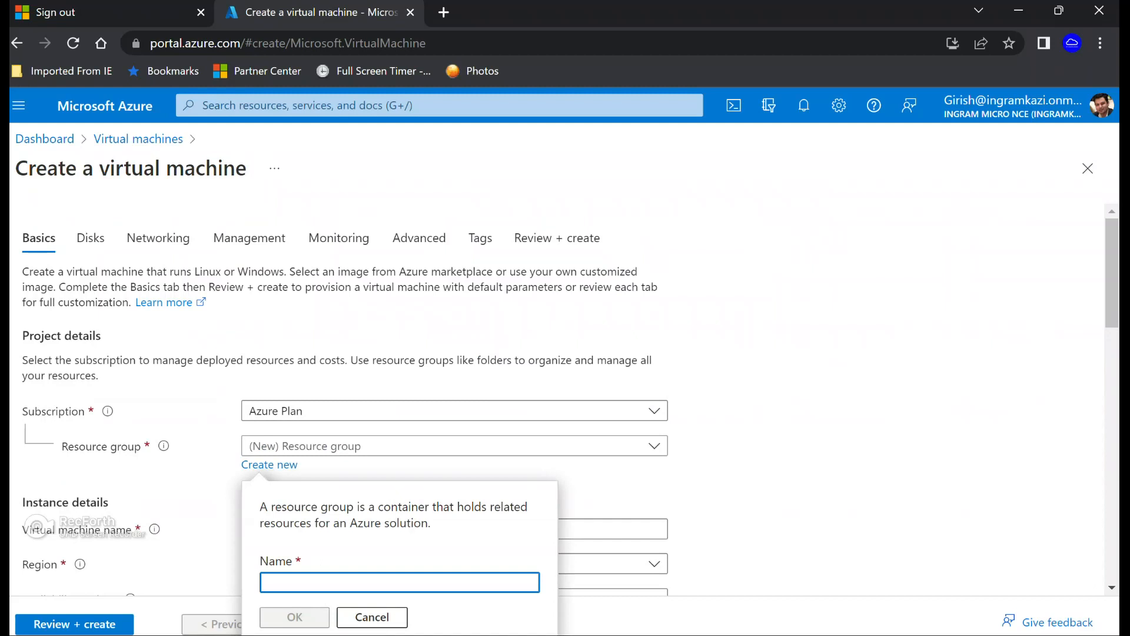
pyautogui.write('IIS')
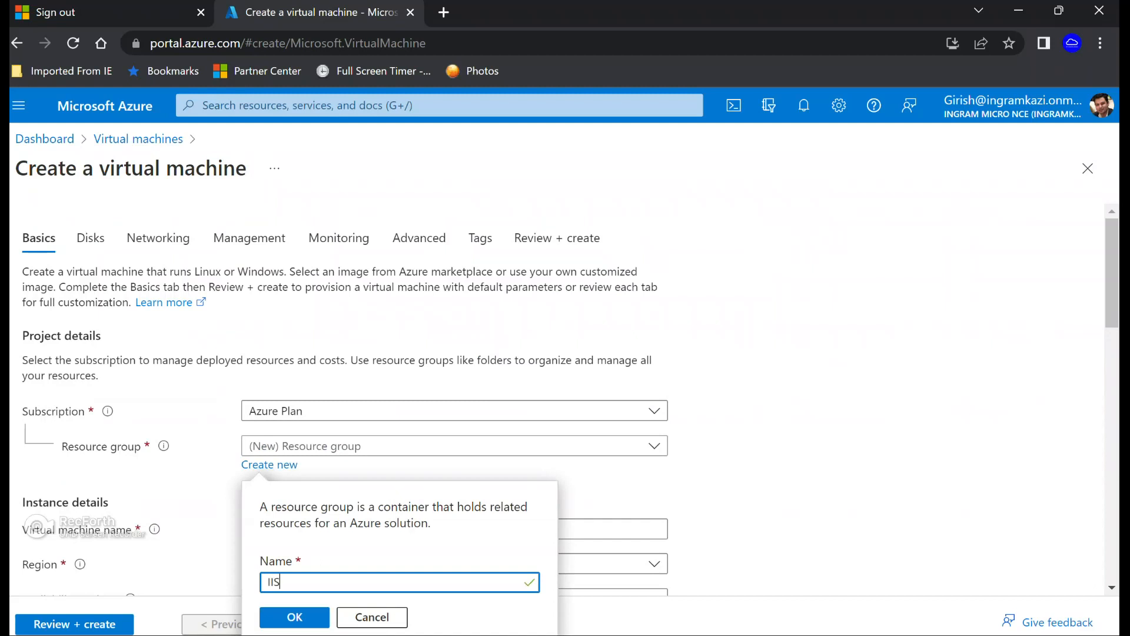
pyautogui.write('-rg')
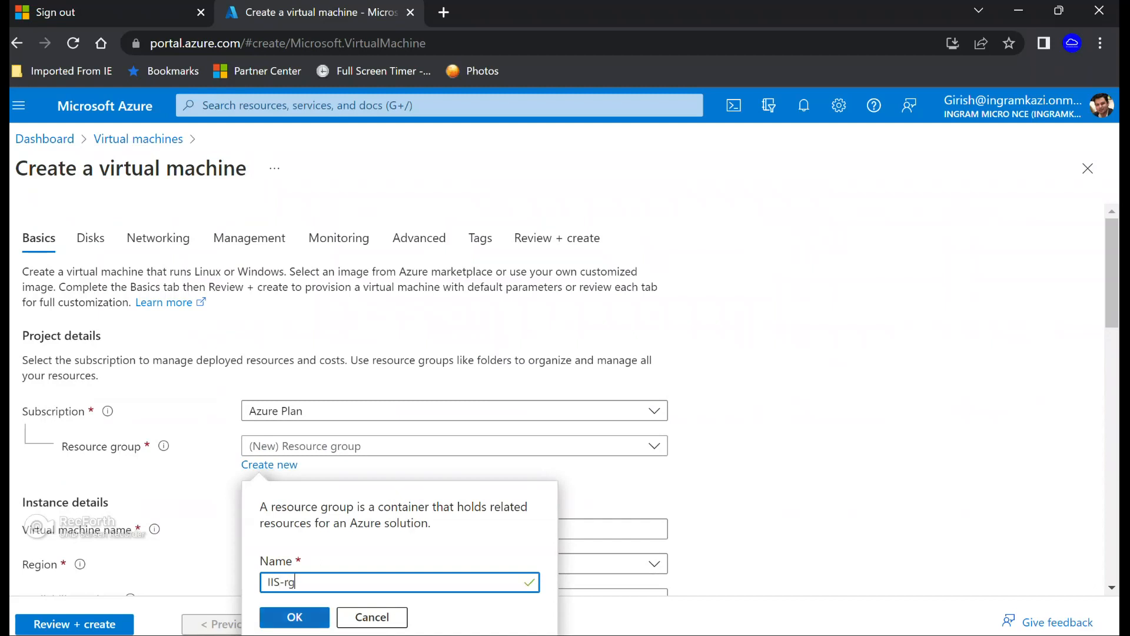
pyautogui.click(293, 616)
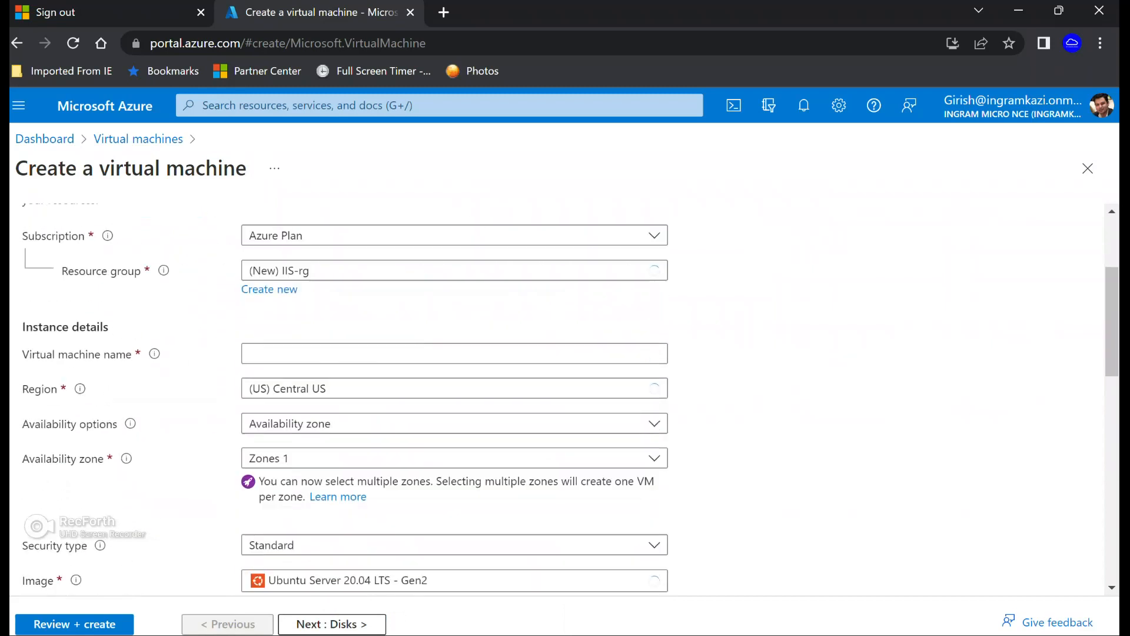
# Name the VM IIS and set its region to (Canada) Canada Central
pyautogui.write('II')
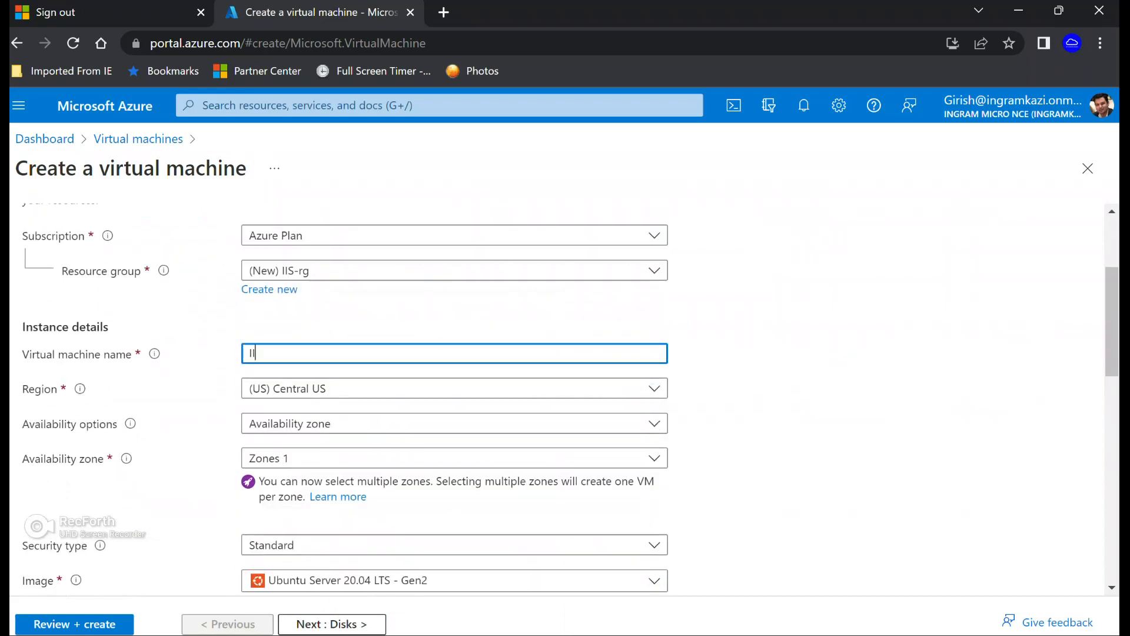
pyautogui.click(453, 387)
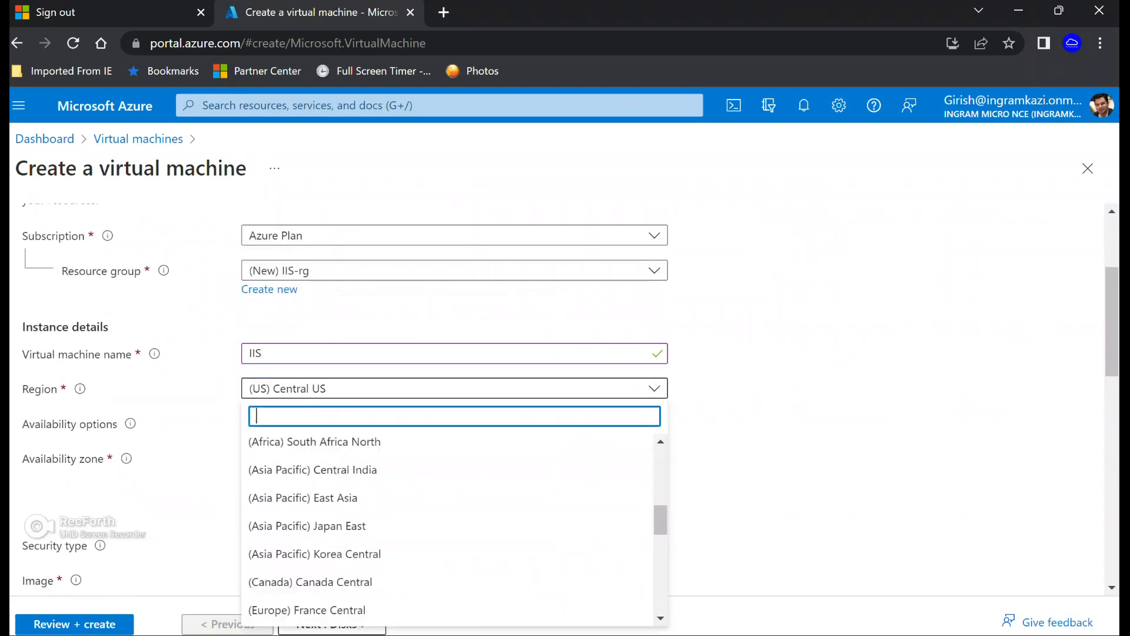
pyautogui.write('canada')
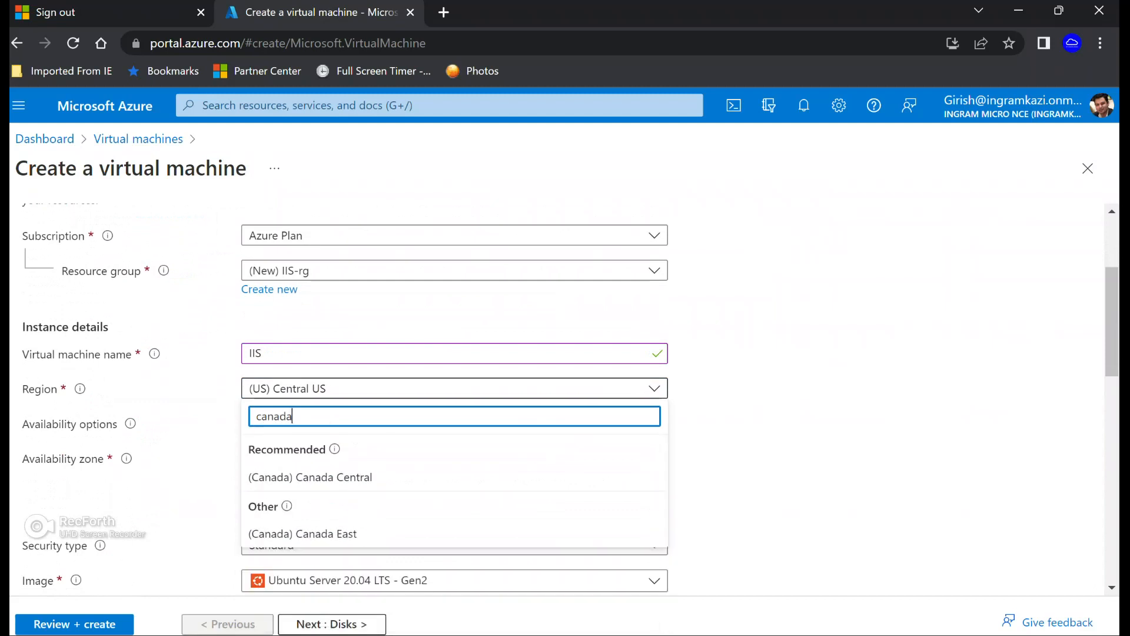
pyautogui.click(309, 476)
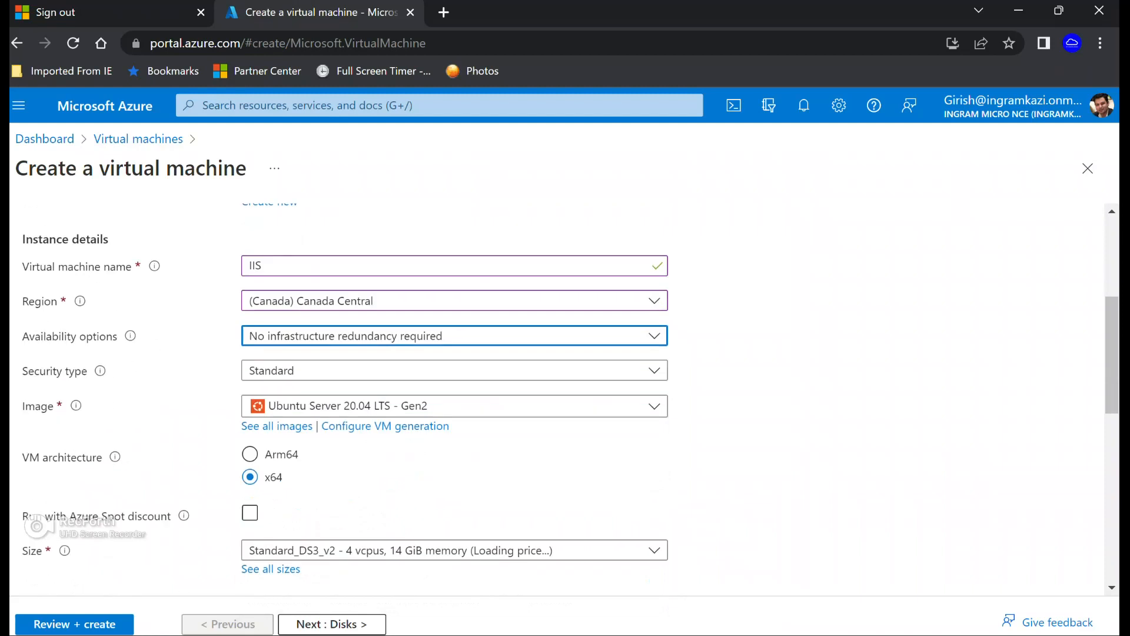
# Use the Windows Server 2019 Datacenter image at size Standard_DS3_v2, with administrator Girish and a password
pyautogui.click(453, 405)
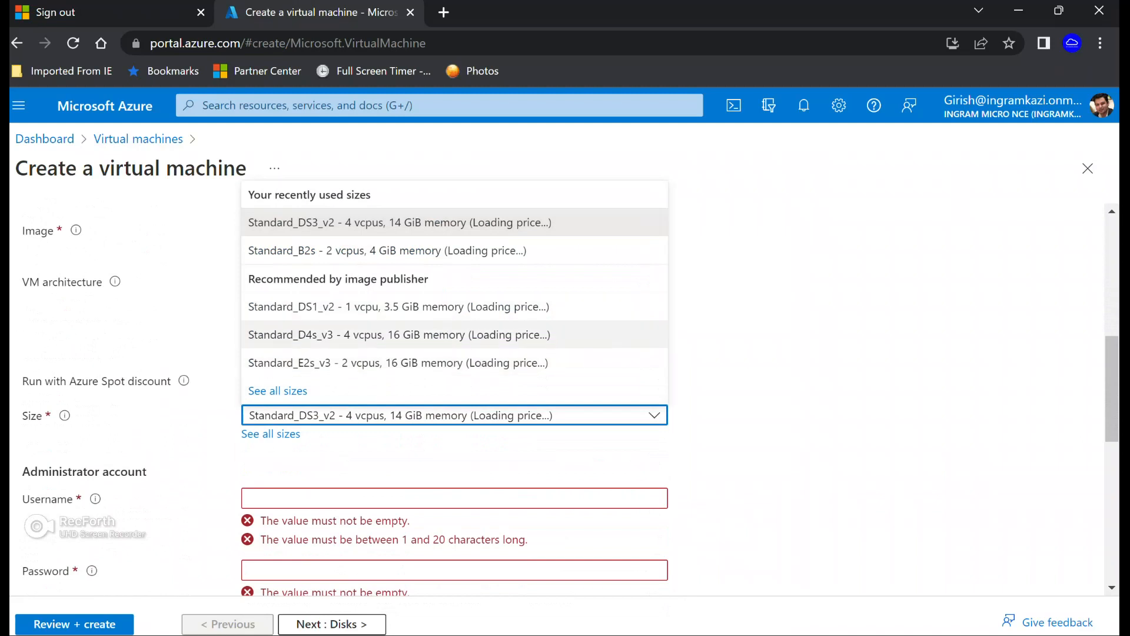
pyautogui.click(400, 221)
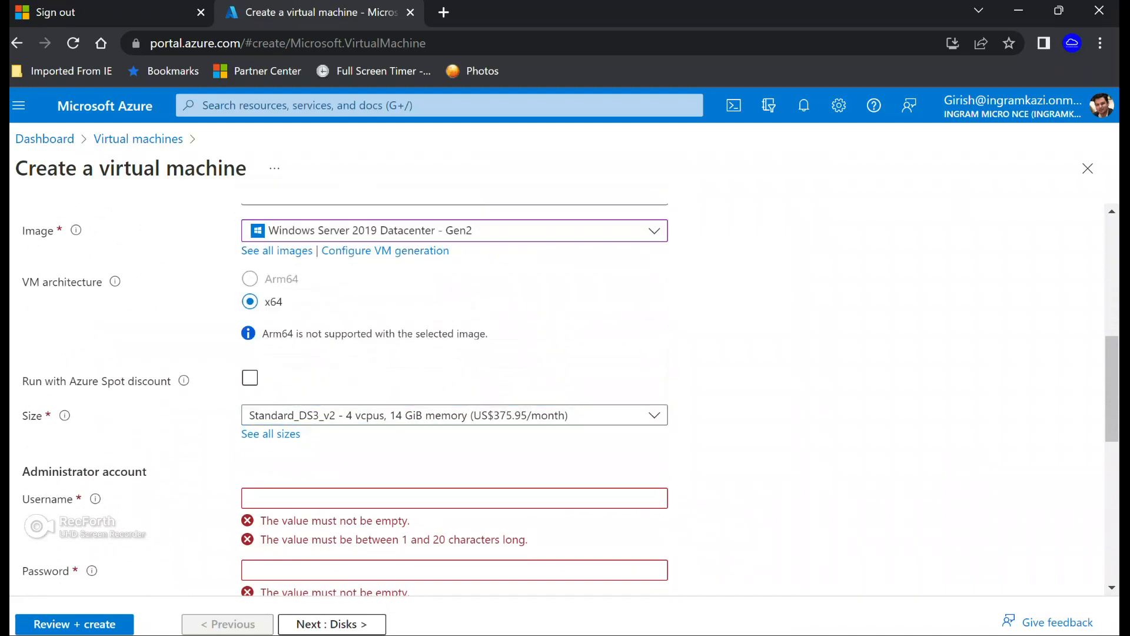
pyautogui.scroll(-3)
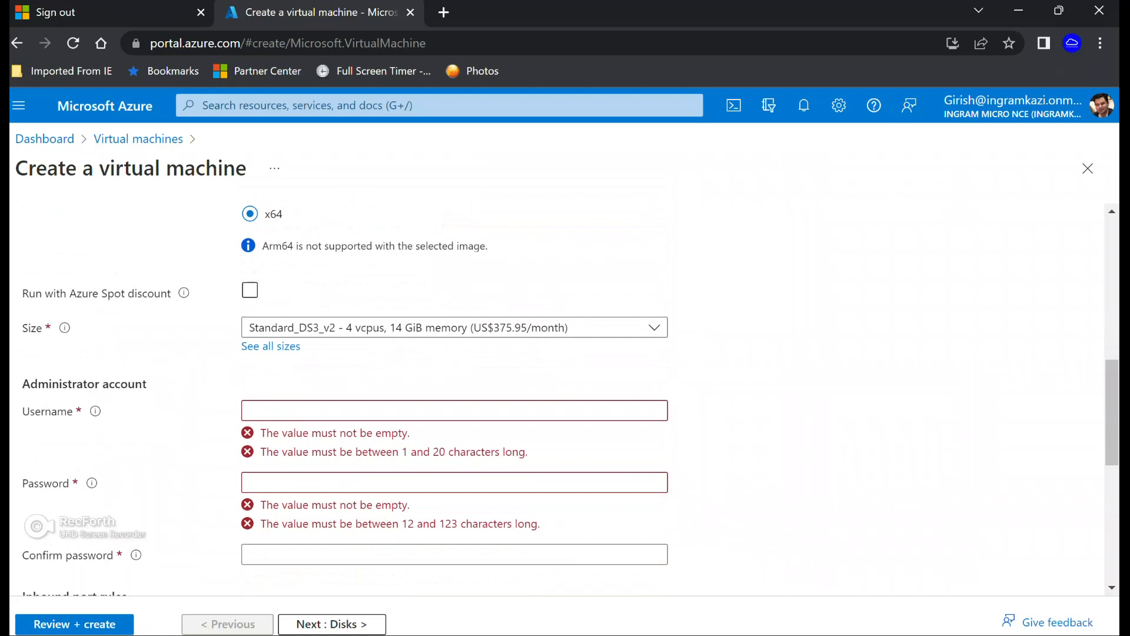
pyautogui.click(454, 411)
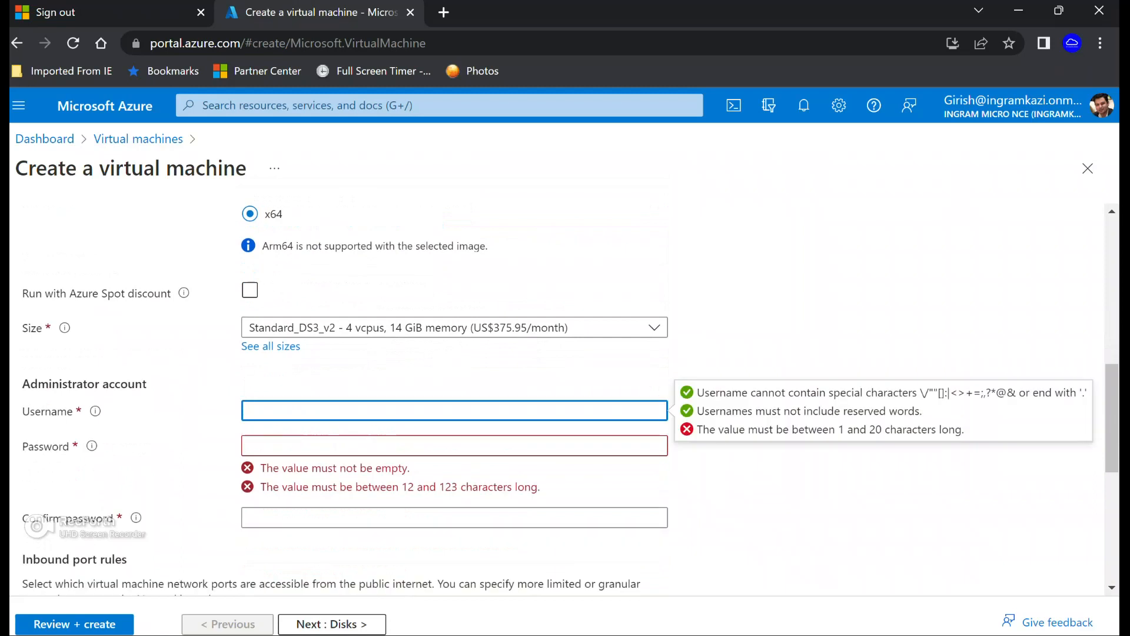
pyautogui.write('Girish')
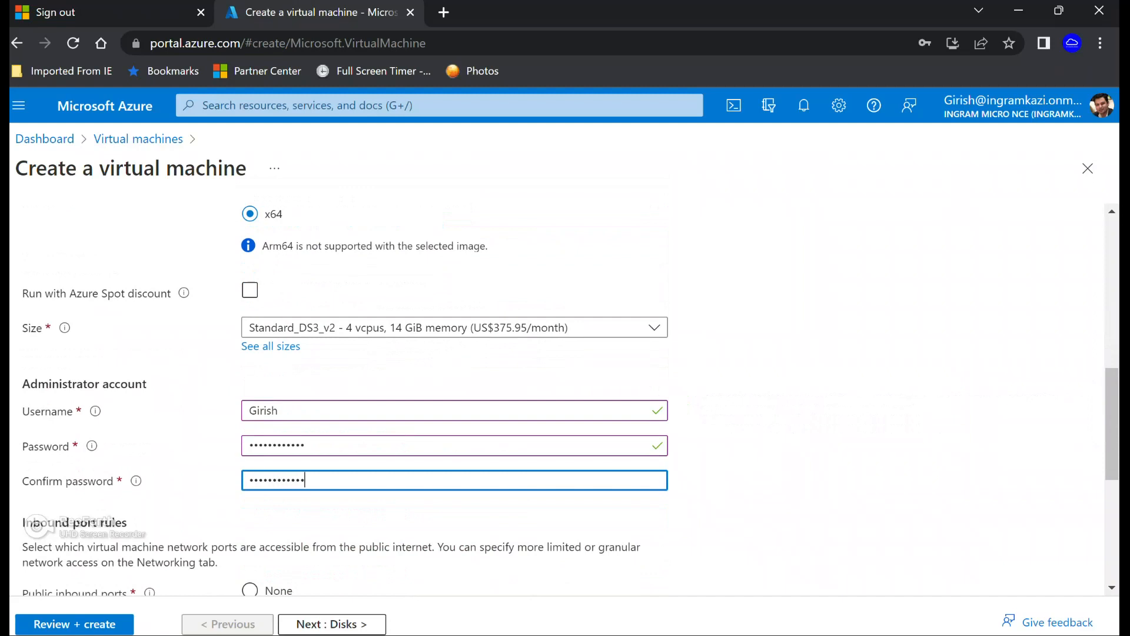
# Allow inbound HTTP (80) alongside RDP (3389), then advance to the Disks tab
pyautogui.scroll(-3)
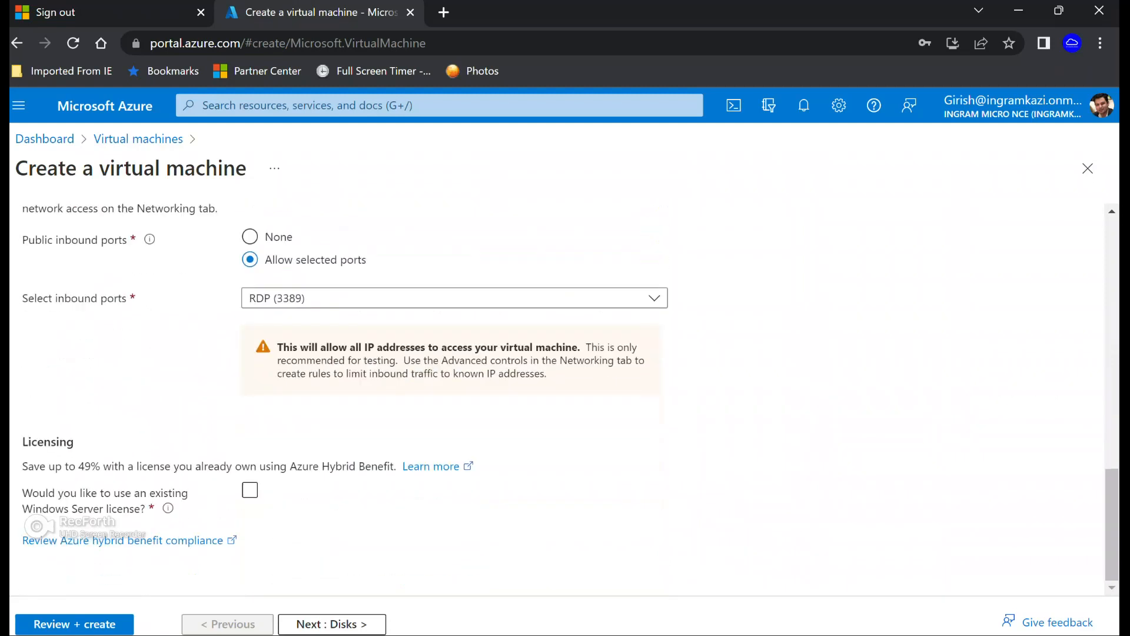
pyautogui.click(454, 297)
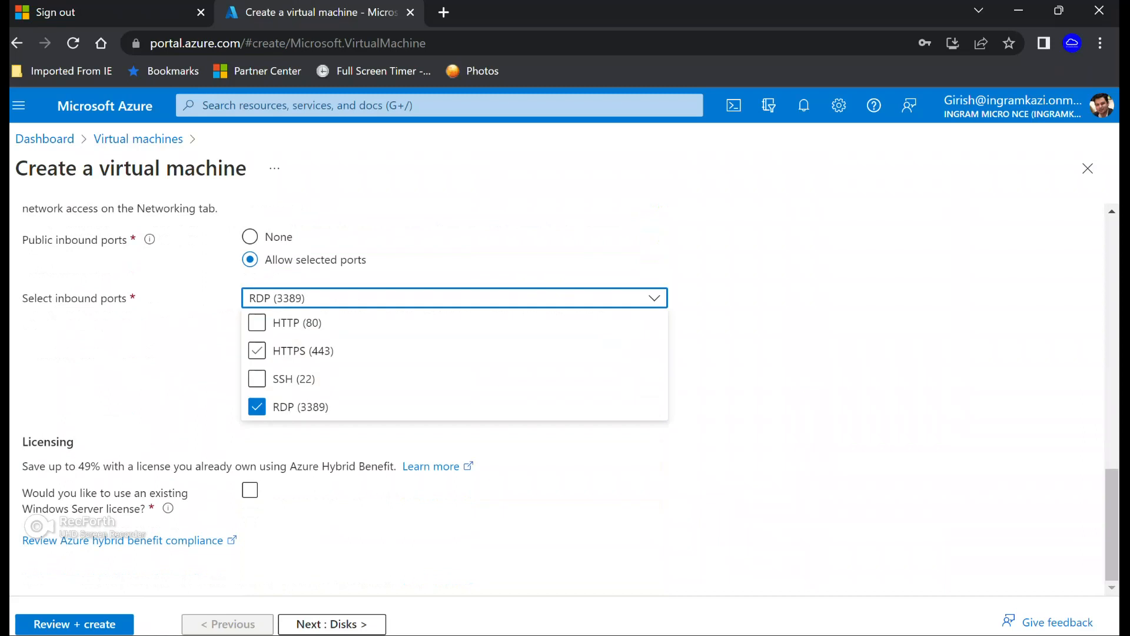
pyautogui.click(257, 322)
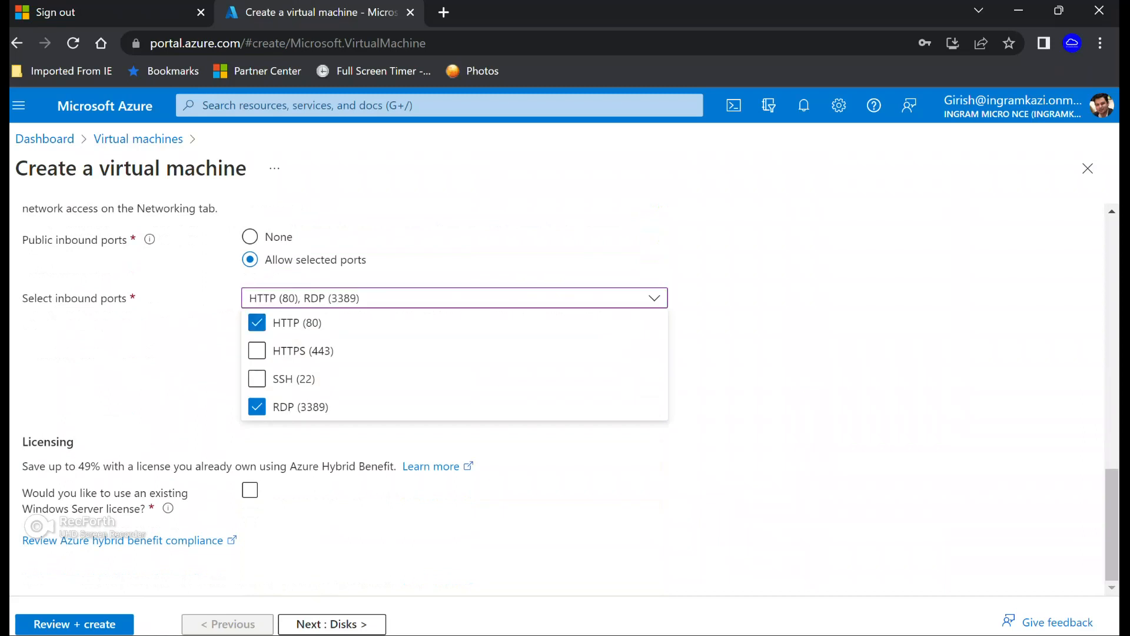
pyautogui.click(453, 298)
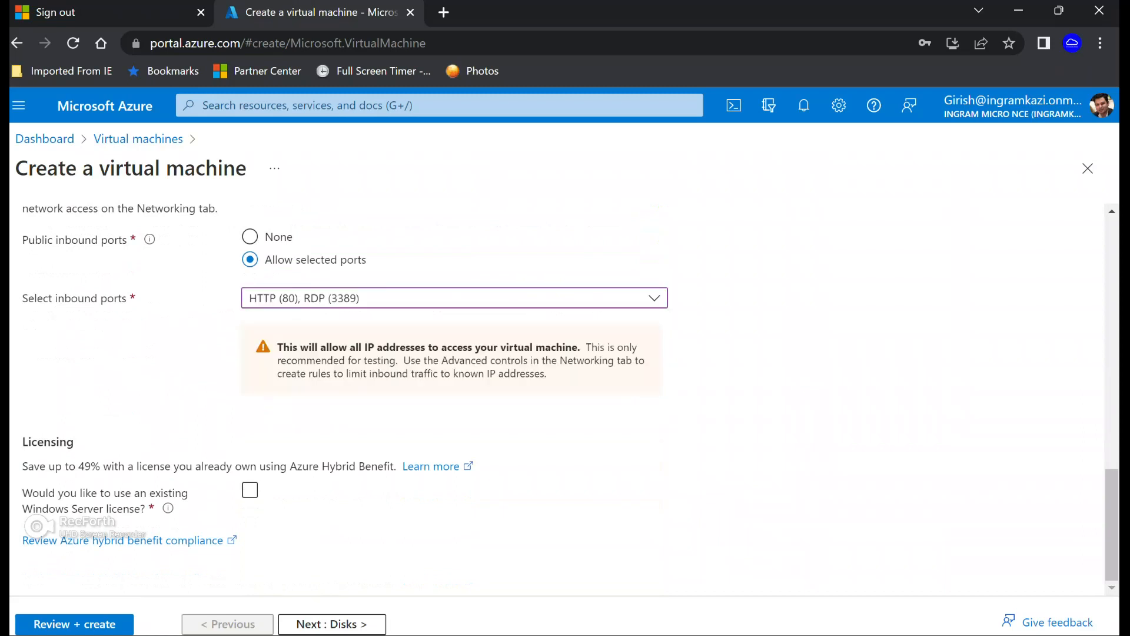
pyautogui.click(331, 624)
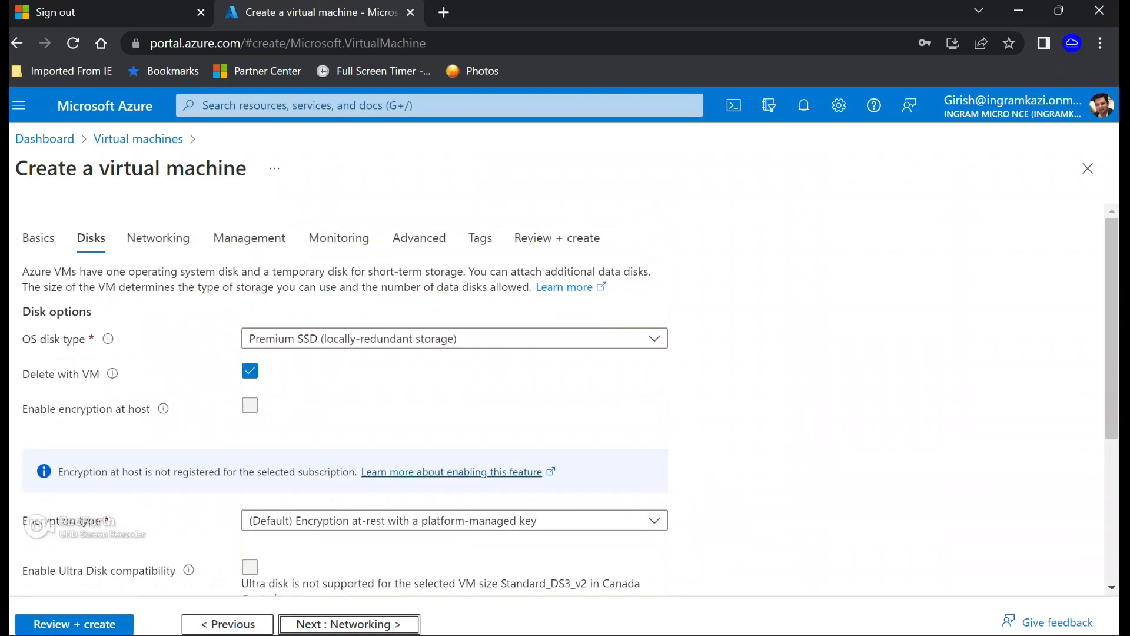
# Keep the default disks and review the Networking defaults for virtual network, subnet and public IP
pyautogui.scroll(-3)
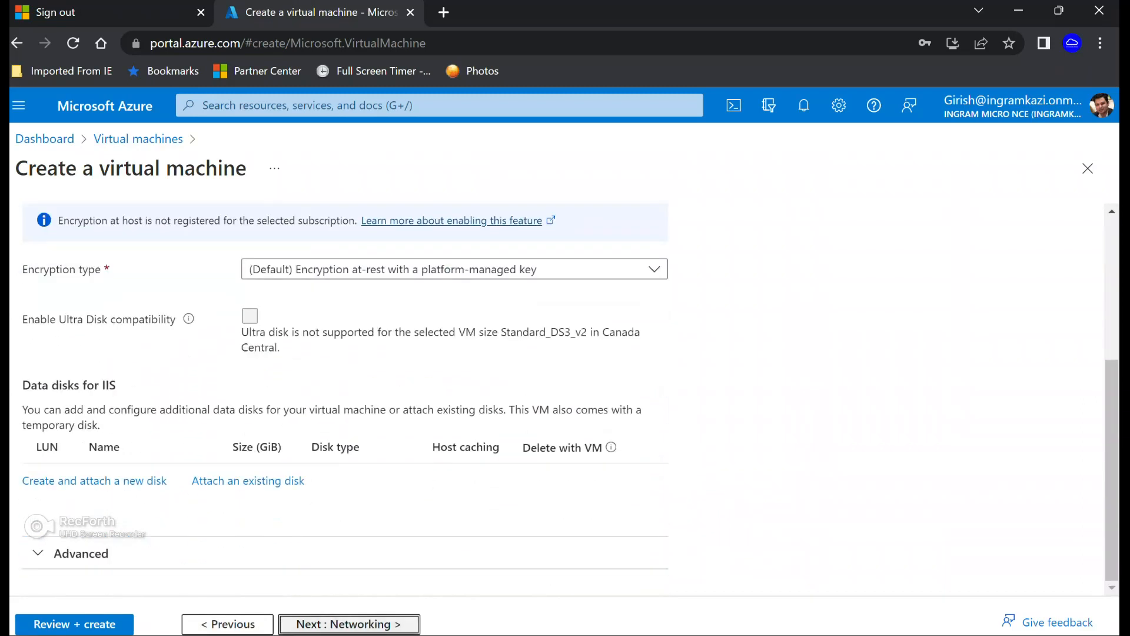
pyautogui.click(348, 623)
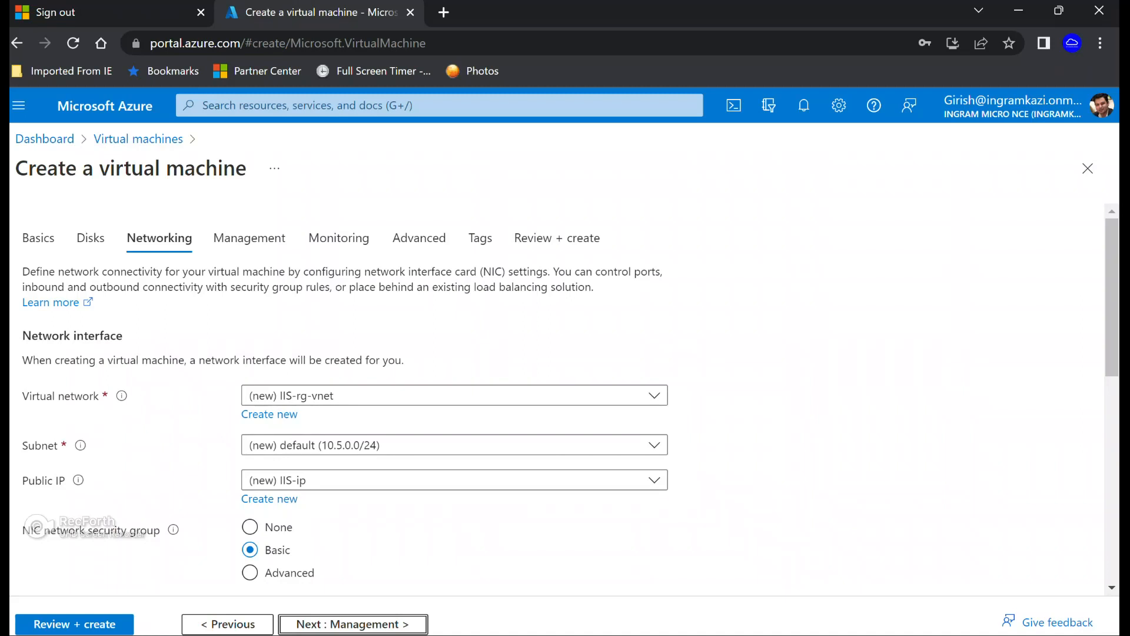
pyautogui.scroll(-3)
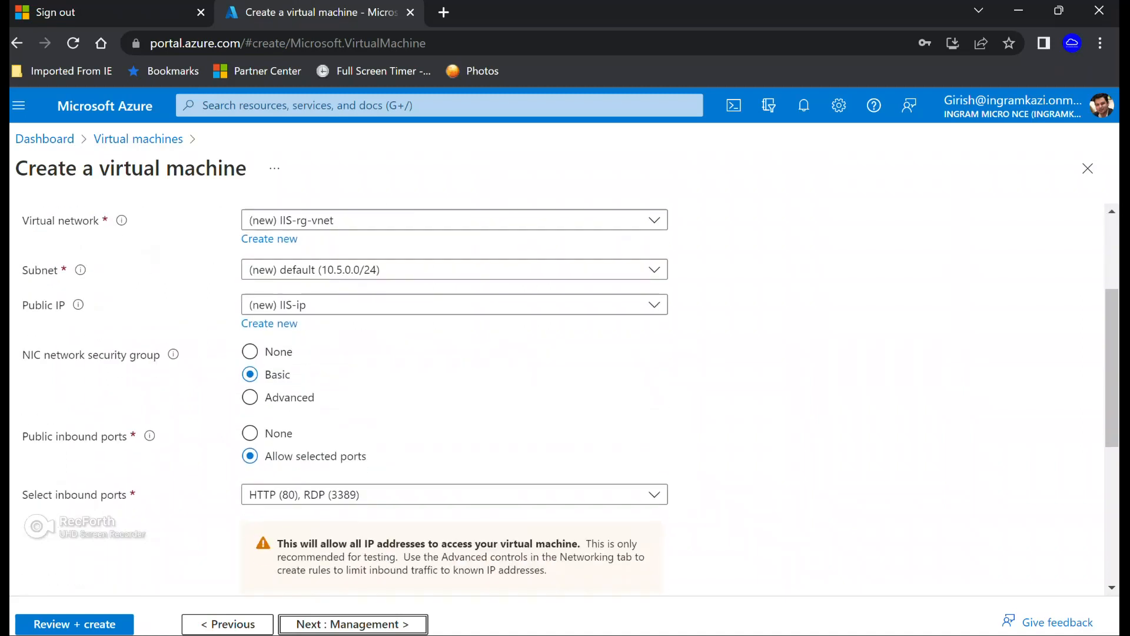
pyautogui.scroll(-3)
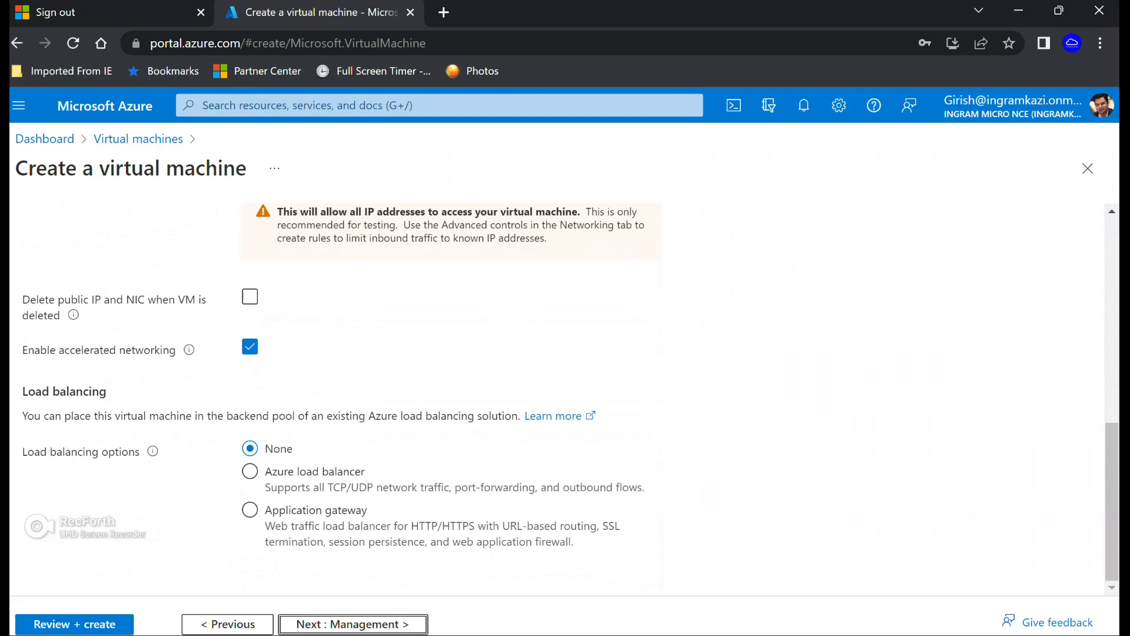
# Go through the Management tab and disable boot diagnostics on the Monitoring tab
pyautogui.click(353, 623)
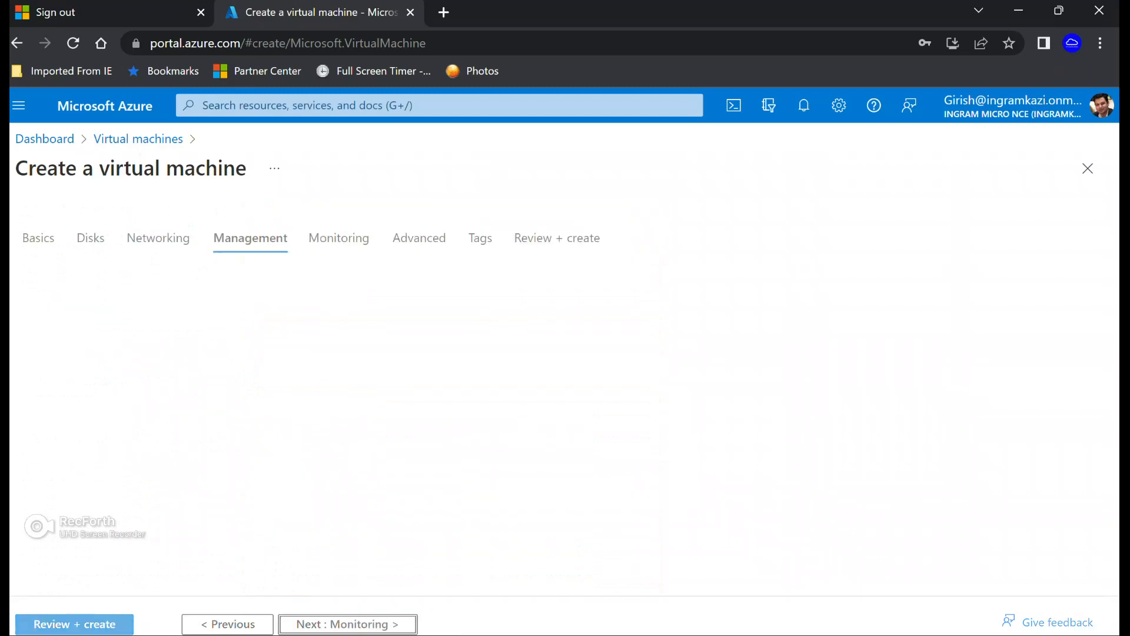
pyautogui.scroll(-3)
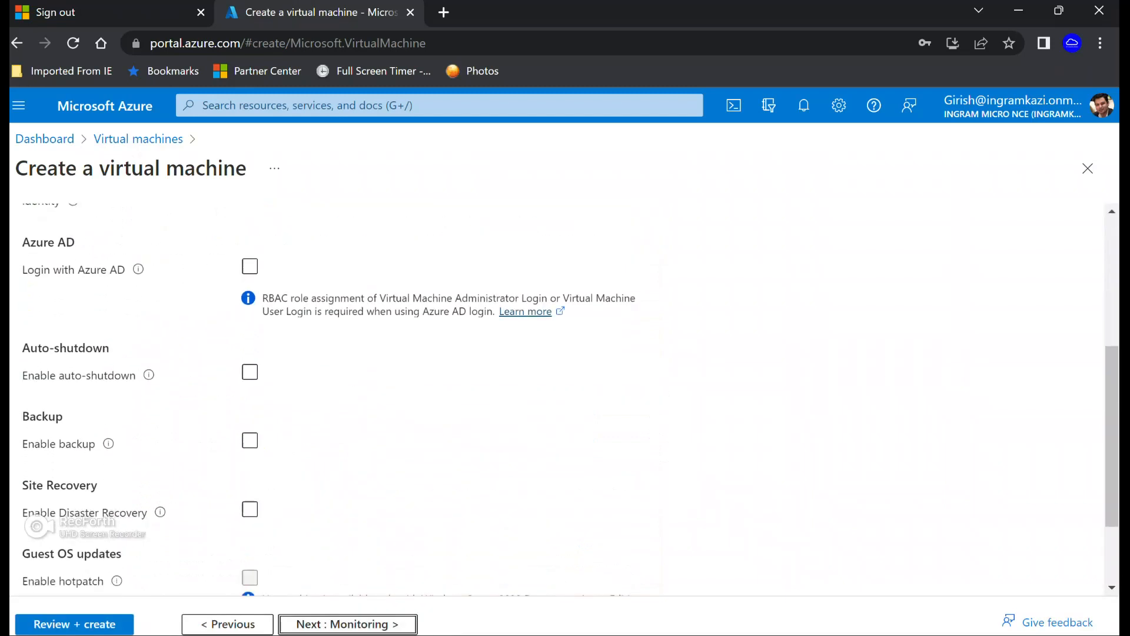
pyautogui.scroll(-3)
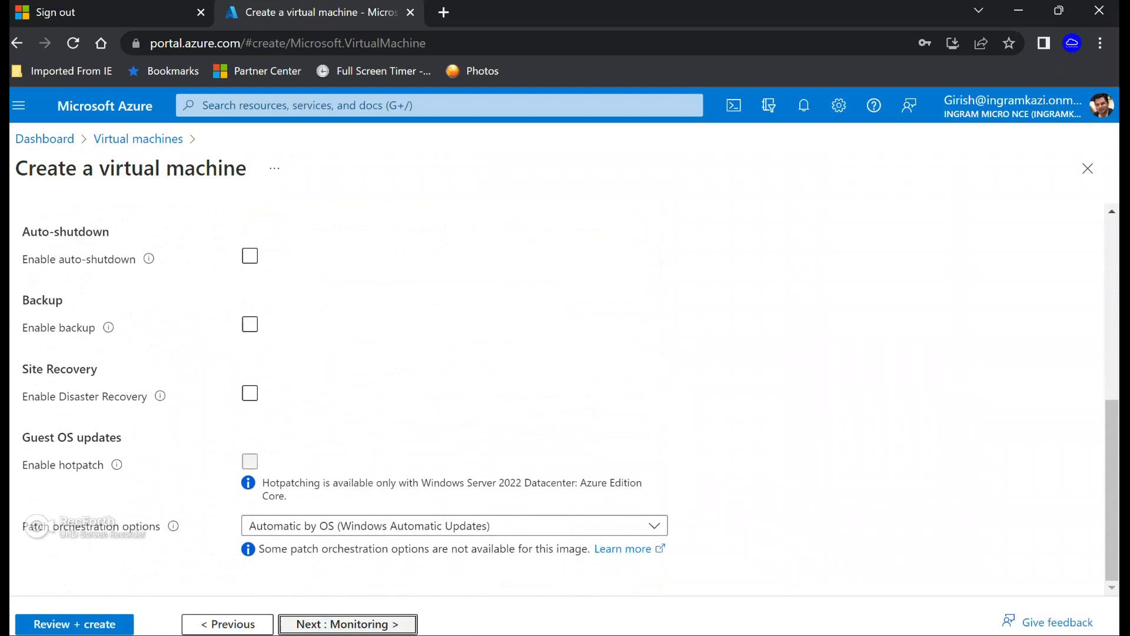
pyautogui.click(347, 623)
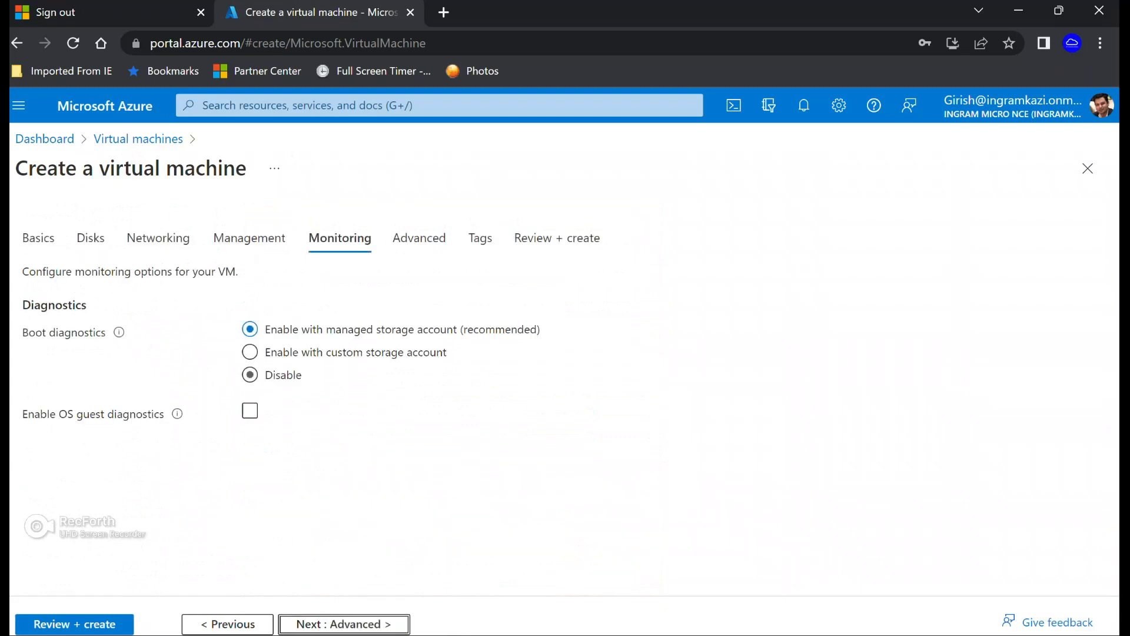
pyautogui.click(249, 375)
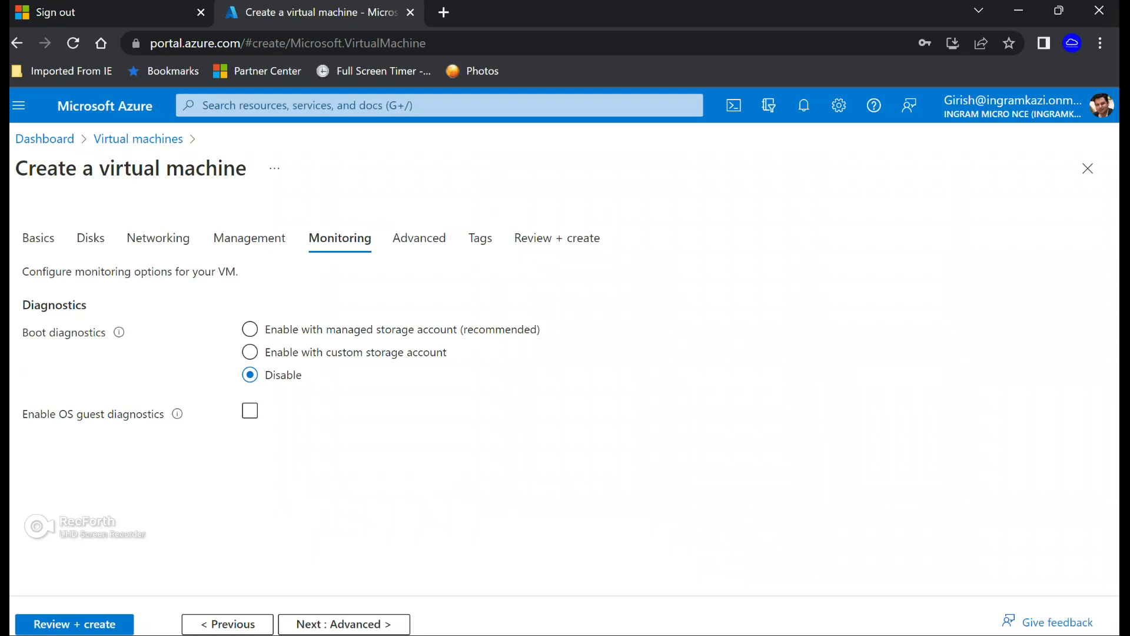
# Skip past Advanced settings, pass validation, and create the VM deployment
pyautogui.click(418, 231)
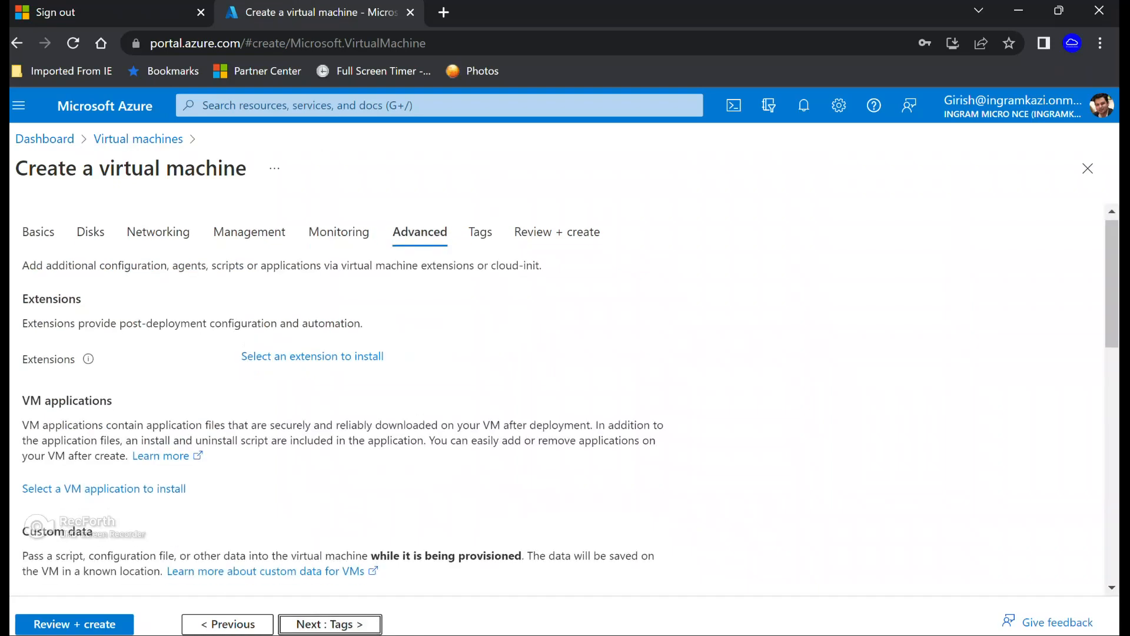
pyautogui.scroll(-3)
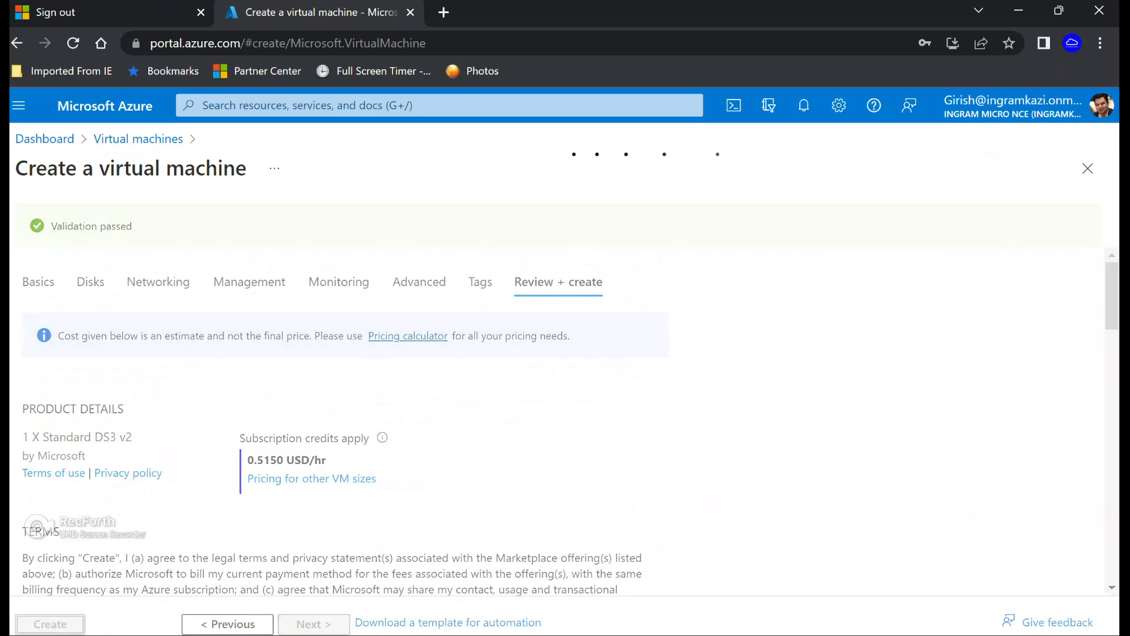
pyautogui.click(49, 623)
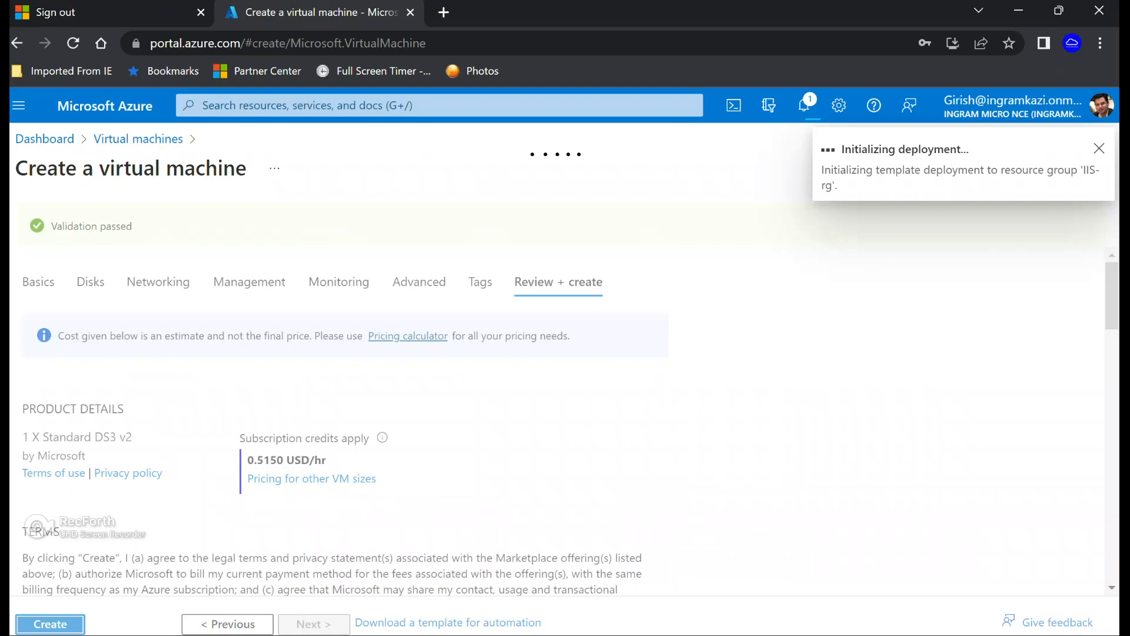
pyautogui.click(49, 623)
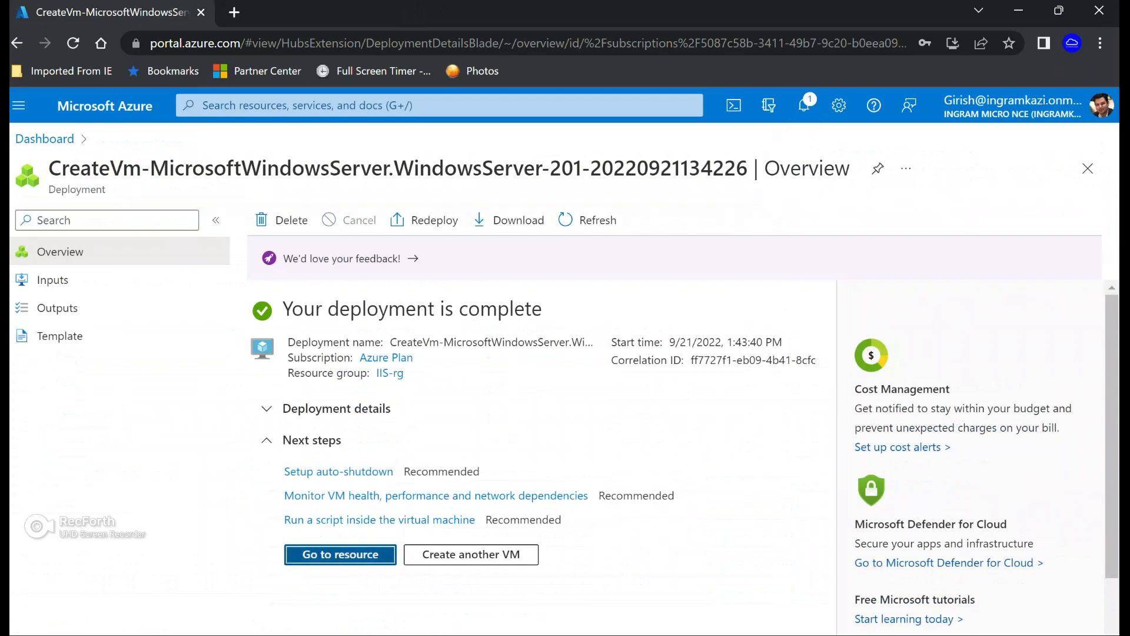
# Go to the deployed IIS VM and choose RDP from its Connect menu
pyautogui.click(339, 555)
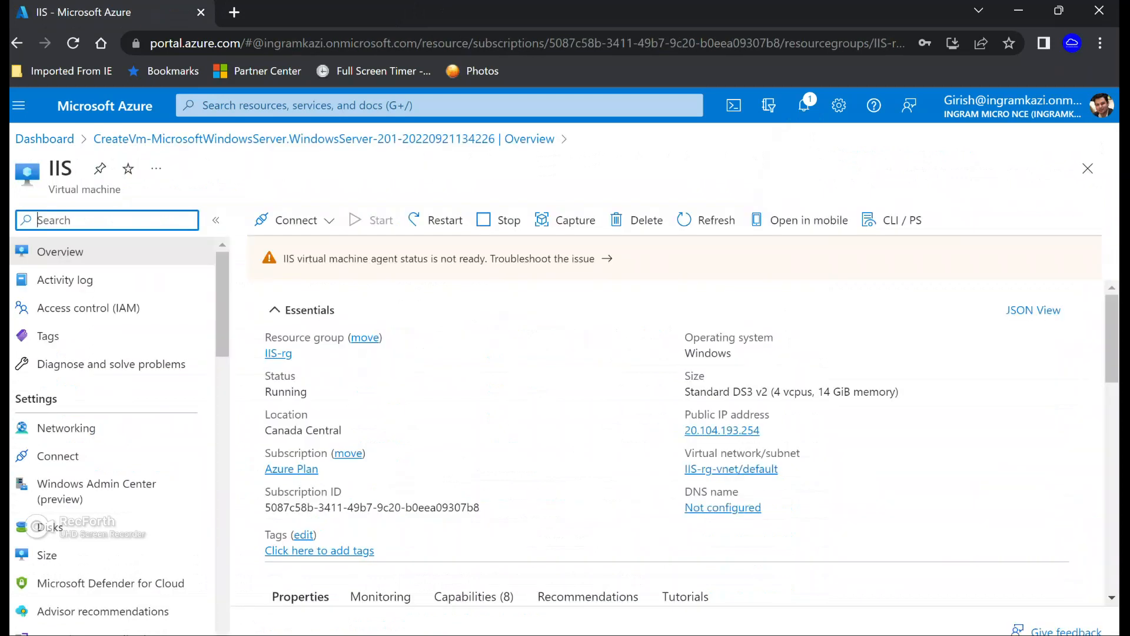
pyautogui.click(296, 219)
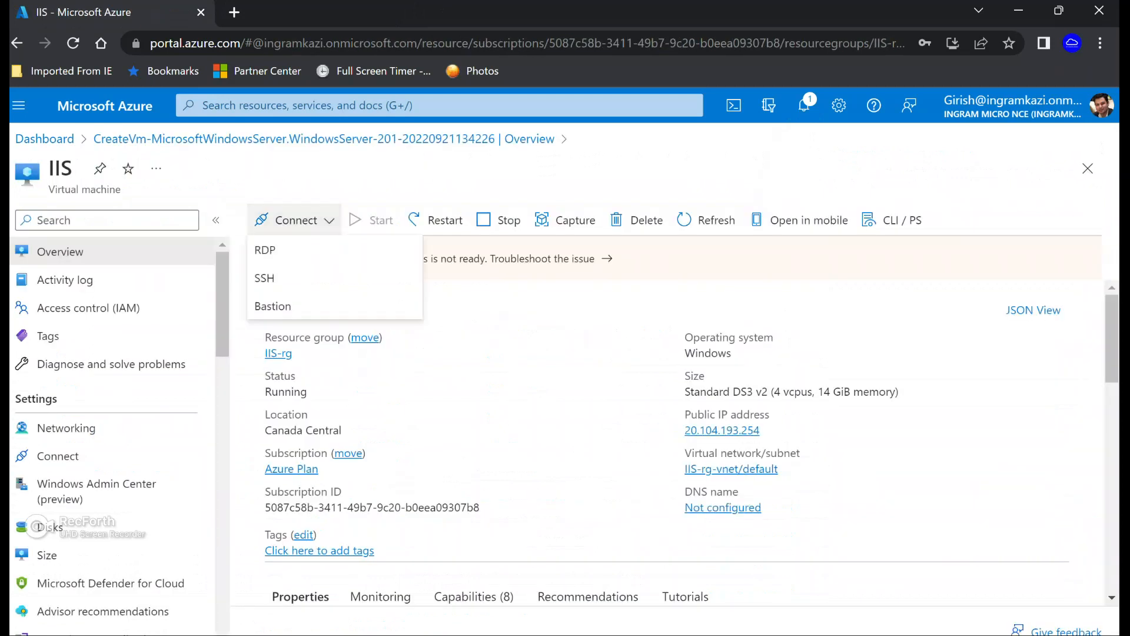
pyautogui.click(264, 249)
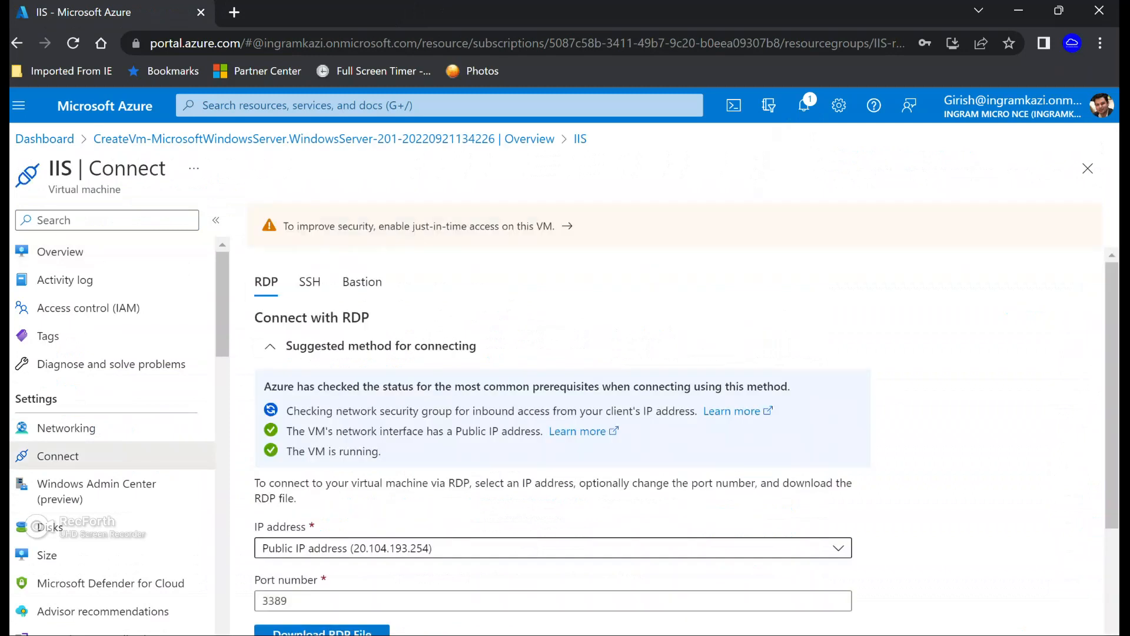
# Download the RDP file, sign in with the VM credentials, and accept the certificate warning
pyautogui.click(321, 630)
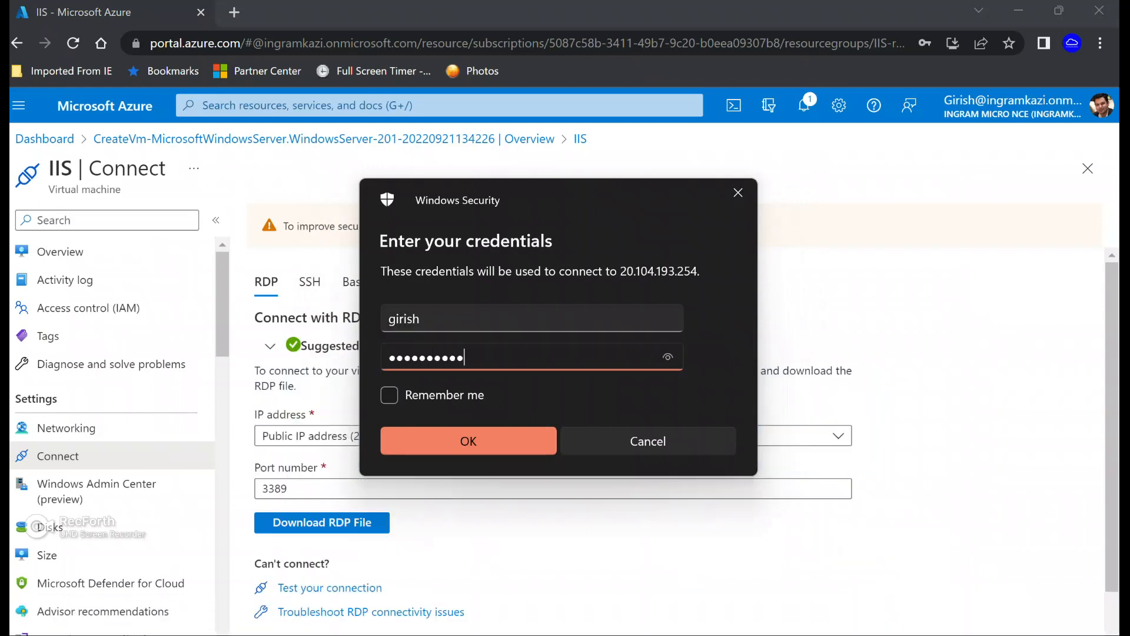
pyautogui.click(468, 440)
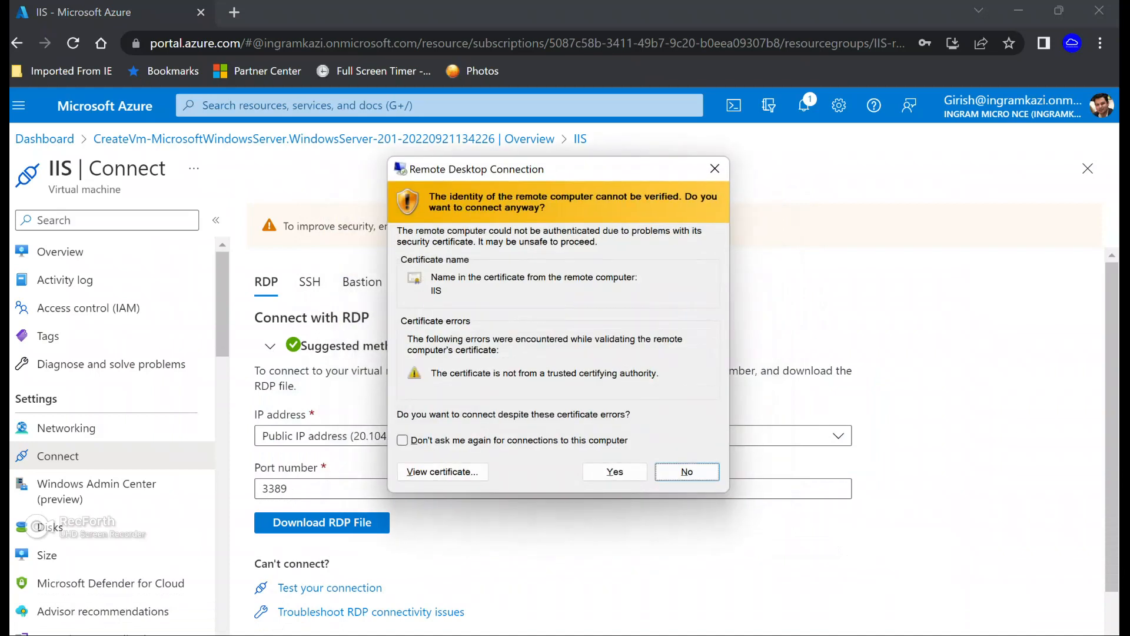
pyautogui.click(614, 471)
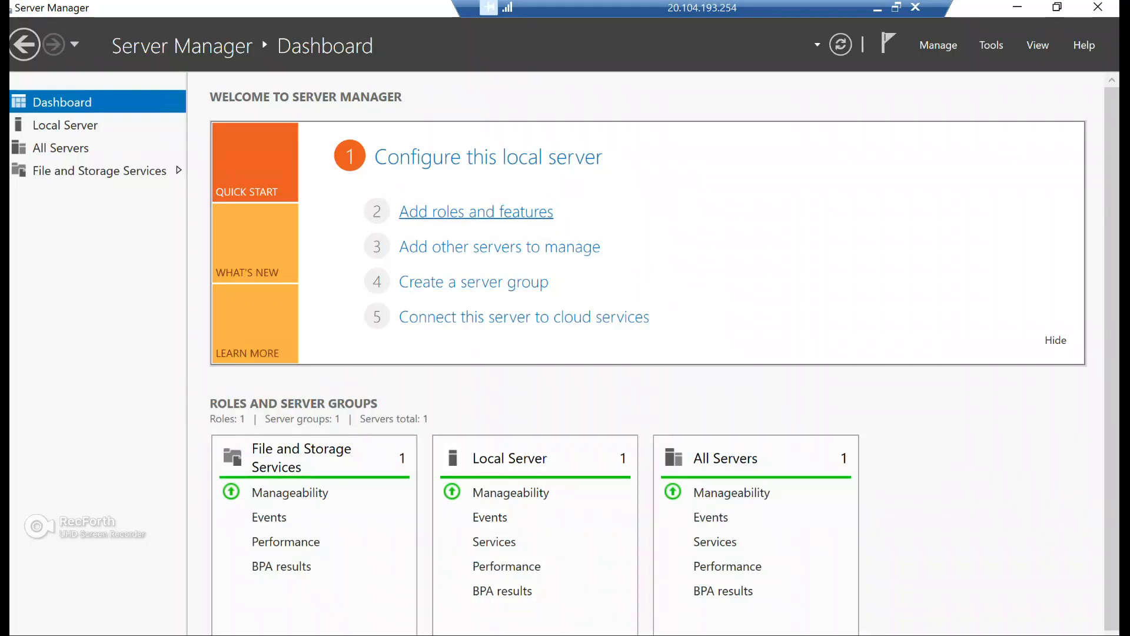
# Add the Web Server (IIS) role with its management features and default role services, then install
pyautogui.click(476, 211)
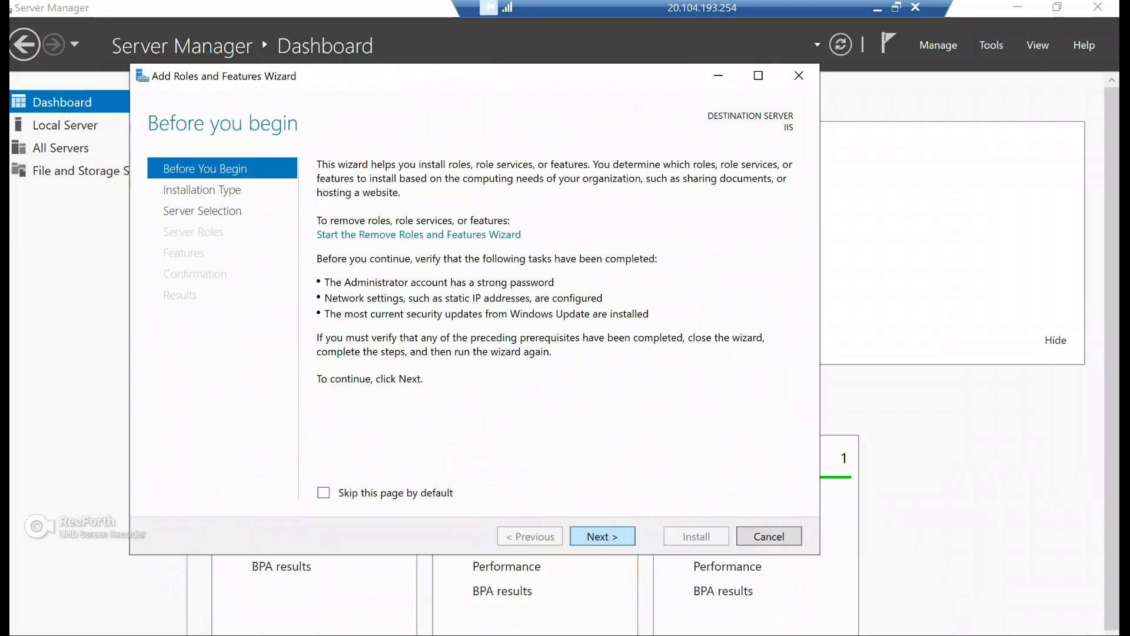
pyautogui.click(602, 535)
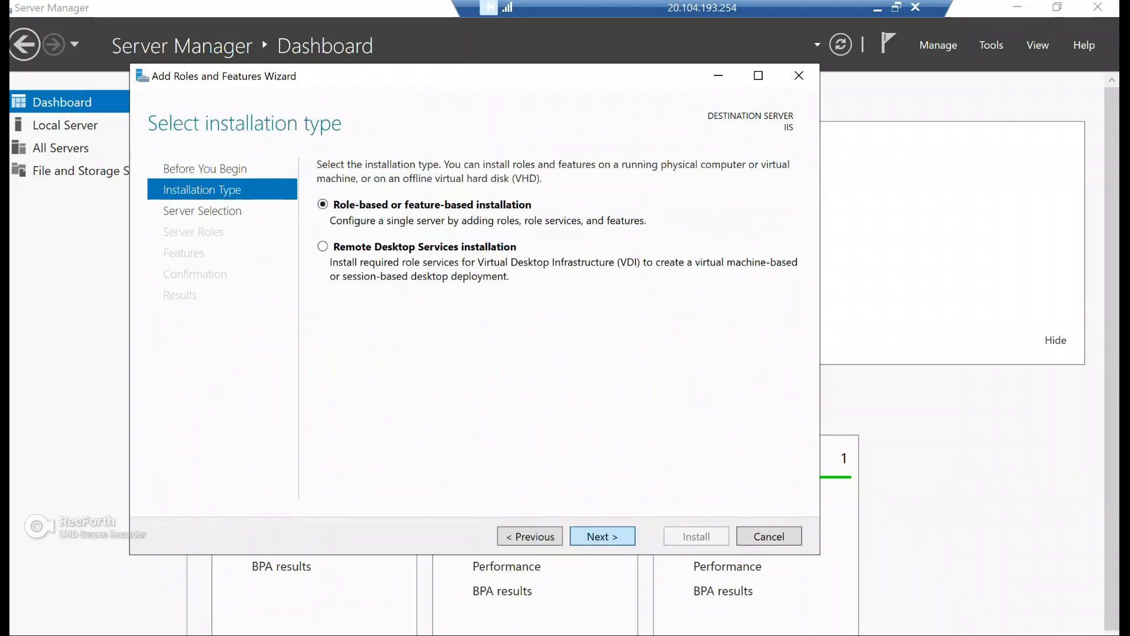
pyautogui.click(601, 535)
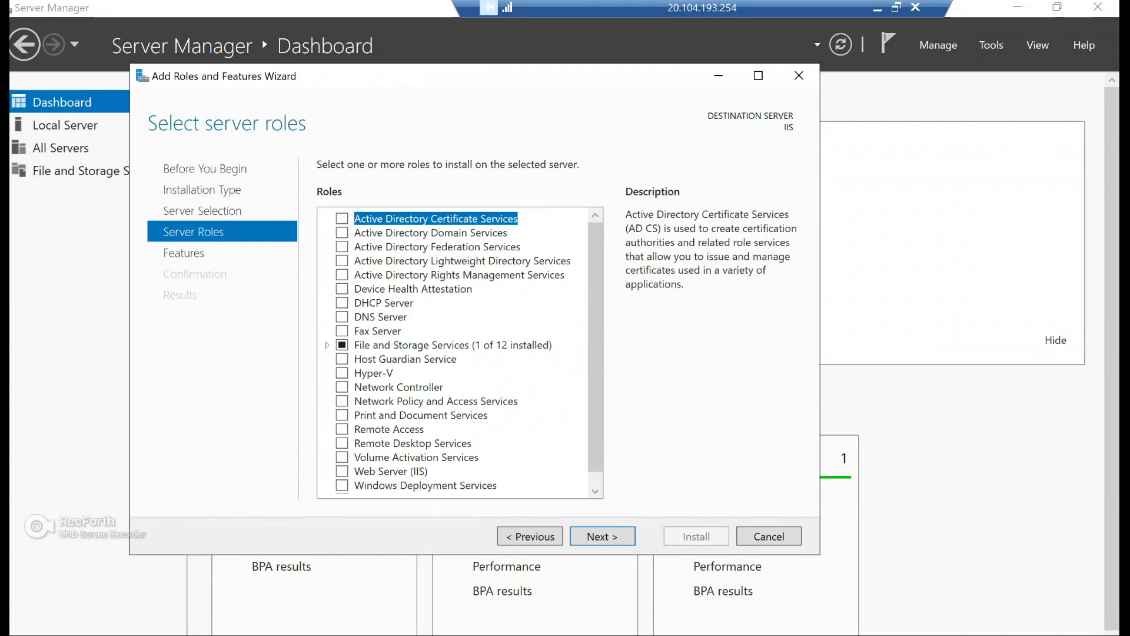
pyautogui.scroll(-3)
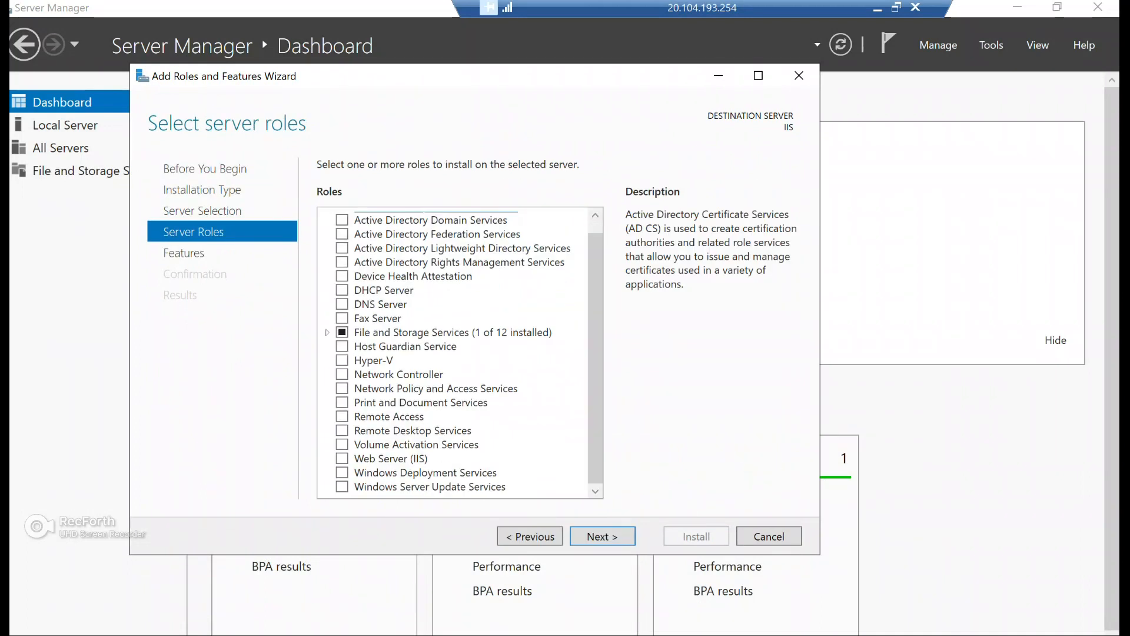
pyautogui.click(391, 459)
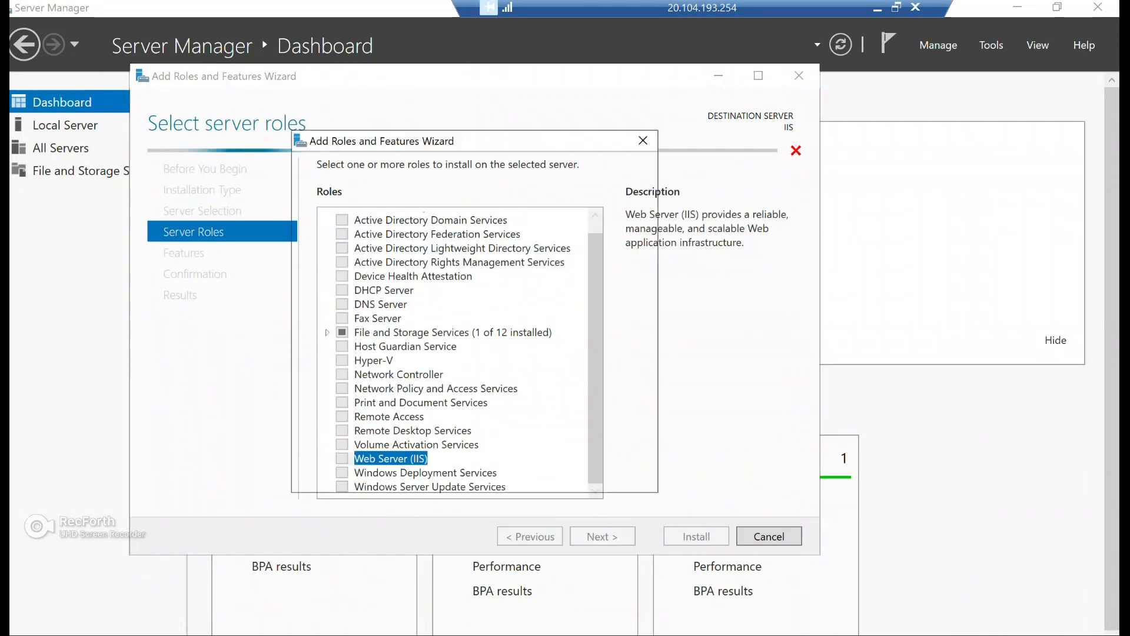
pyautogui.click(343, 459)
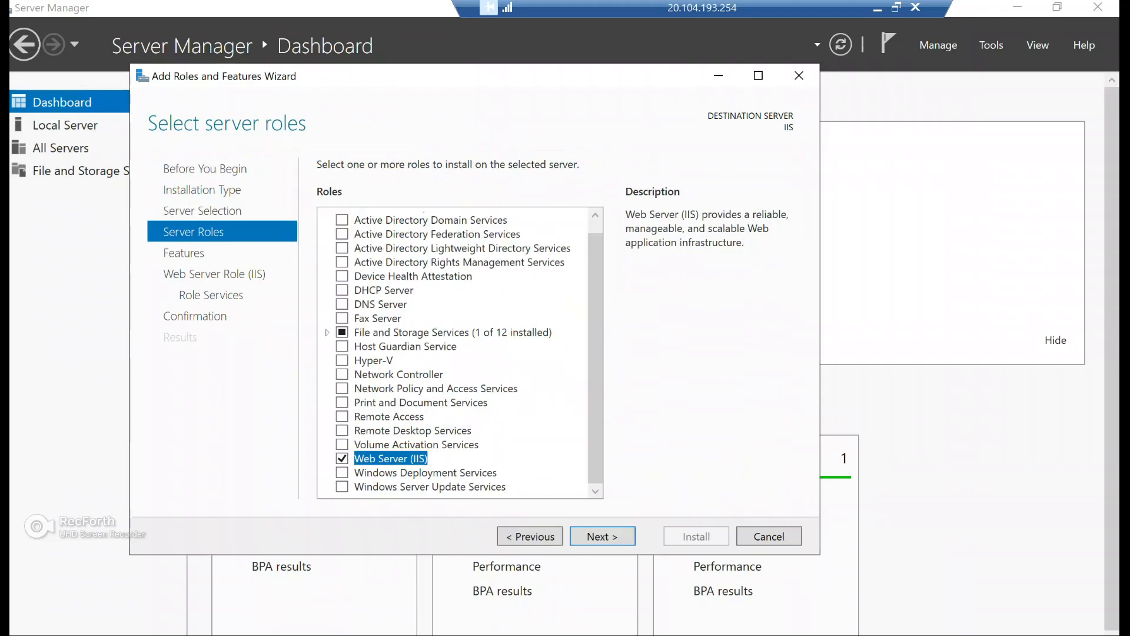
pyautogui.click(601, 536)
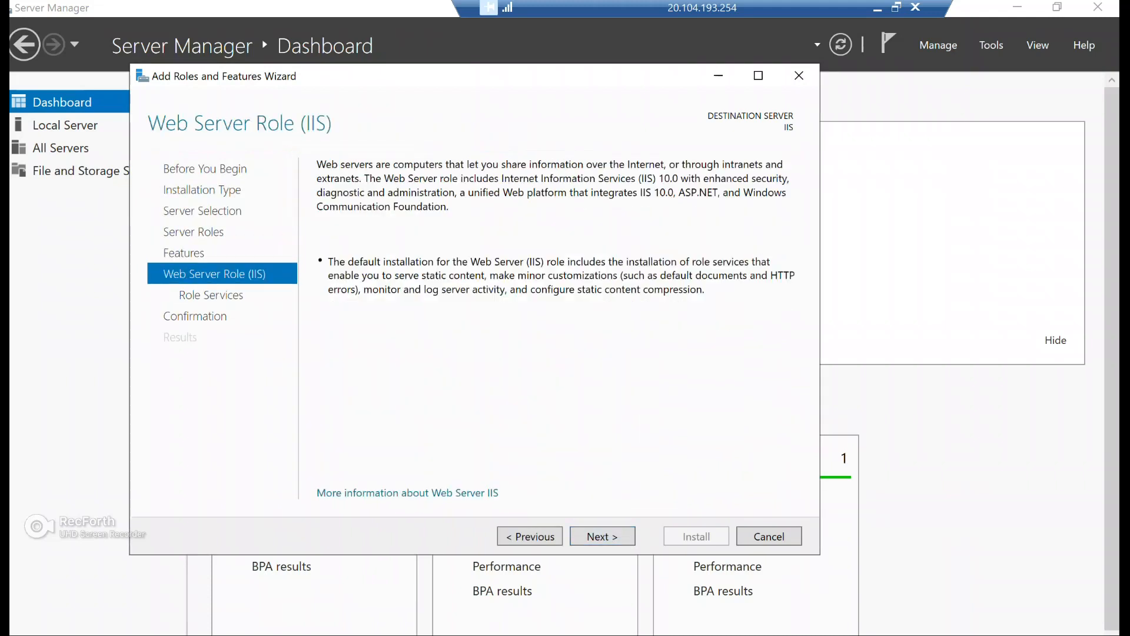
pyautogui.click(601, 535)
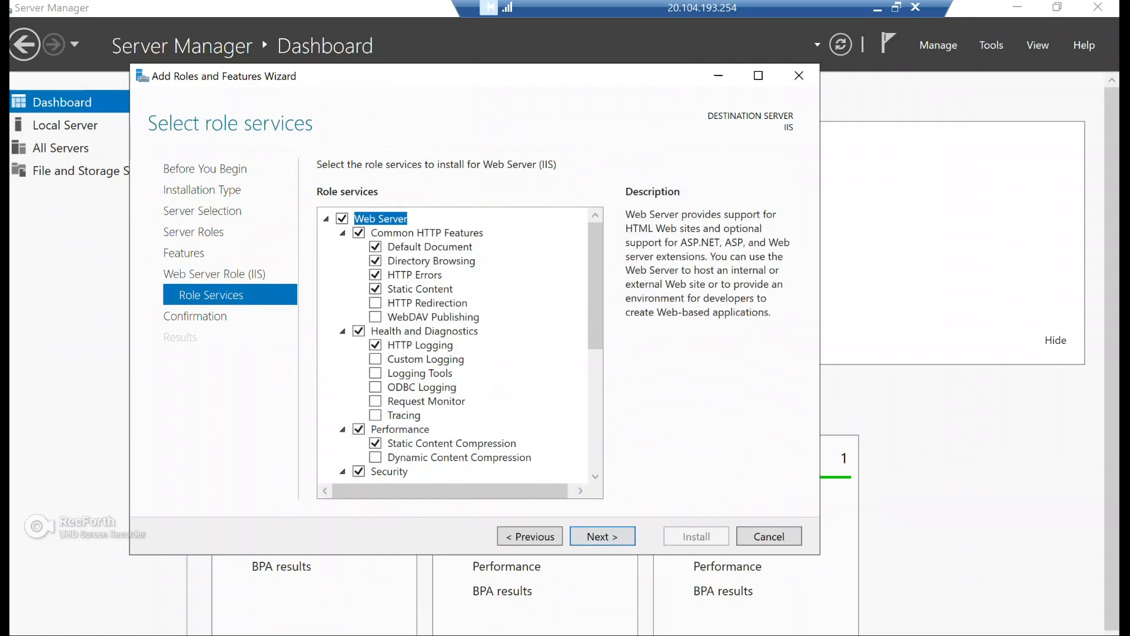
pyautogui.click(600, 536)
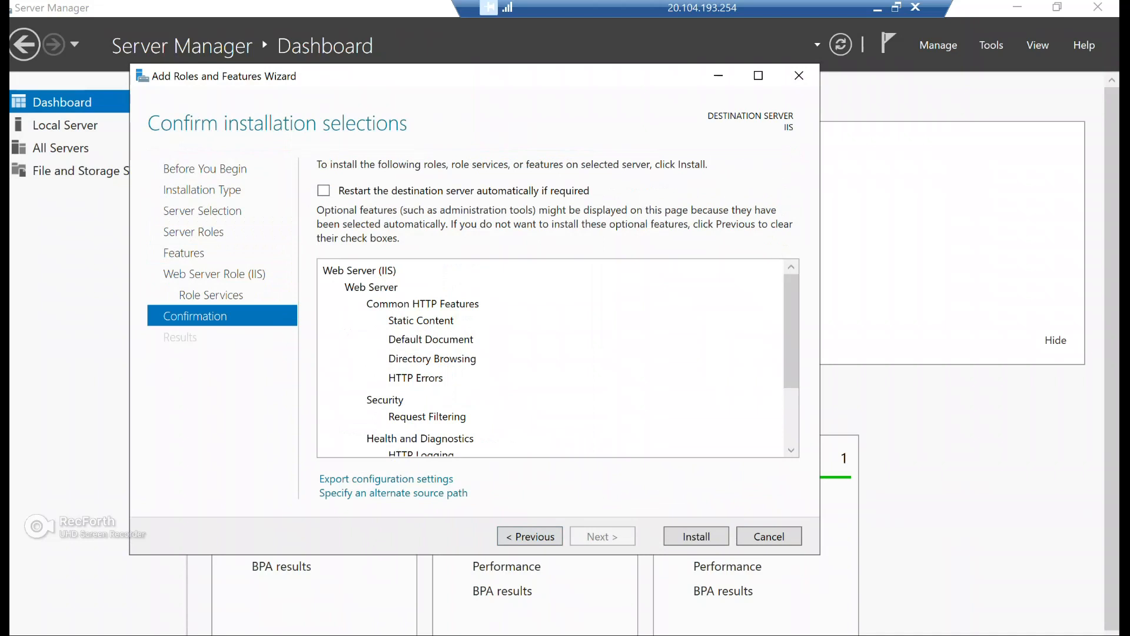
pyautogui.click(694, 535)
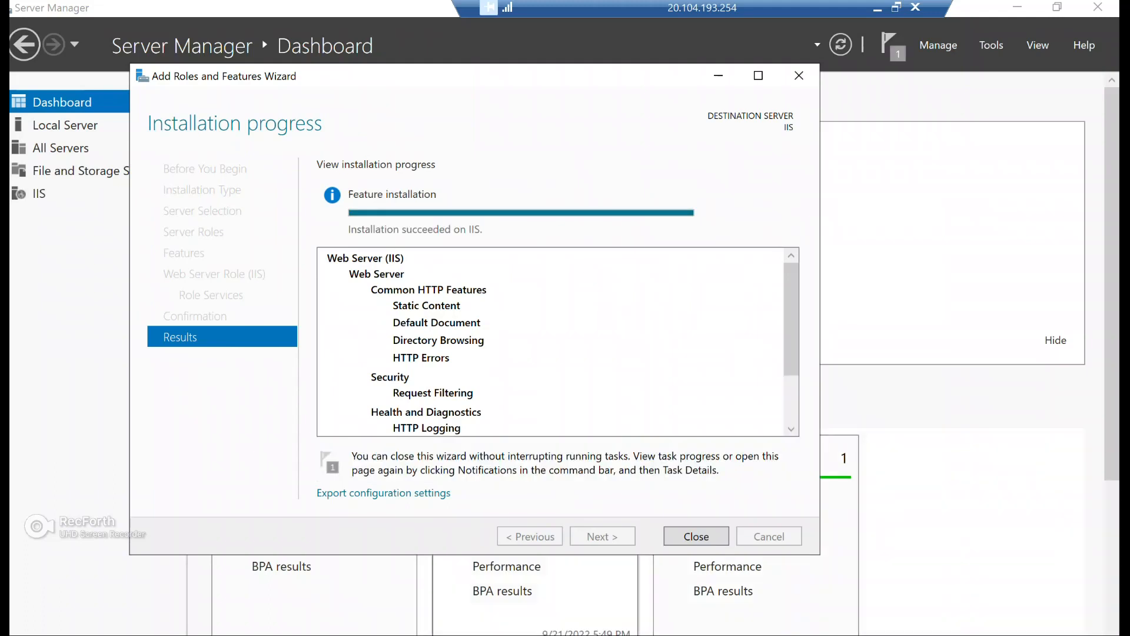
pyautogui.moveTo(694, 536)
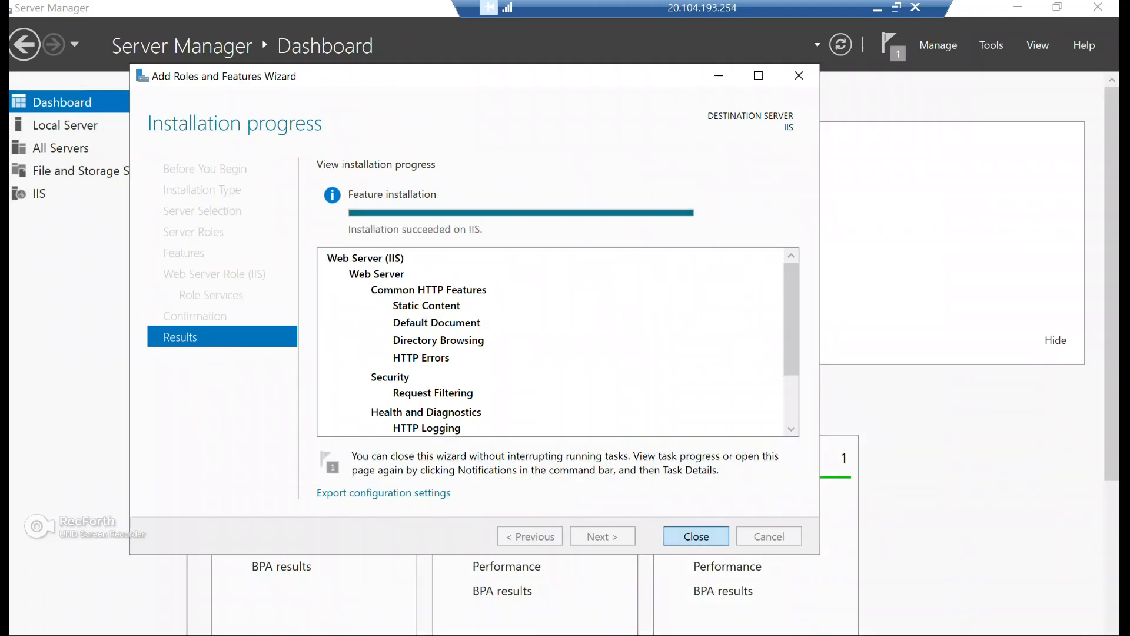
# Close the installer, launch IIS Manager, and bring up the Default Web Site's actions menu
pyautogui.click(992, 45)
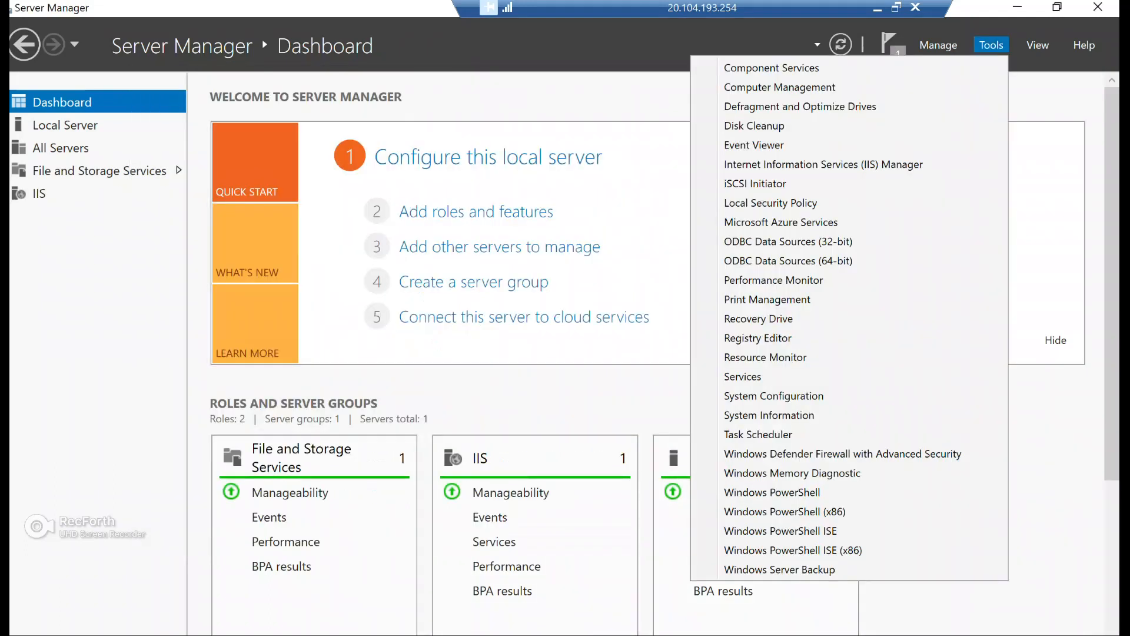
pyautogui.click(990, 45)
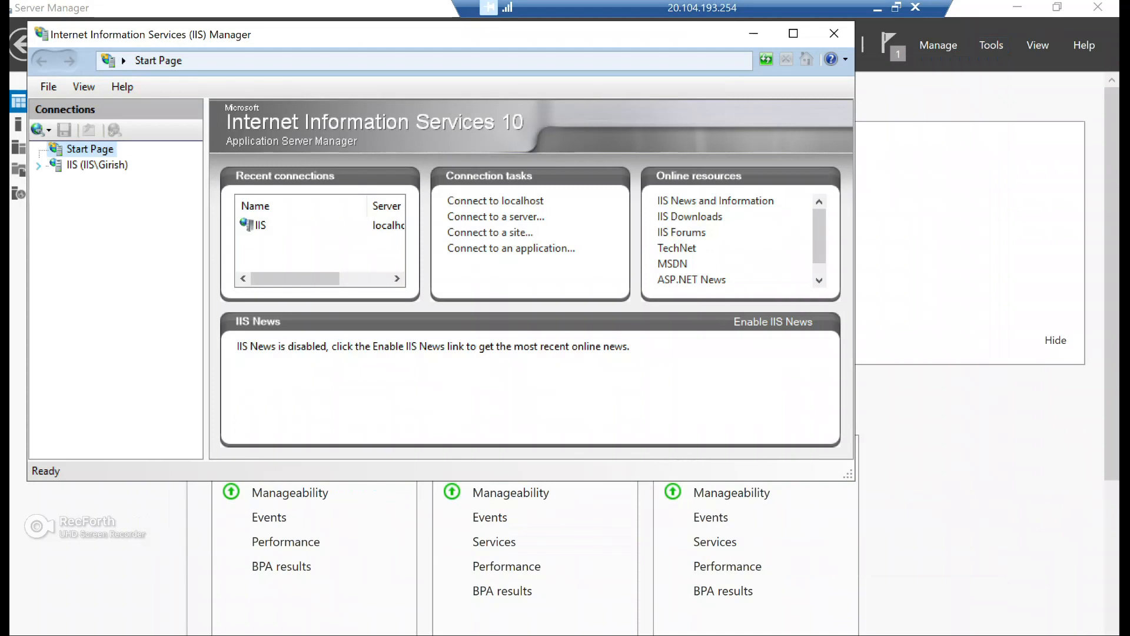
pyautogui.click(97, 165)
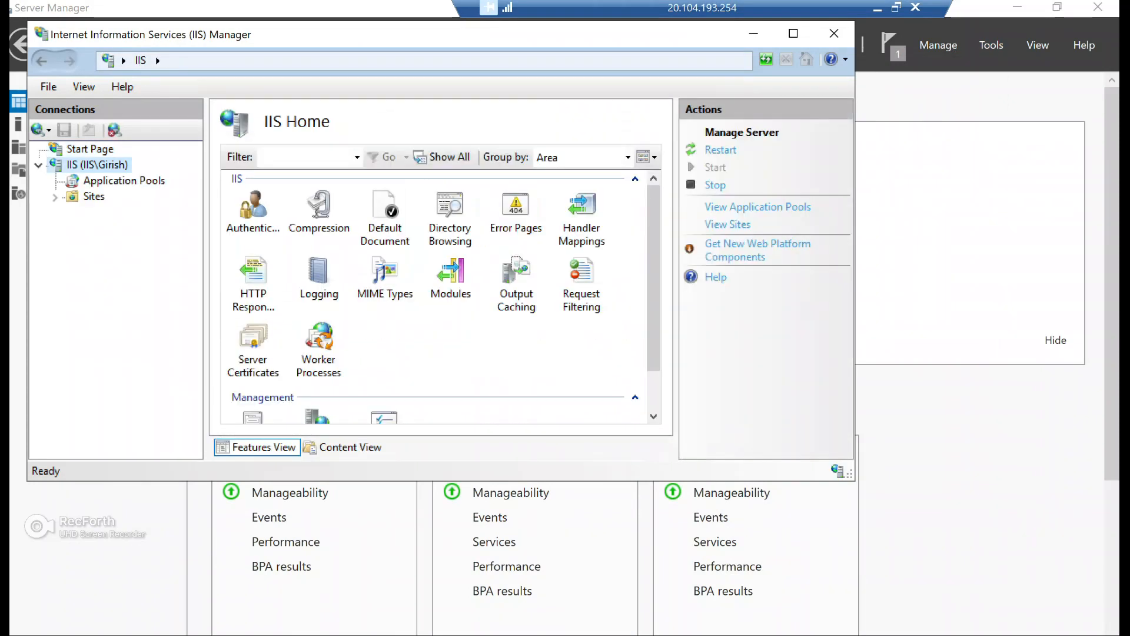
pyautogui.click(55, 196)
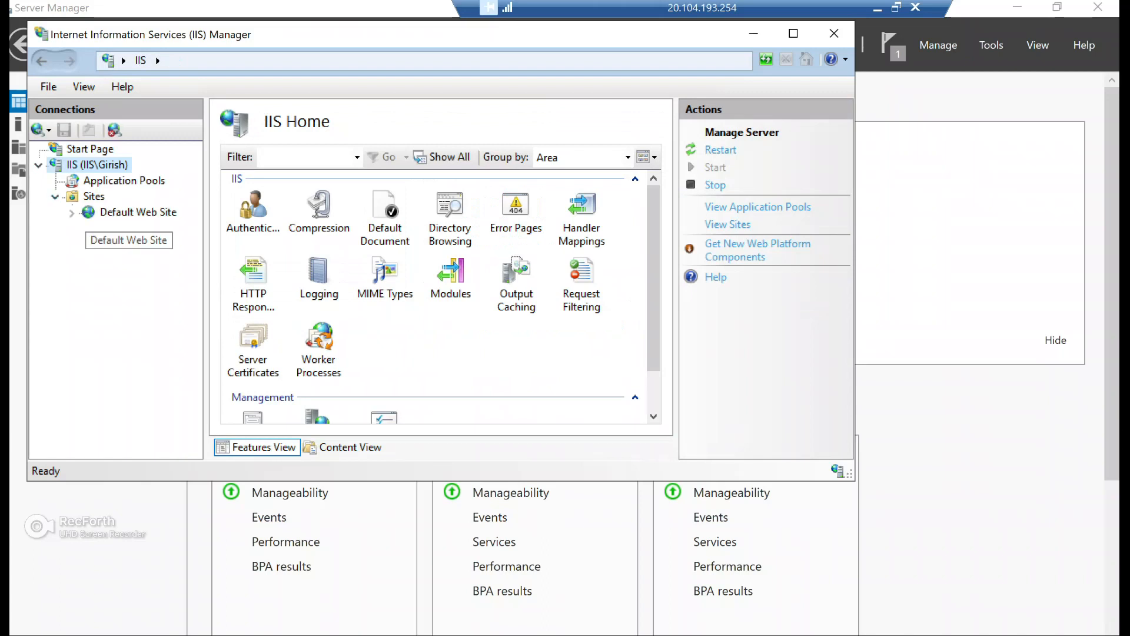
pyautogui.click(138, 212)
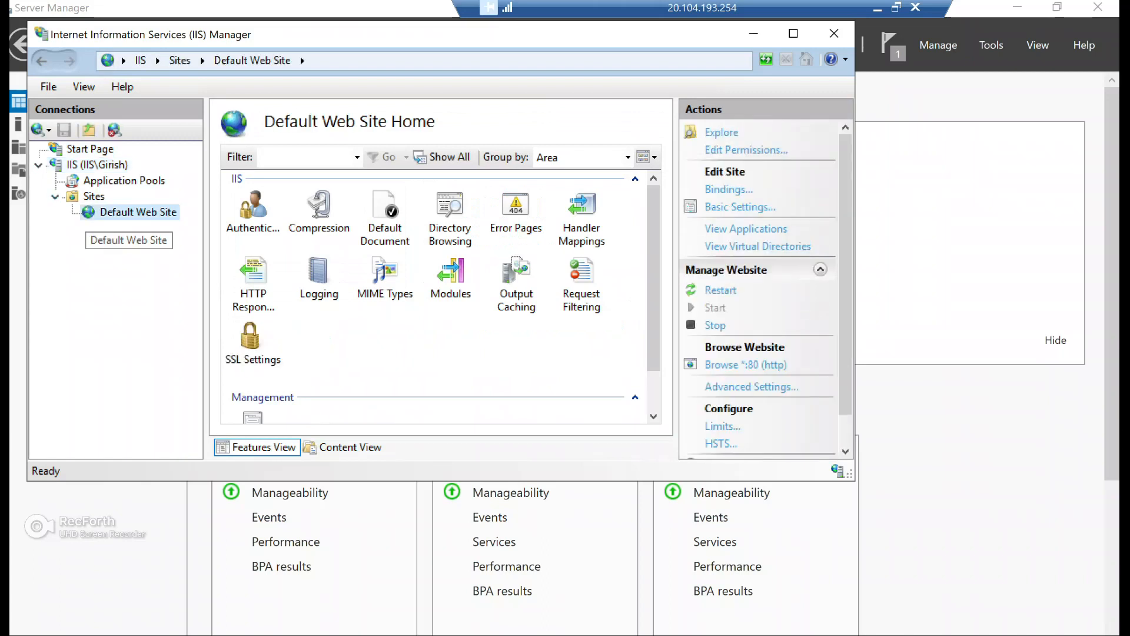
pyautogui.rightClick(138, 212)
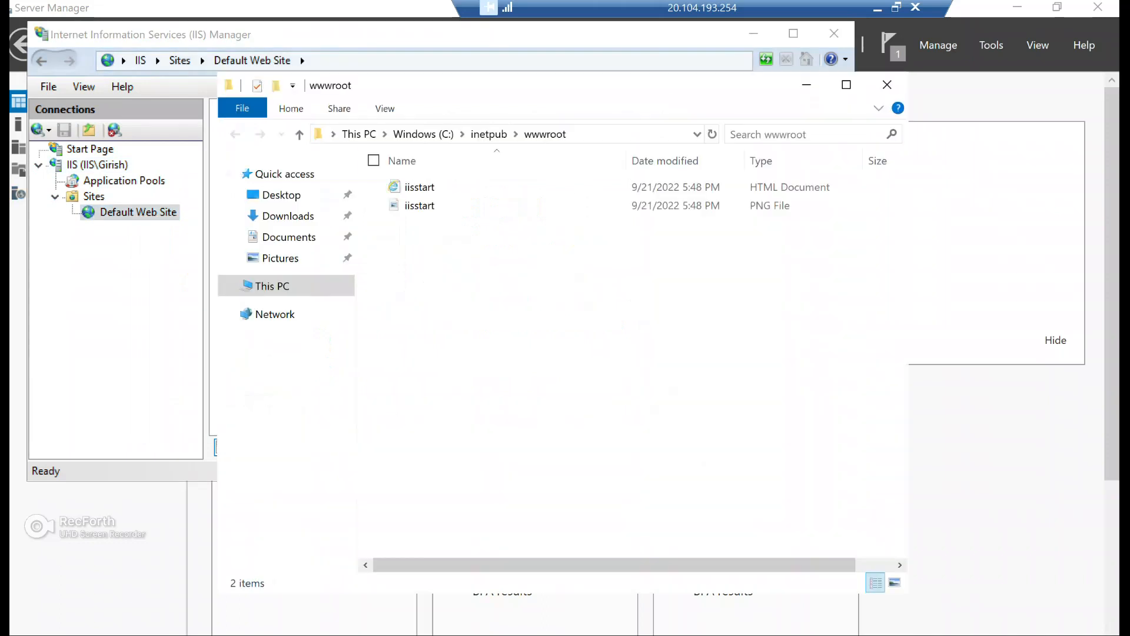
# Open iisstart.htm in Internet Explorer and accept the recommended IE11 settings
pyautogui.click(419, 187)
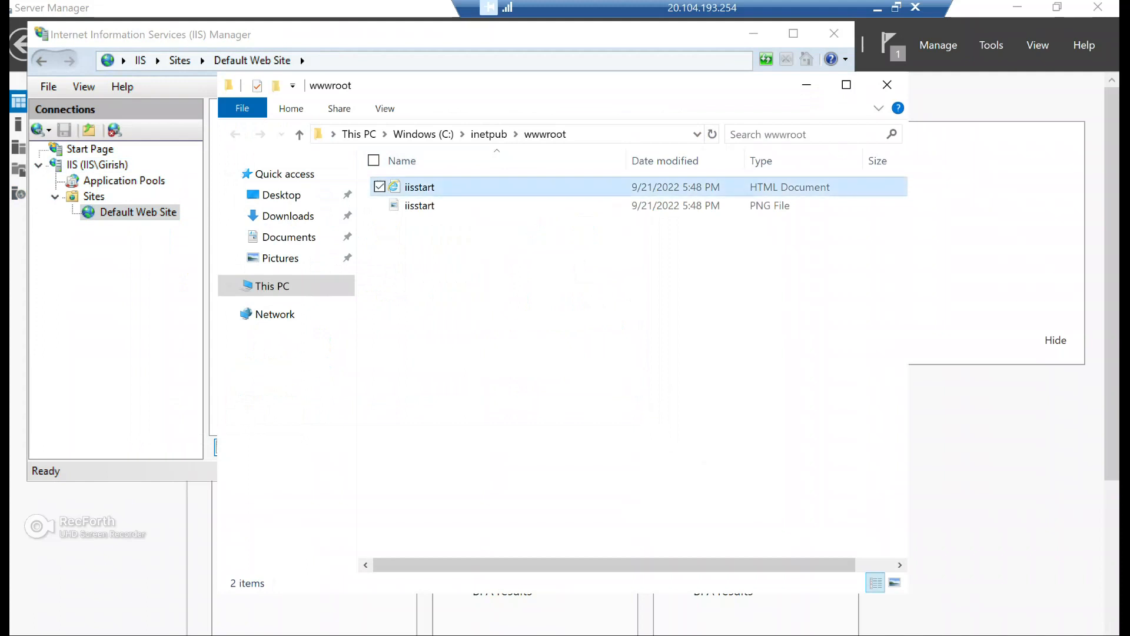
pyautogui.click(418, 187)
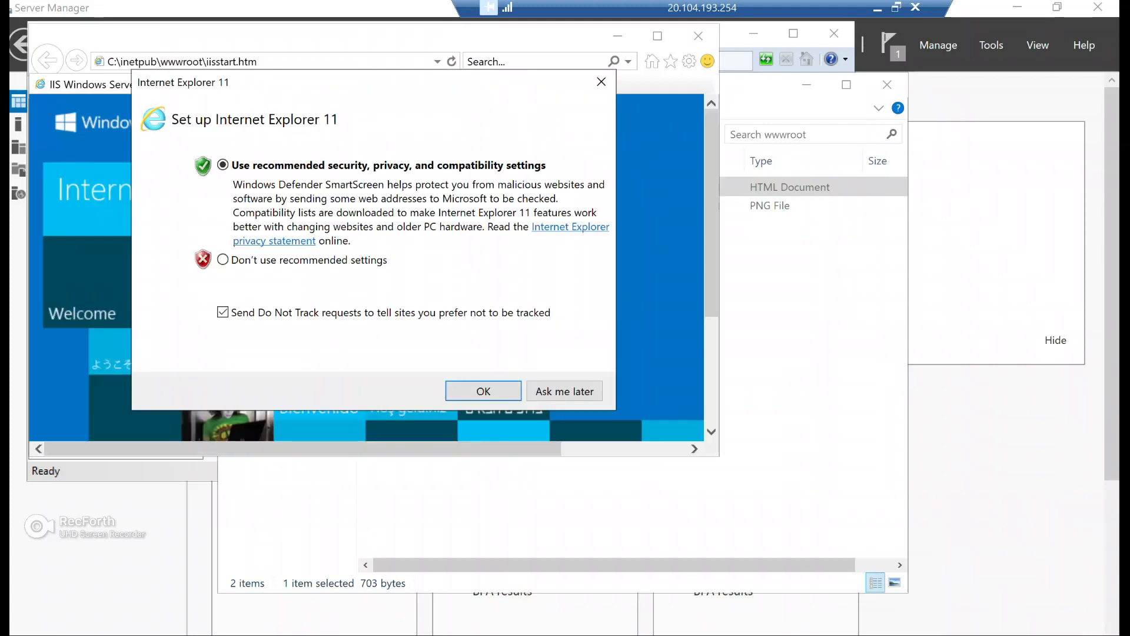
pyautogui.click(482, 390)
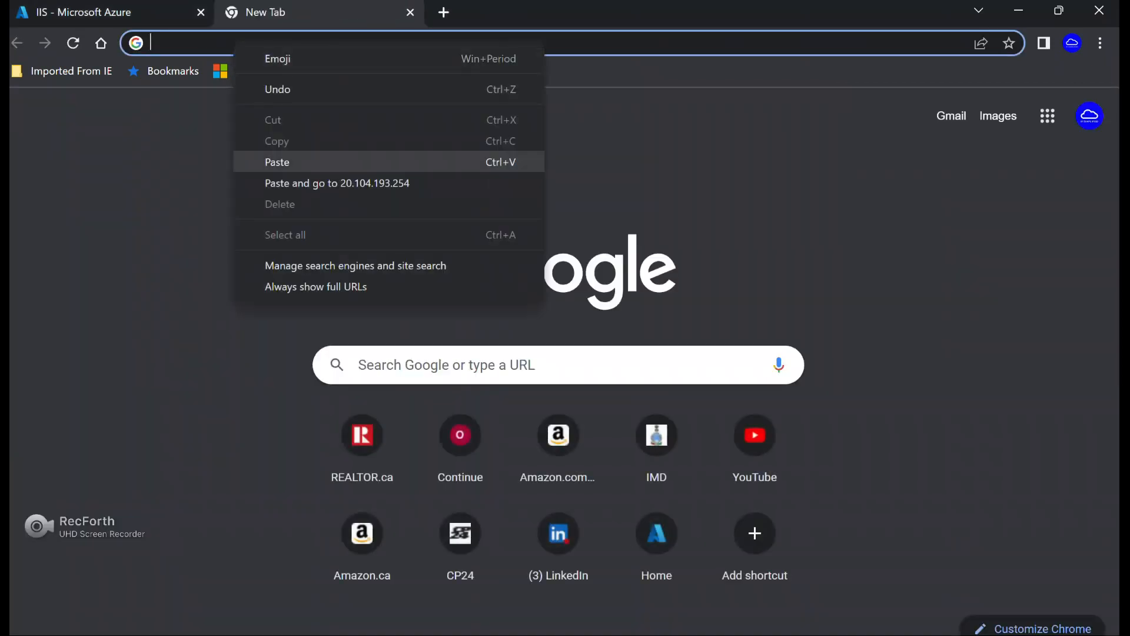
# Close Internet Explorer and all its tabs, returning to the wwwroot folder
pyautogui.click(337, 183)
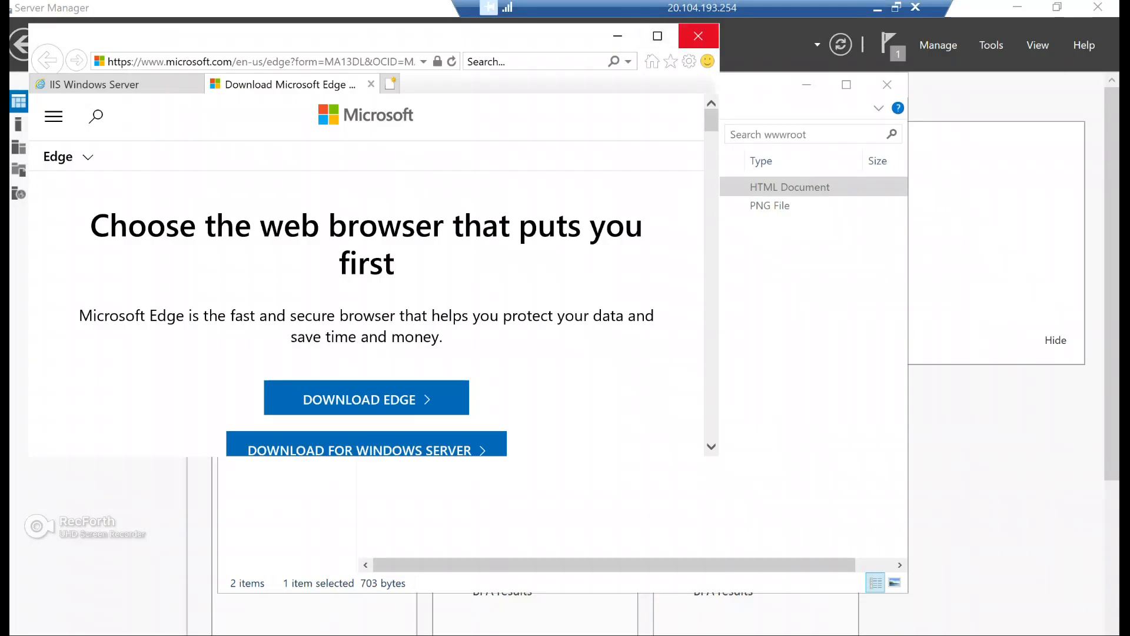
pyautogui.click(696, 35)
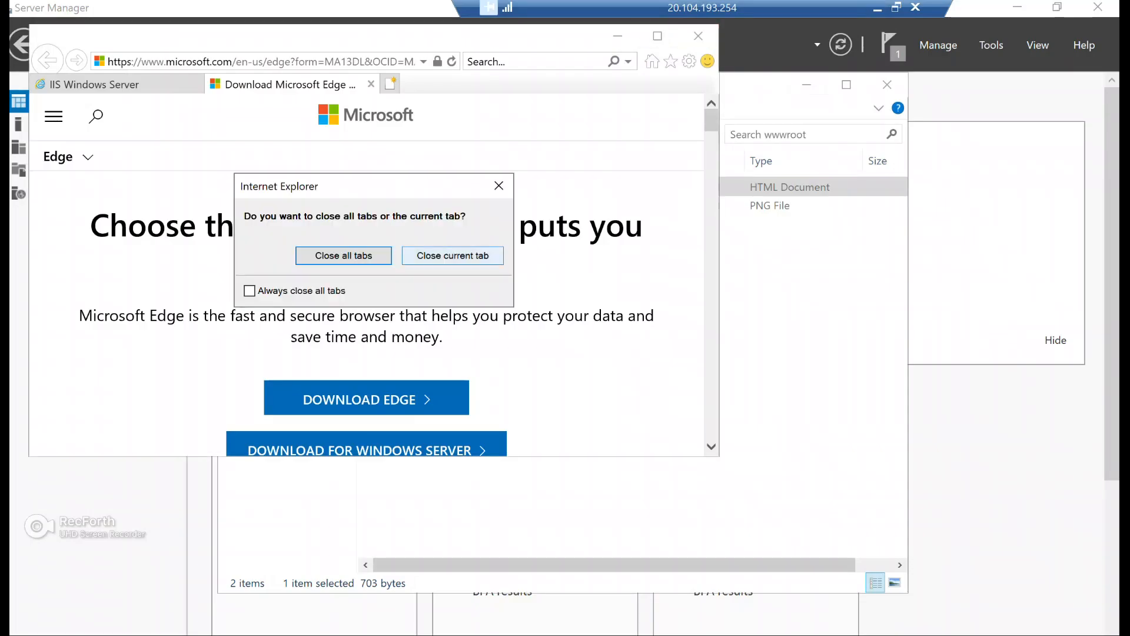
pyautogui.click(343, 255)
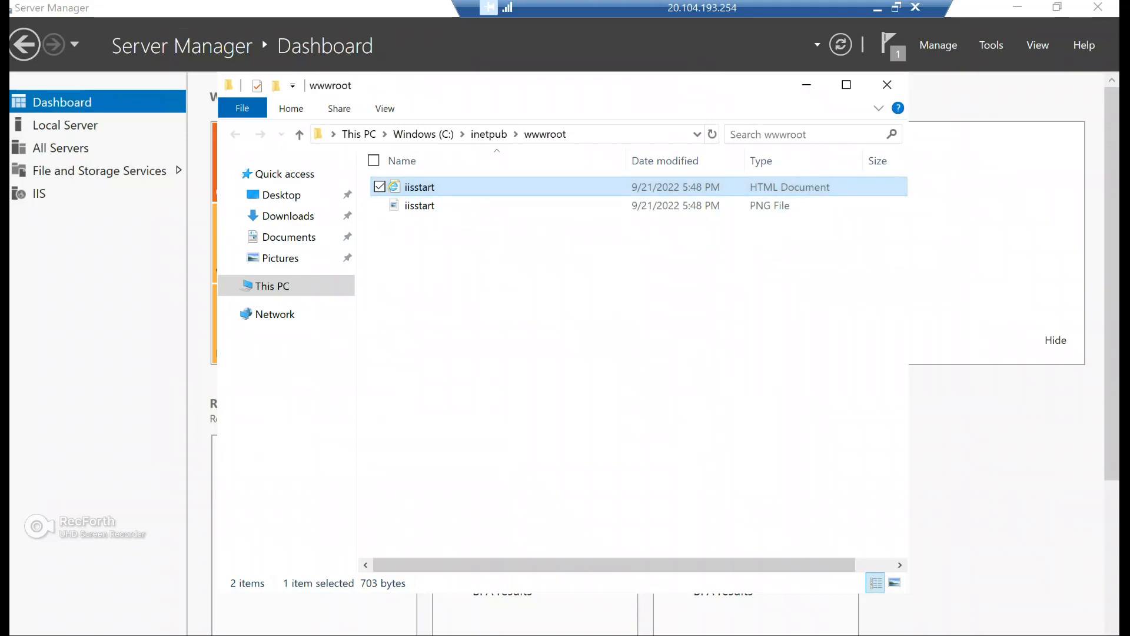
# Reopen the Default Web Site folder from IIS Manager and select the iisstart files
pyautogui.click(380, 205)
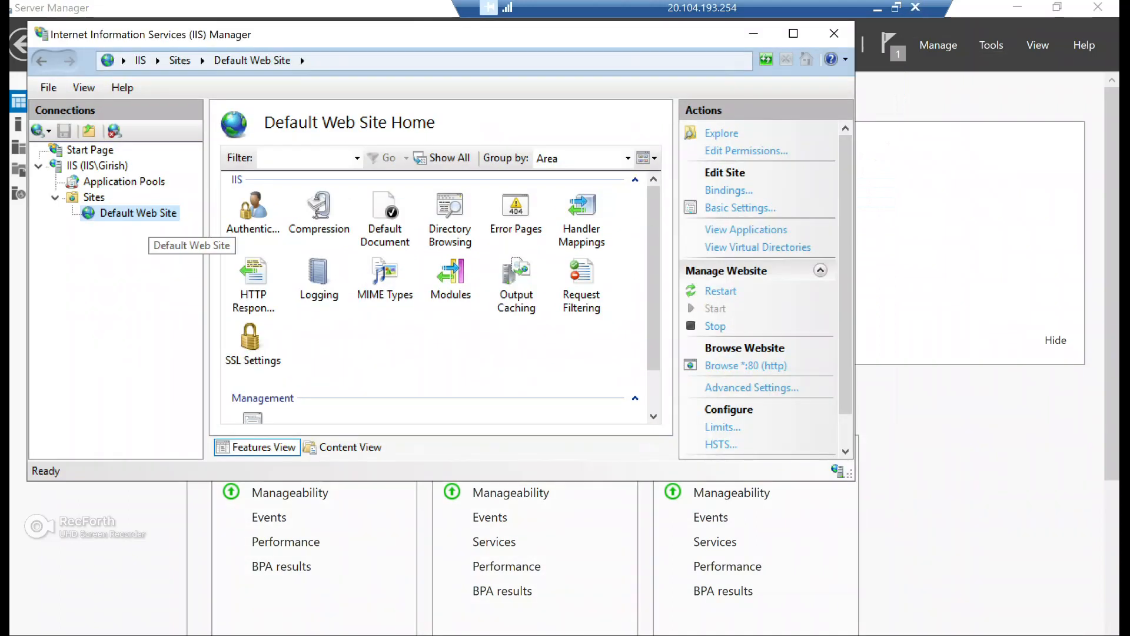
pyautogui.click(722, 132)
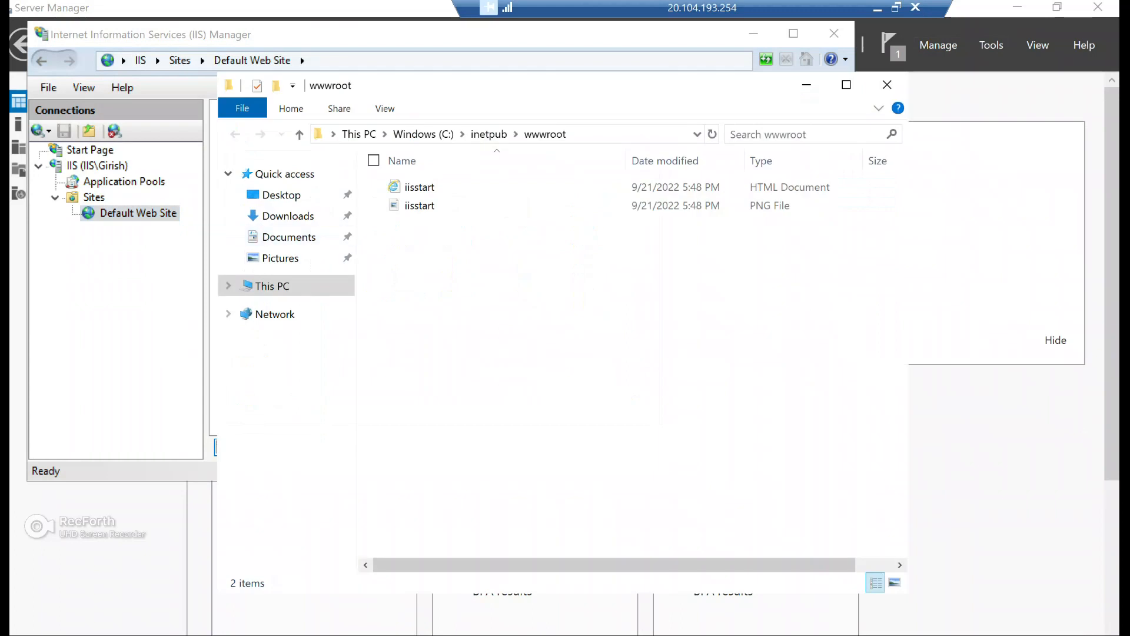
pyautogui.click(373, 160)
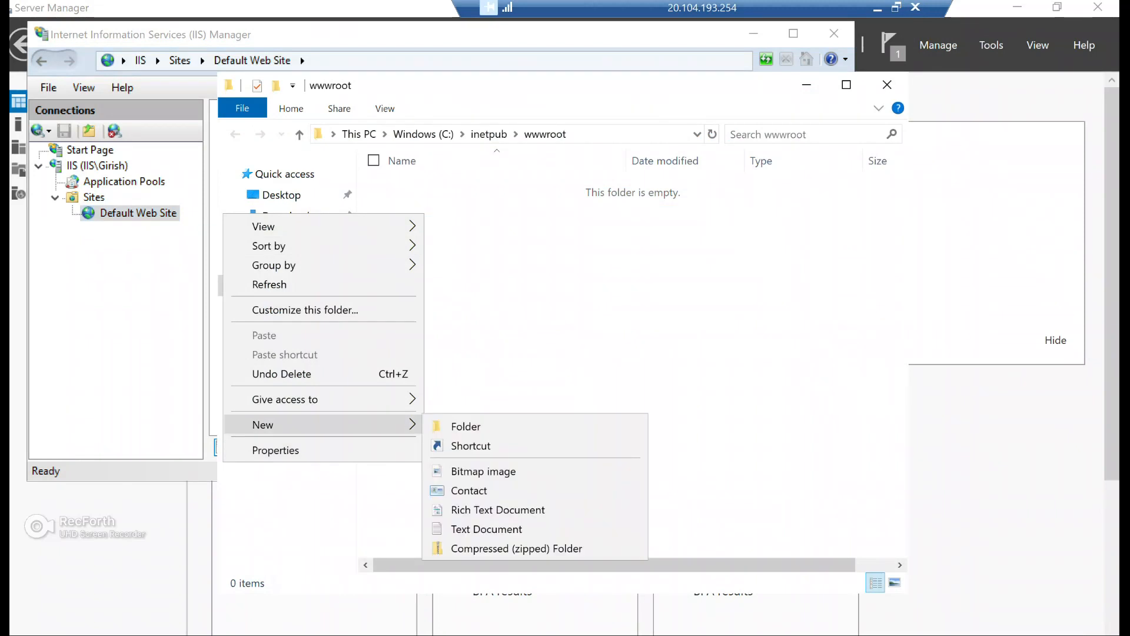
pyautogui.moveTo(485, 529)
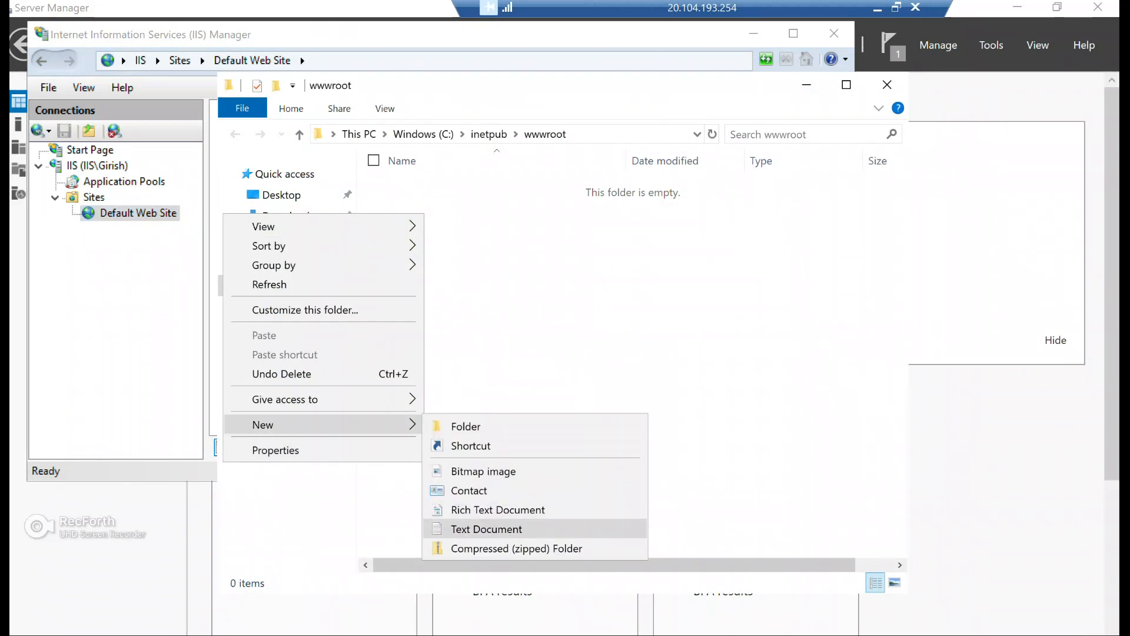
# Create a new text document in wwwroot and type the <html> and <body> tag skeleton
pyautogui.click(487, 529)
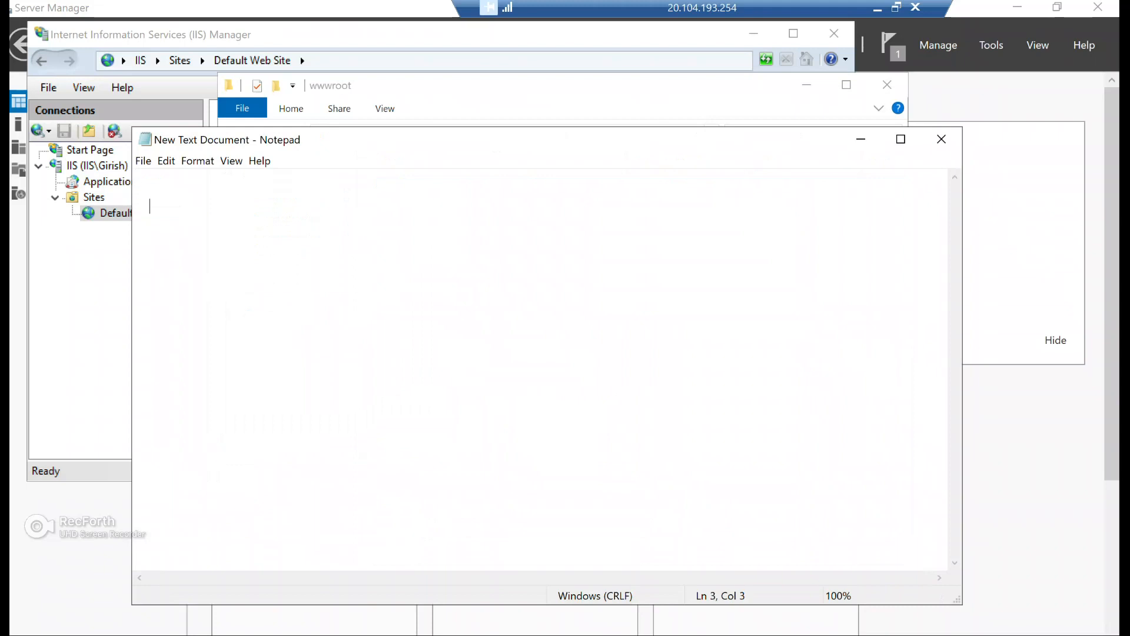
pyautogui.write('<')
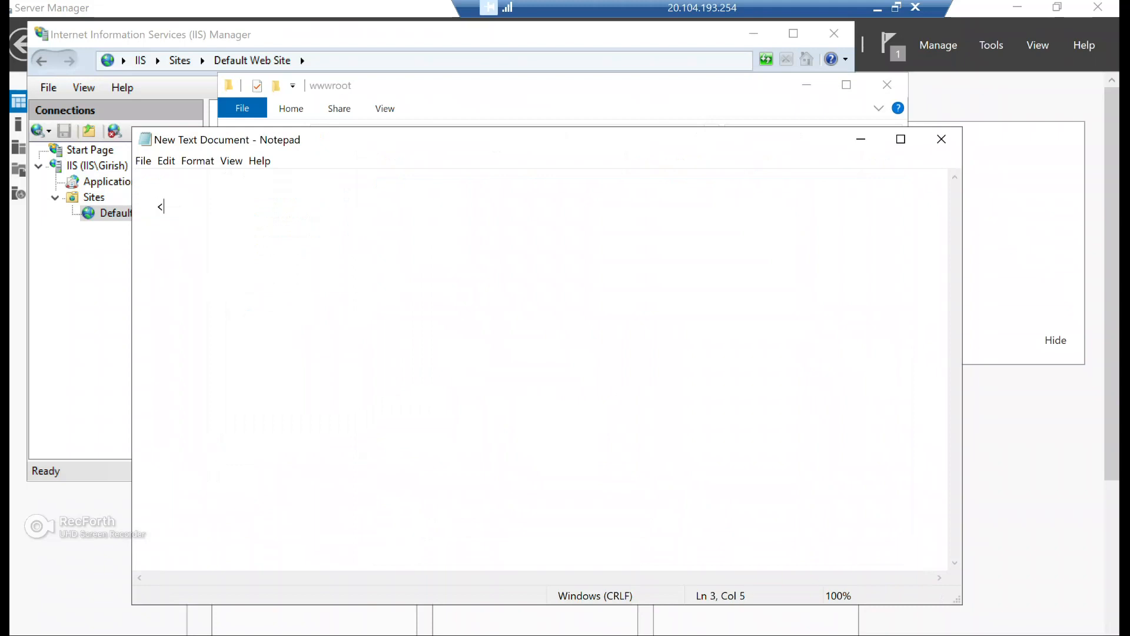
pyautogui.write('html>')
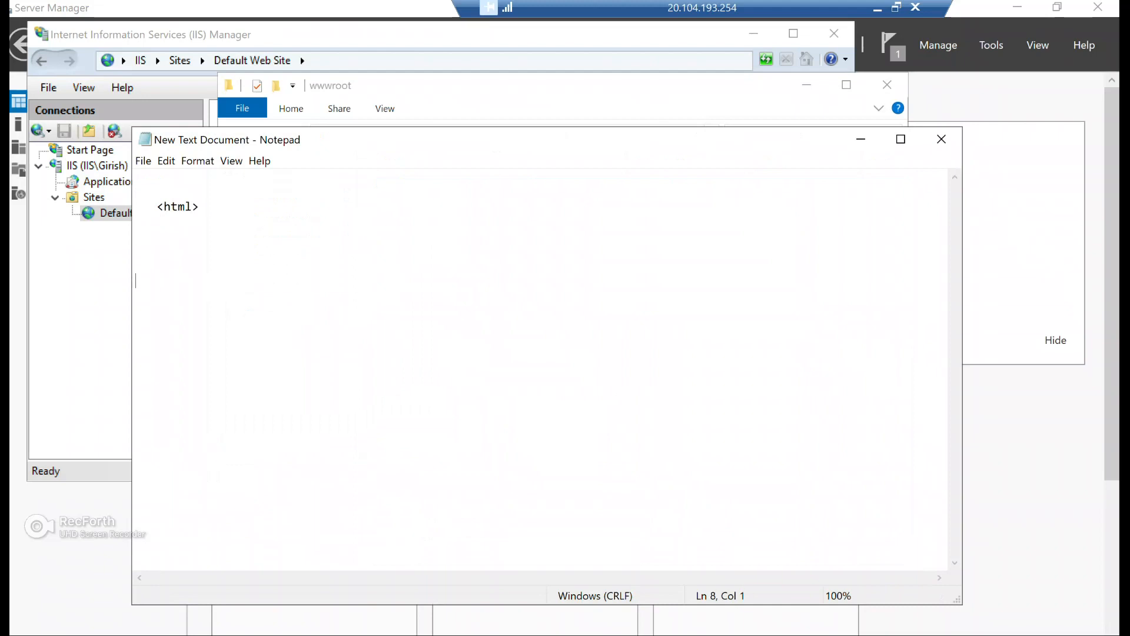
pyautogui.write('</h')
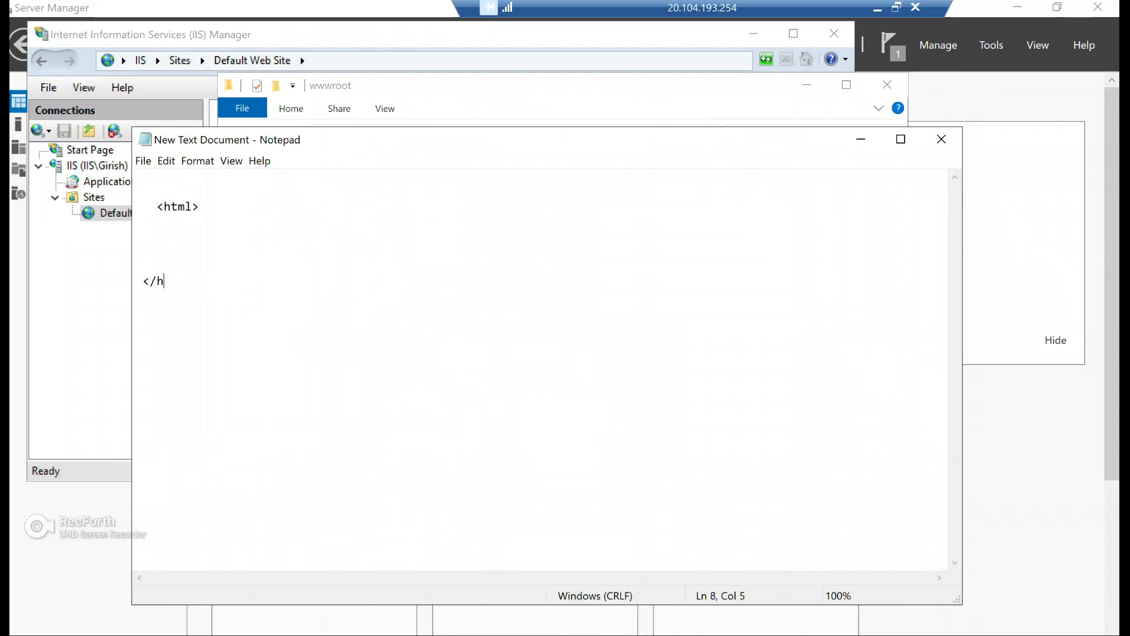
pyautogui.write('tml>')
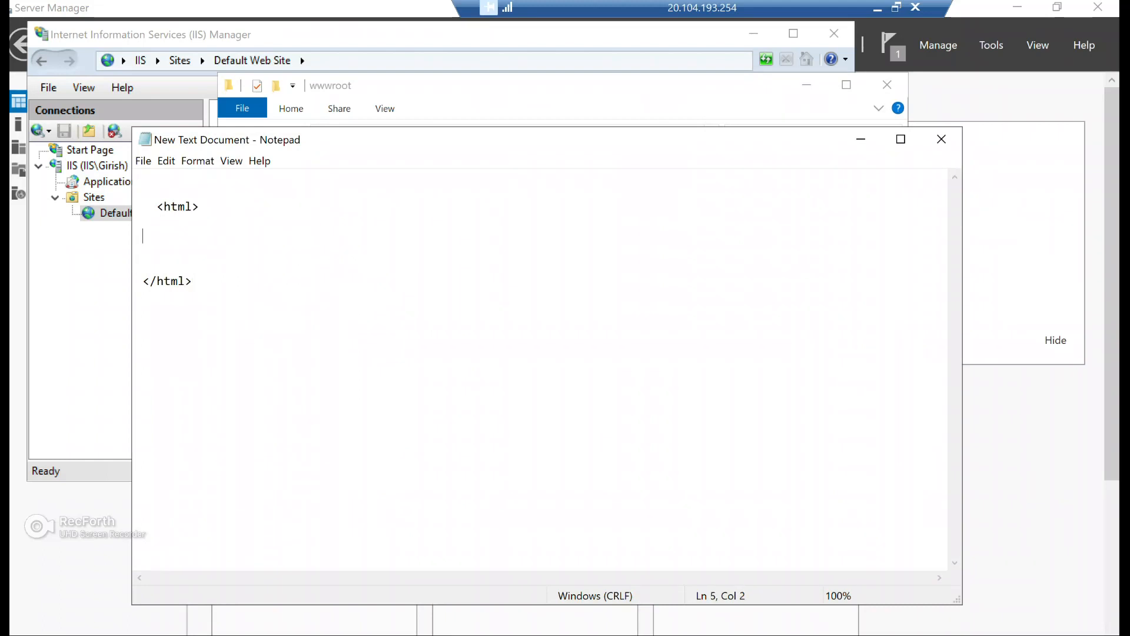
pyautogui.write('<bod')
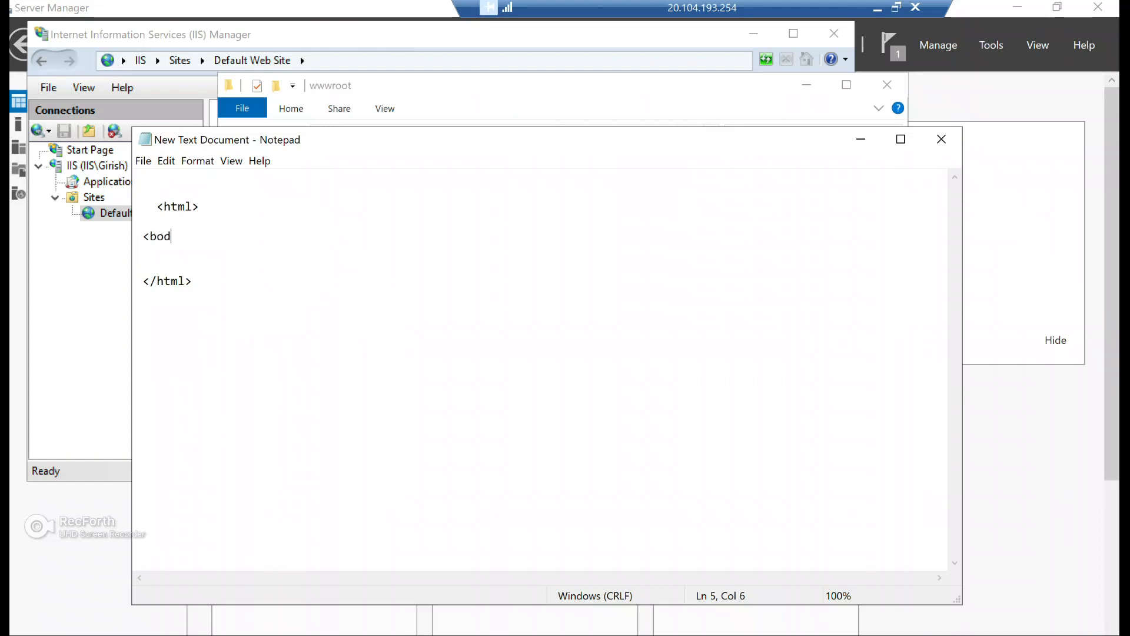
pyautogui.write('y>')
pyautogui.write('<')
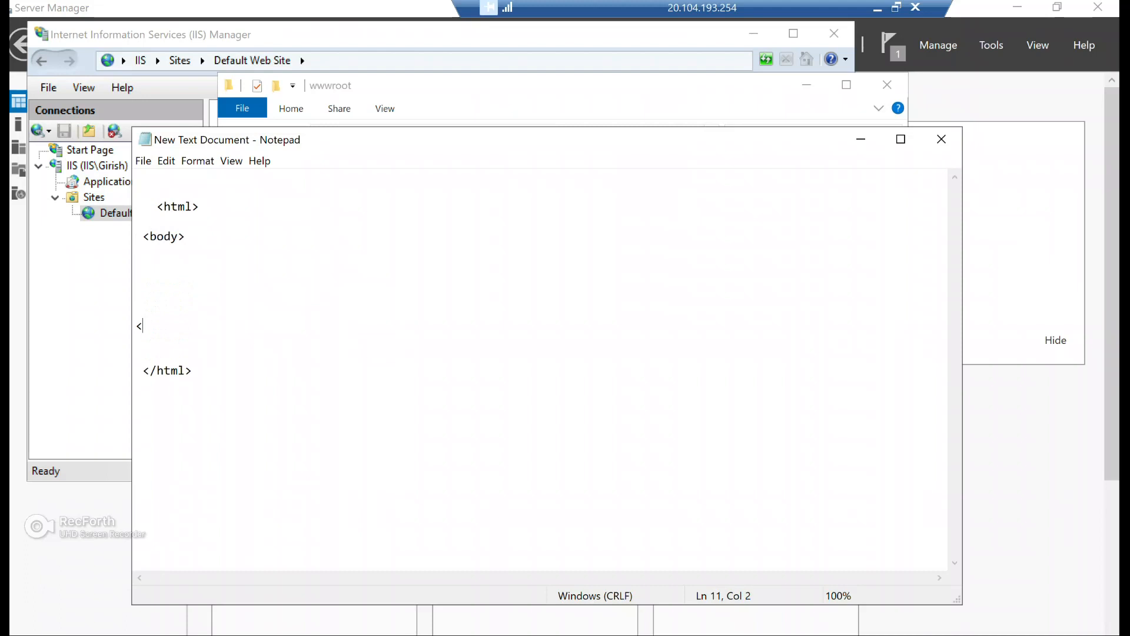
pyautogui.write('/bod')
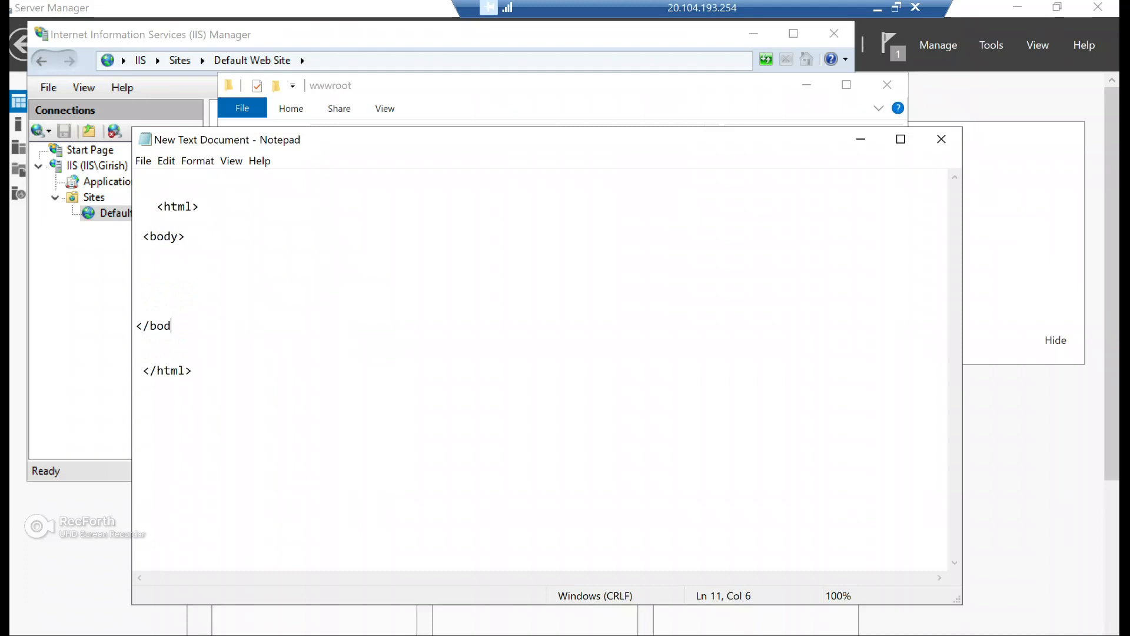
pyautogui.write('y>')
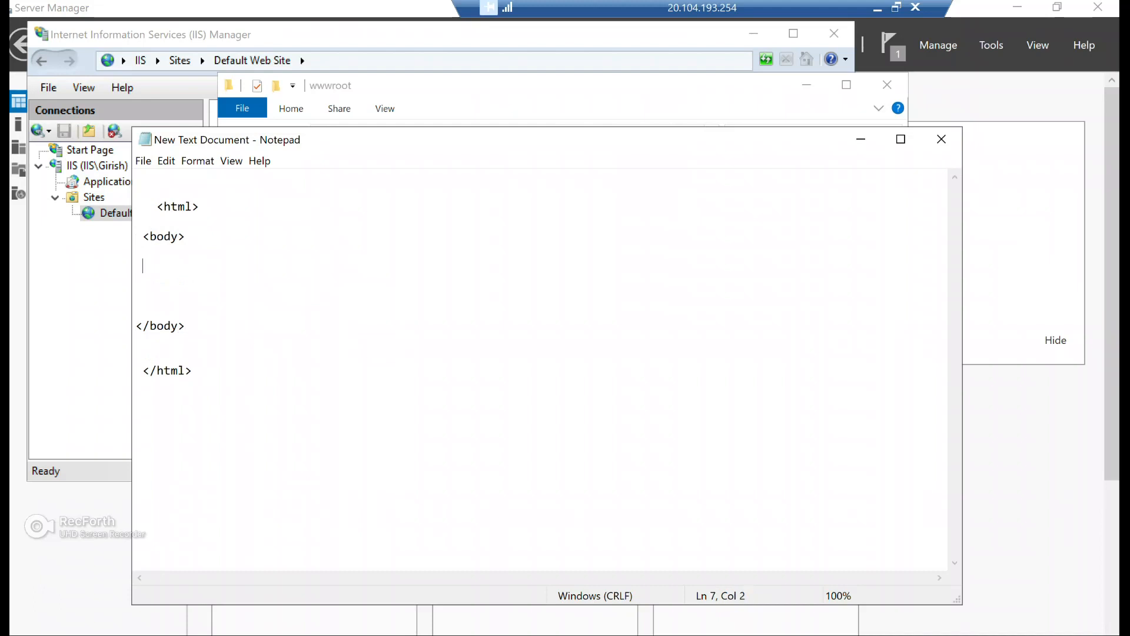
# Type the heading <h1>WELCOME TO IT SIMPLIFIED</h1 inside the body
pyautogui.write('<h1')
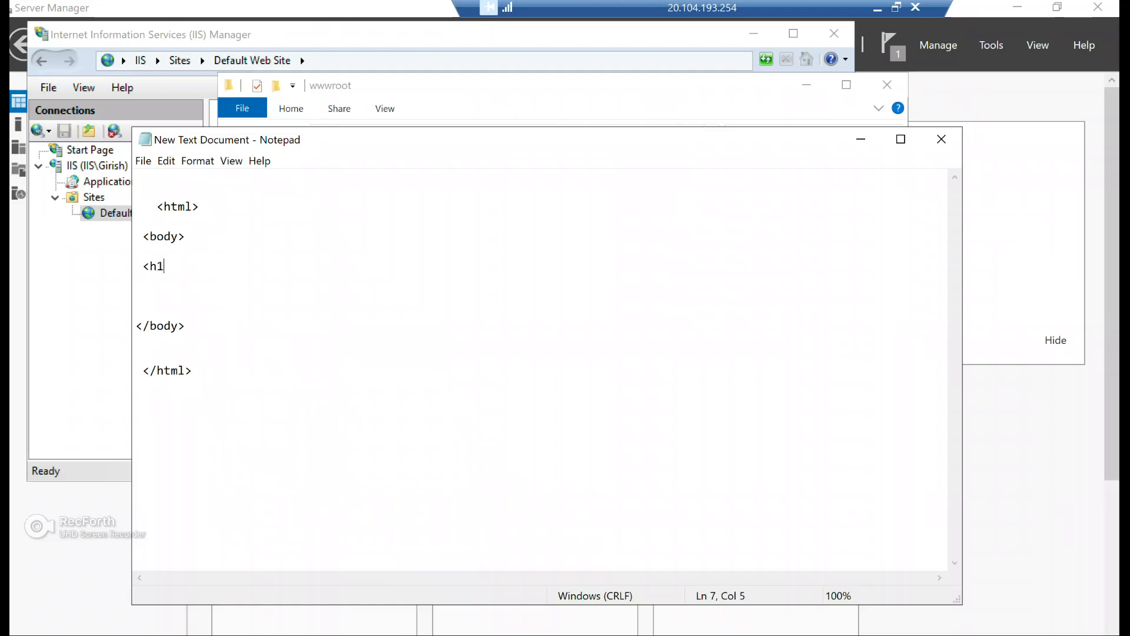
pyautogui.write('>')
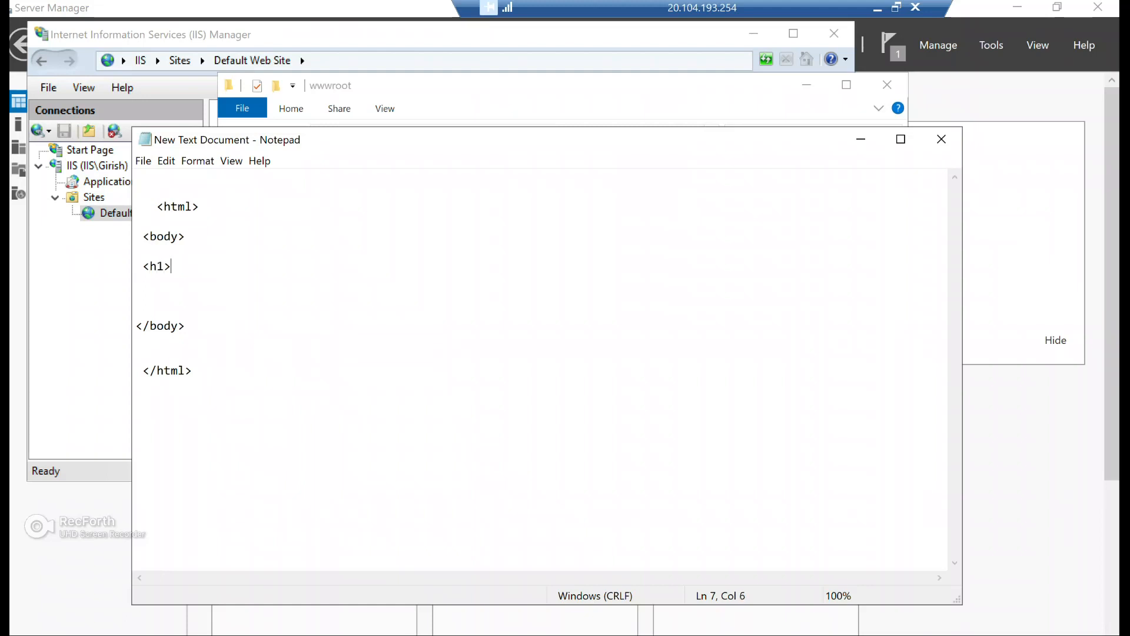
pyautogui.write('WE')
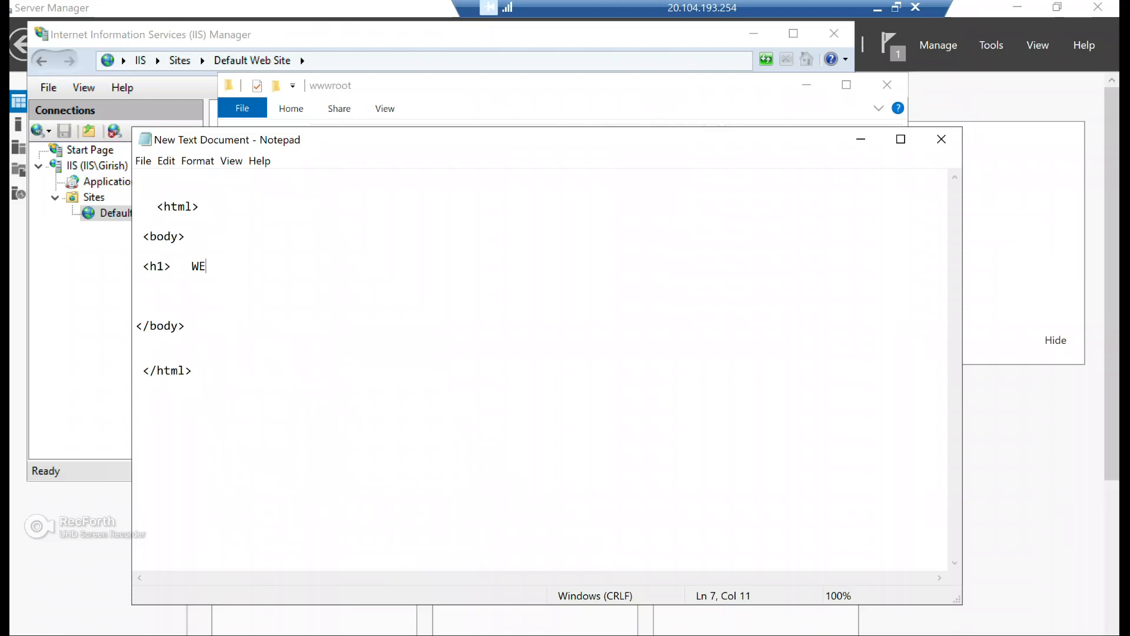
pyautogui.write('LCOME')
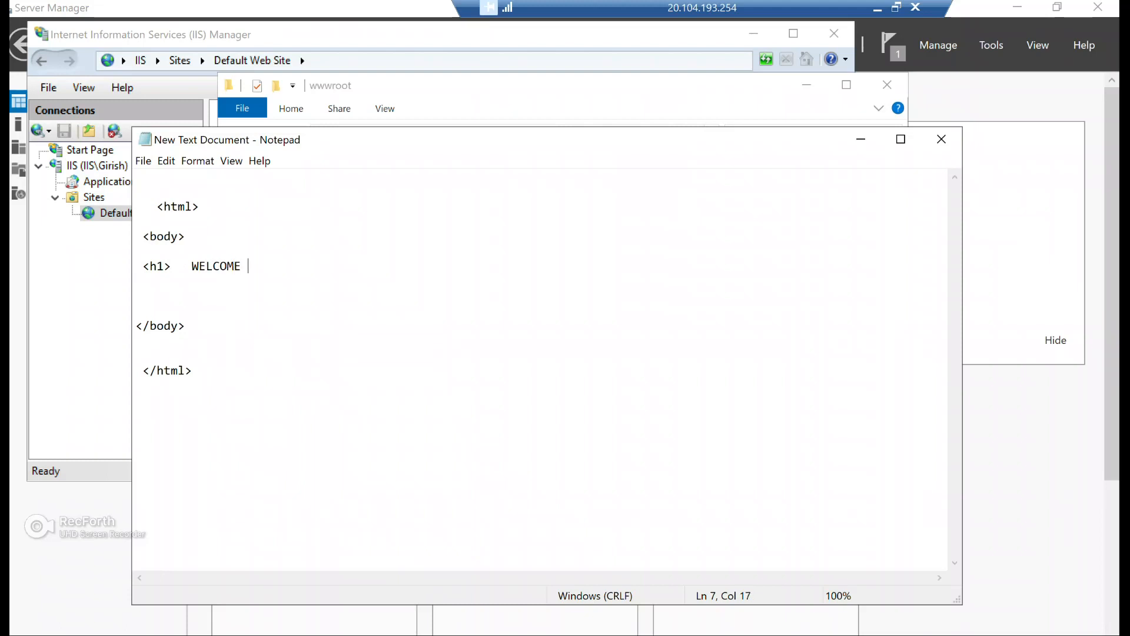
pyautogui.write('TO IT')
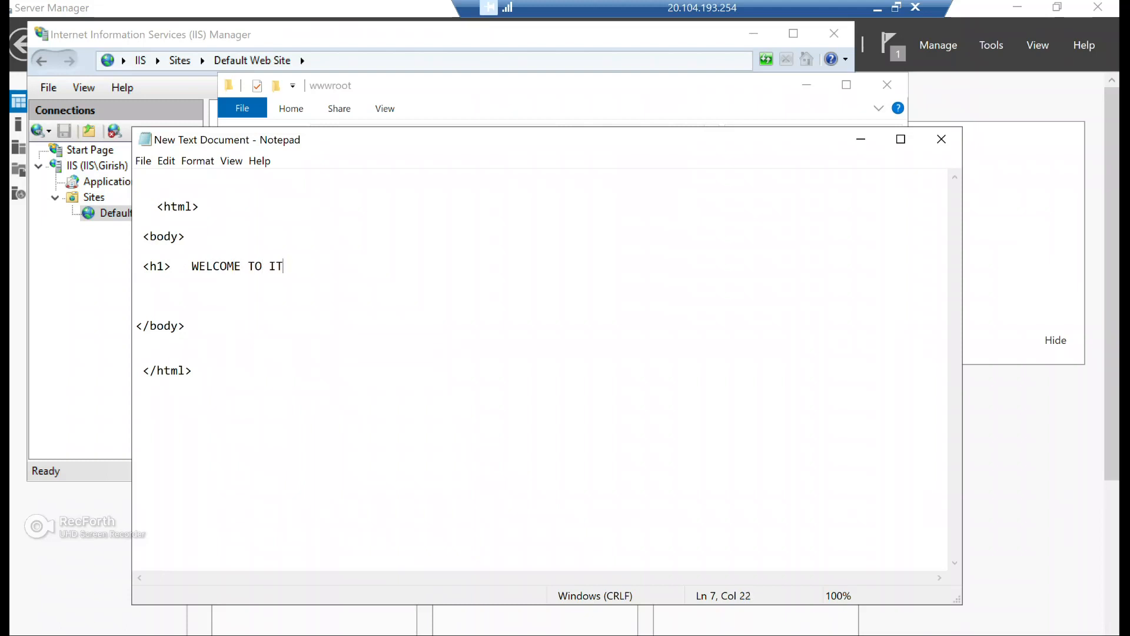
pyautogui.write('SIMPLI')
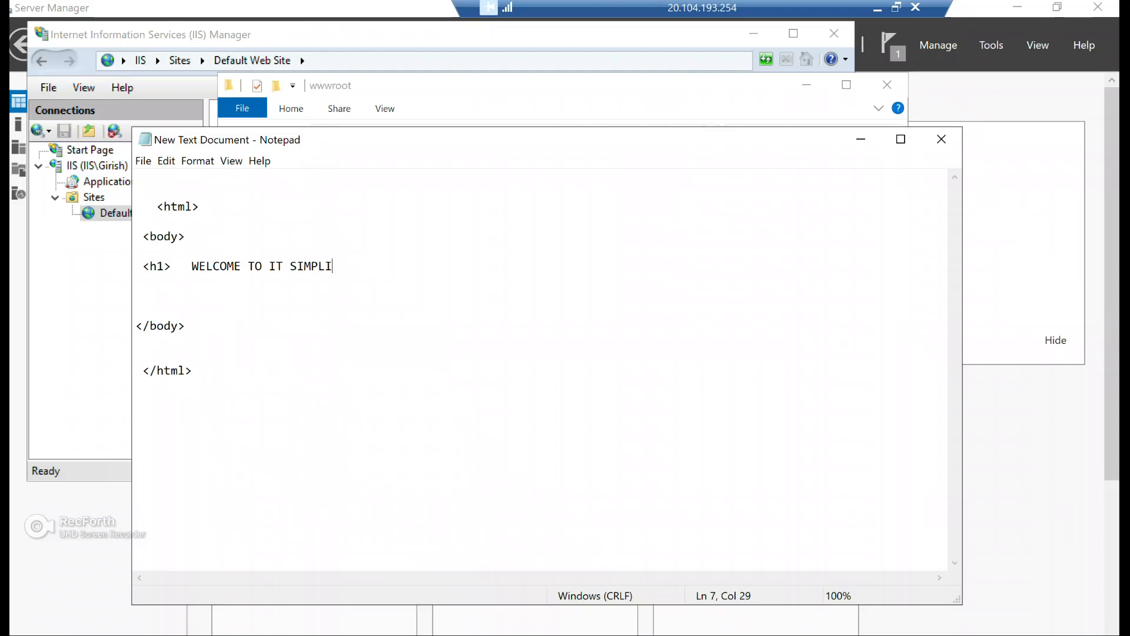
pyautogui.write('FIED')
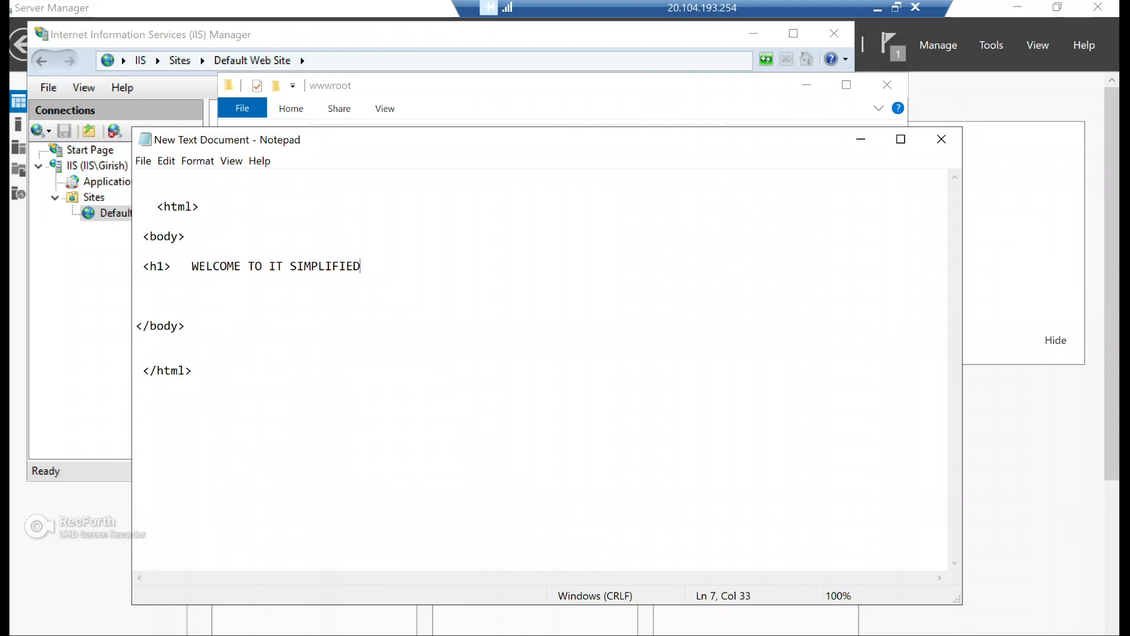
pyautogui.write('</')
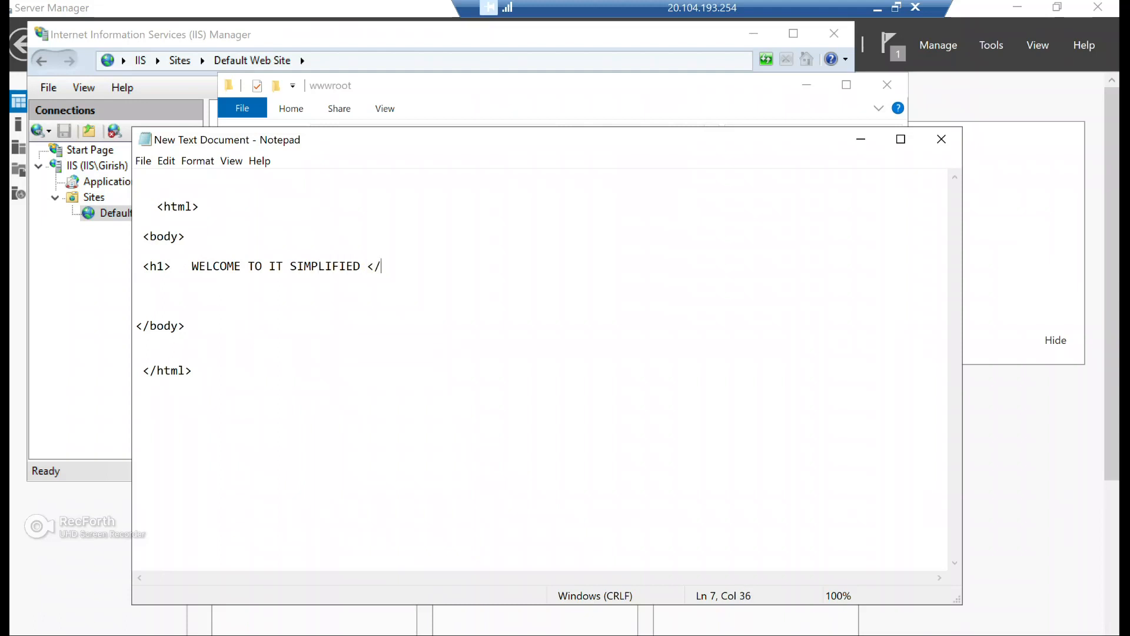
pyautogui.write('h1')
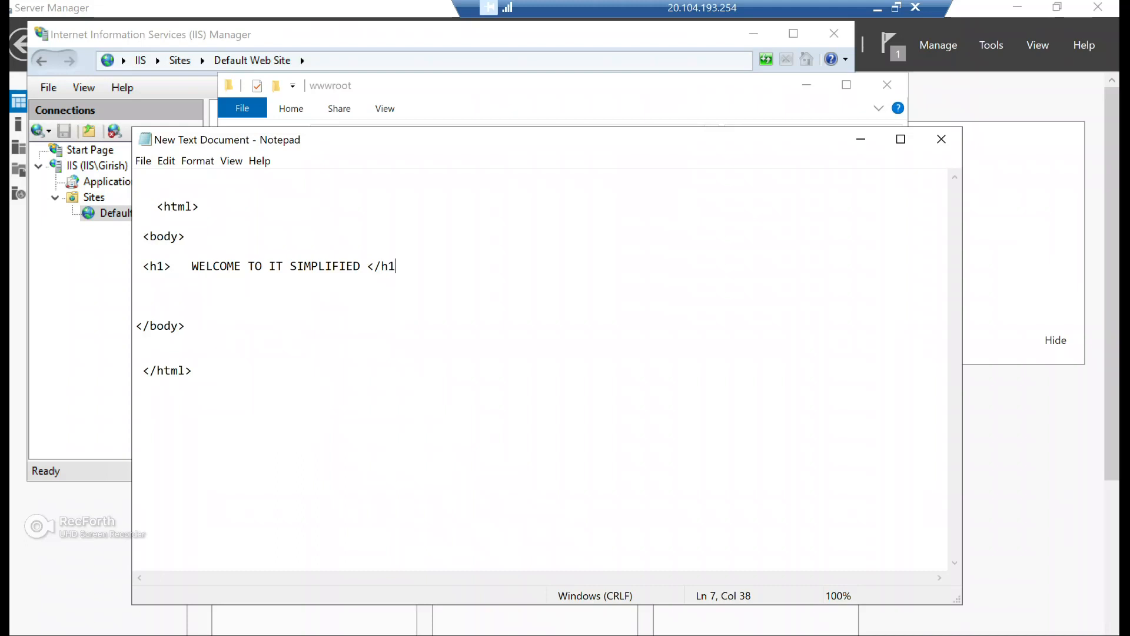
# Add two new lines and type <p> Thanks for checking my website </p>
pyautogui.press('enter')
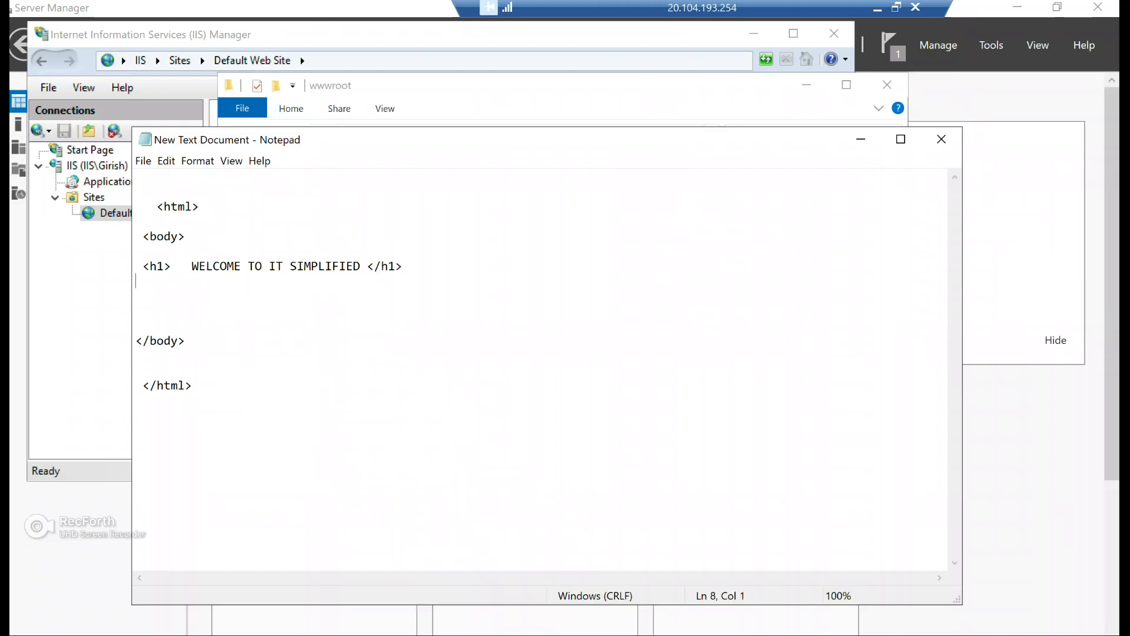
pyautogui.press('enter')
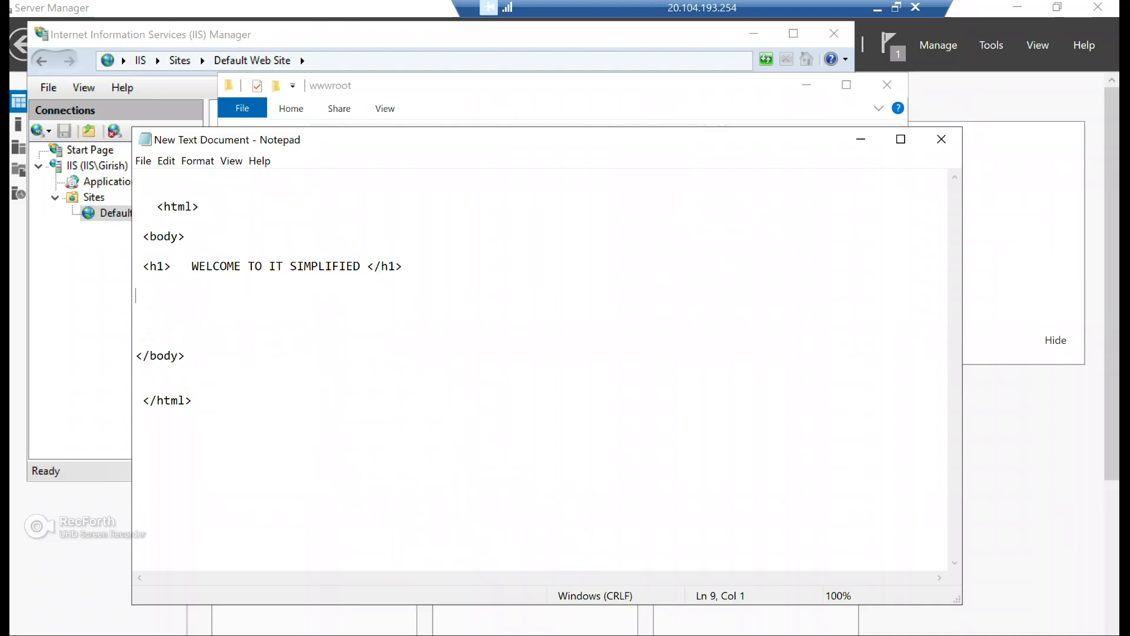
pyautogui.write('<')
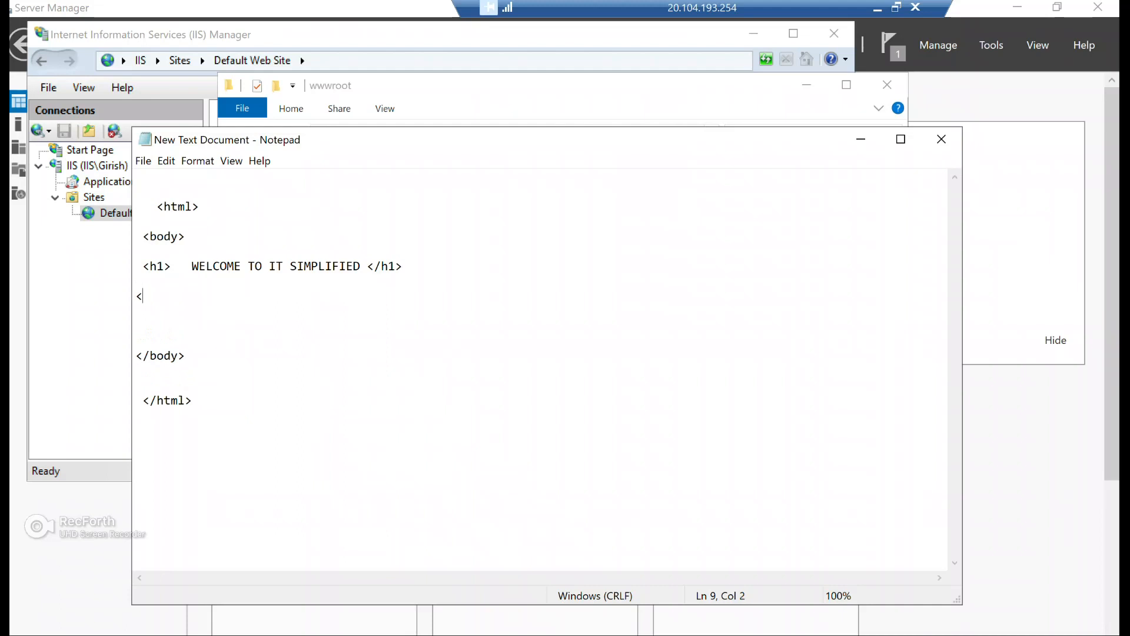
pyautogui.write('p>')
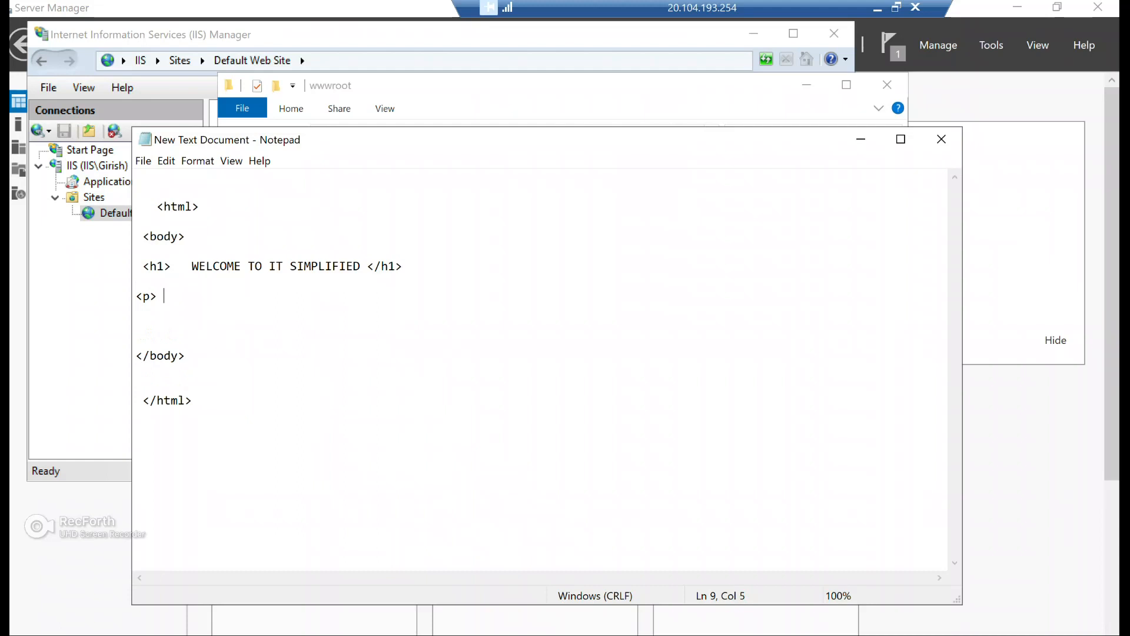
pyautogui.write('Thanks')
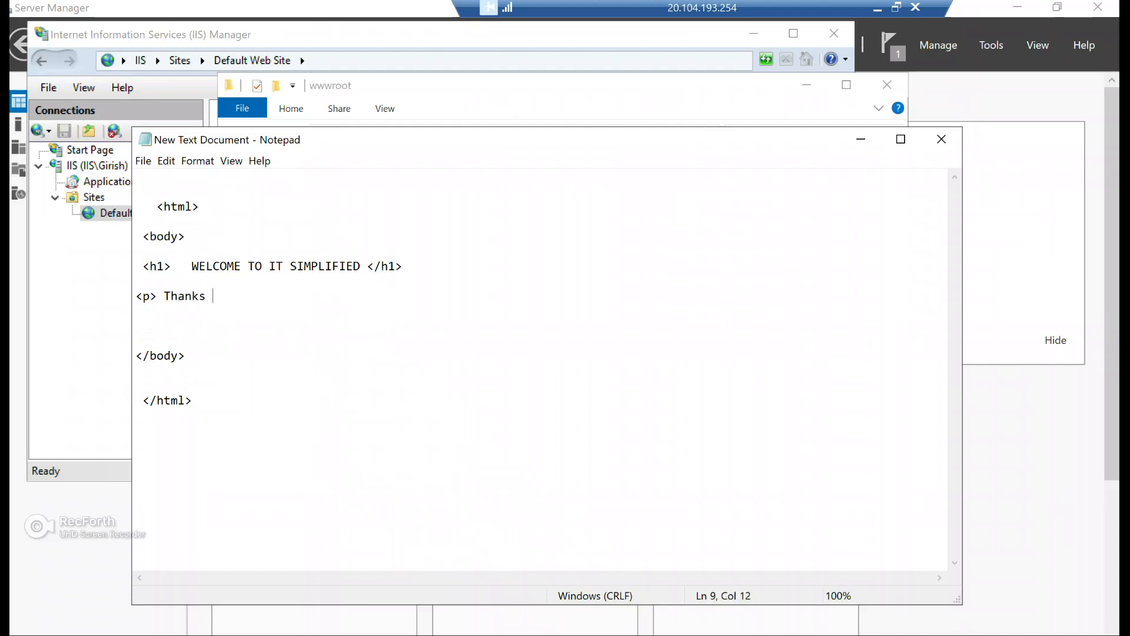
pyautogui.write('for checki')
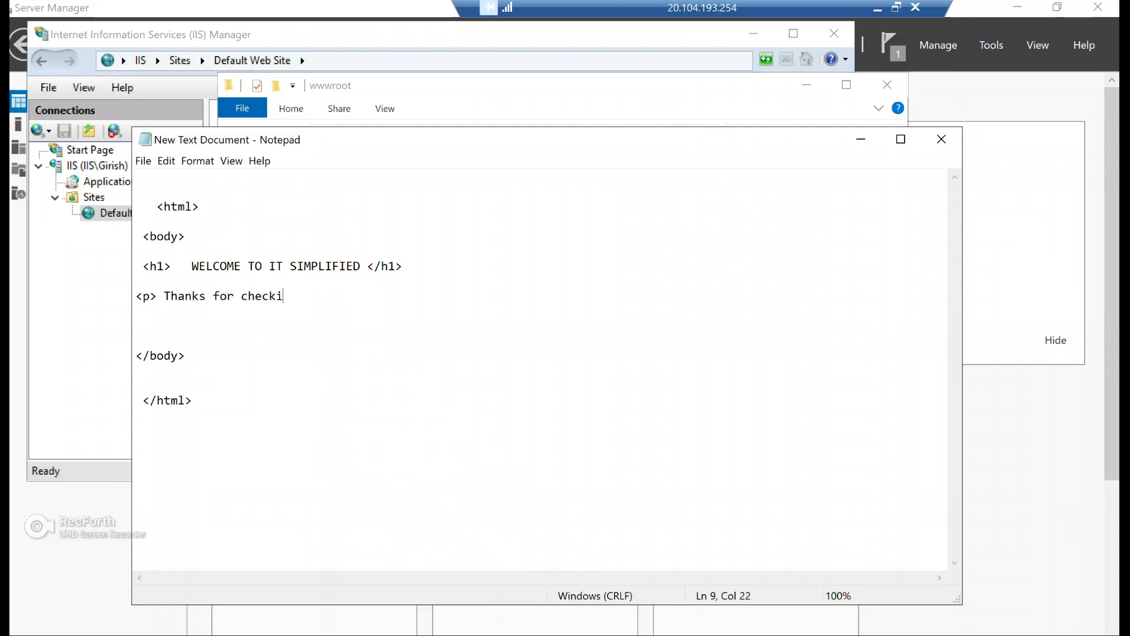
pyautogui.write('ng my website')
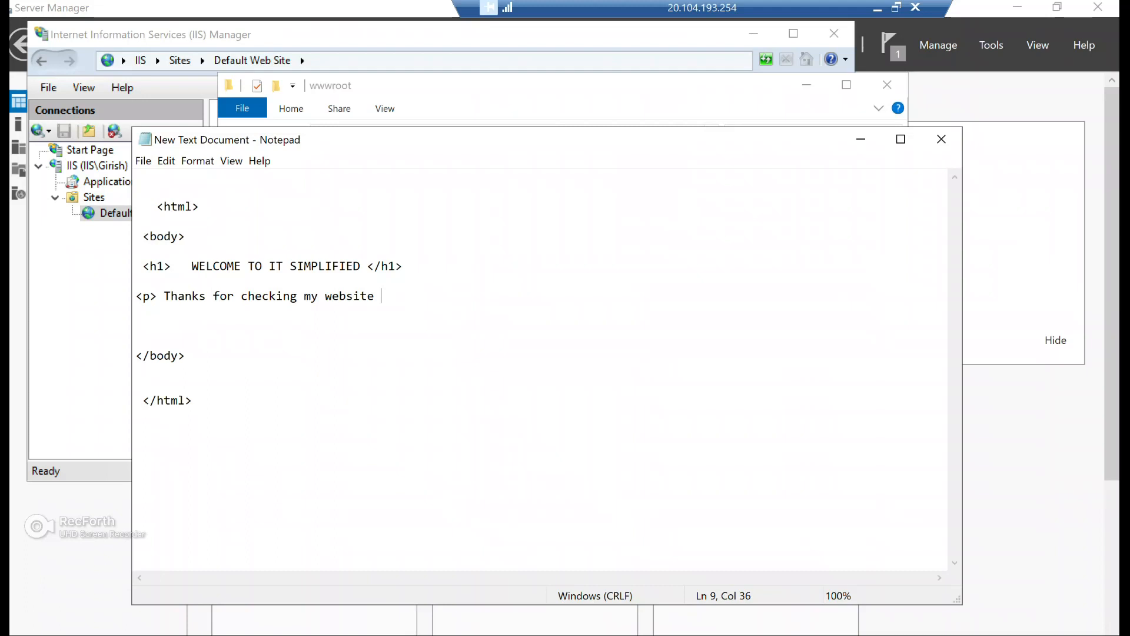
pyautogui.write('</p')
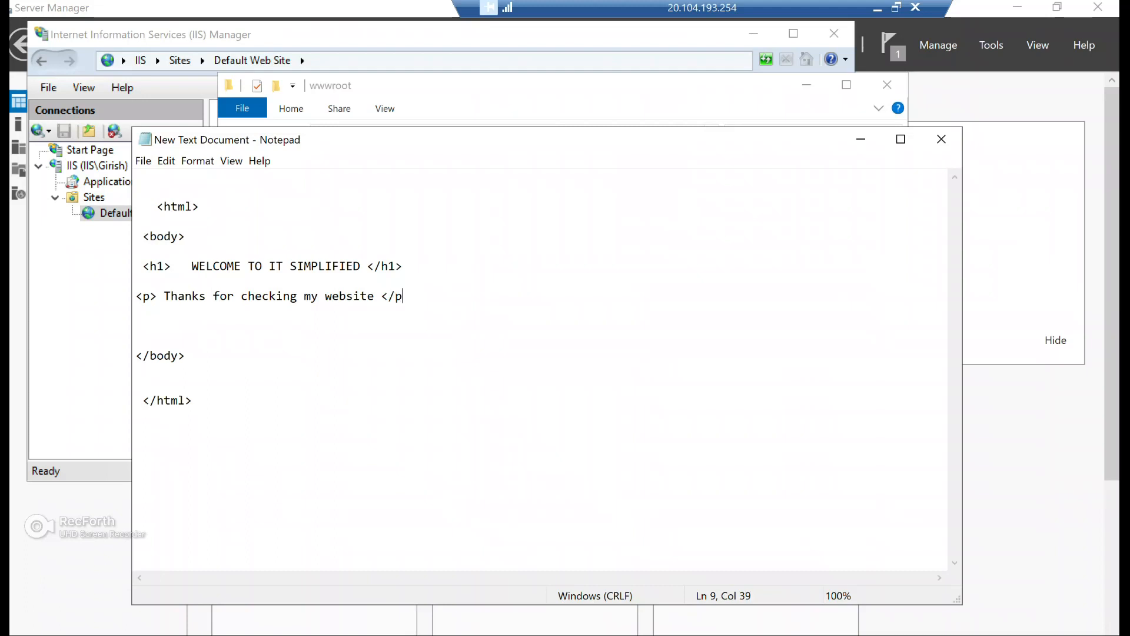
pyautogui.write('>')
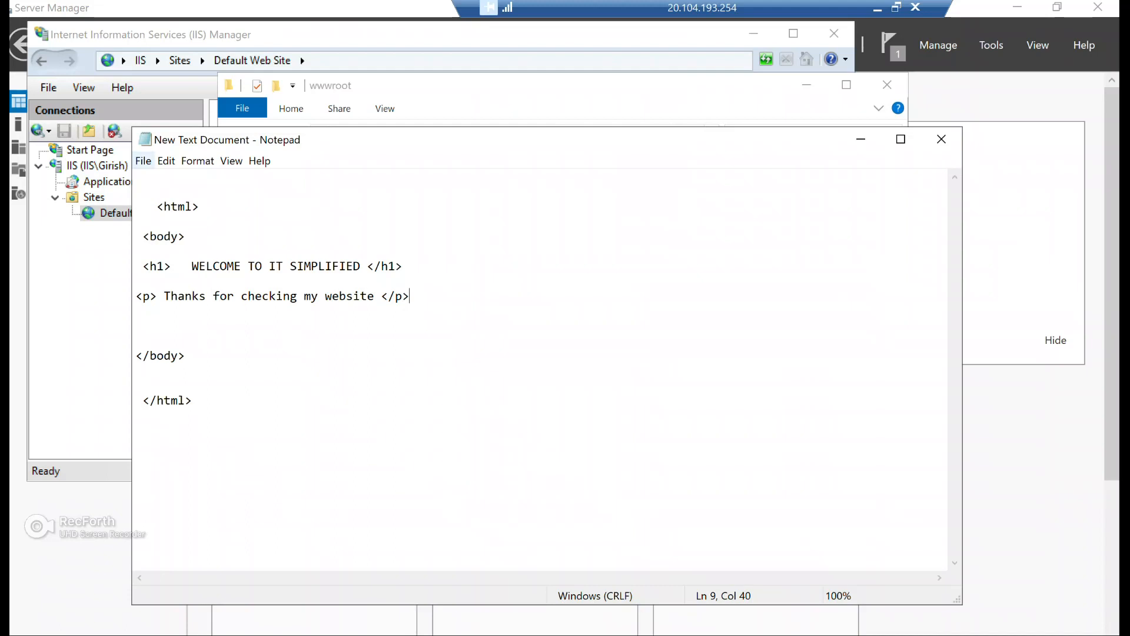
# Save the page as index.html with Save as type set to All Files
pyautogui.click(143, 160)
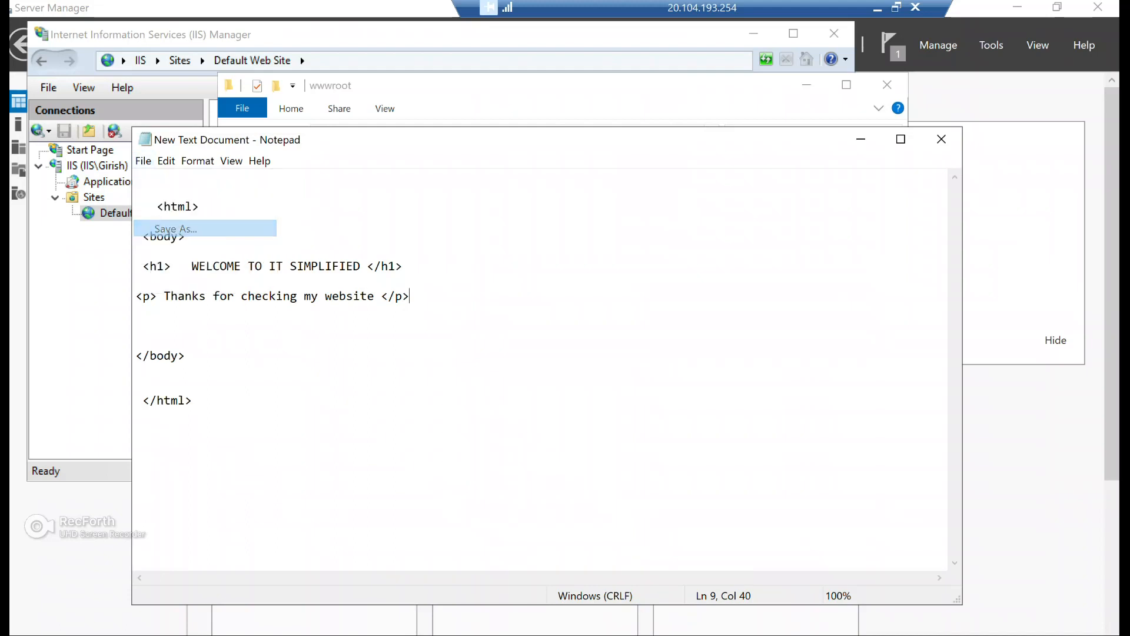
pyautogui.click(174, 228)
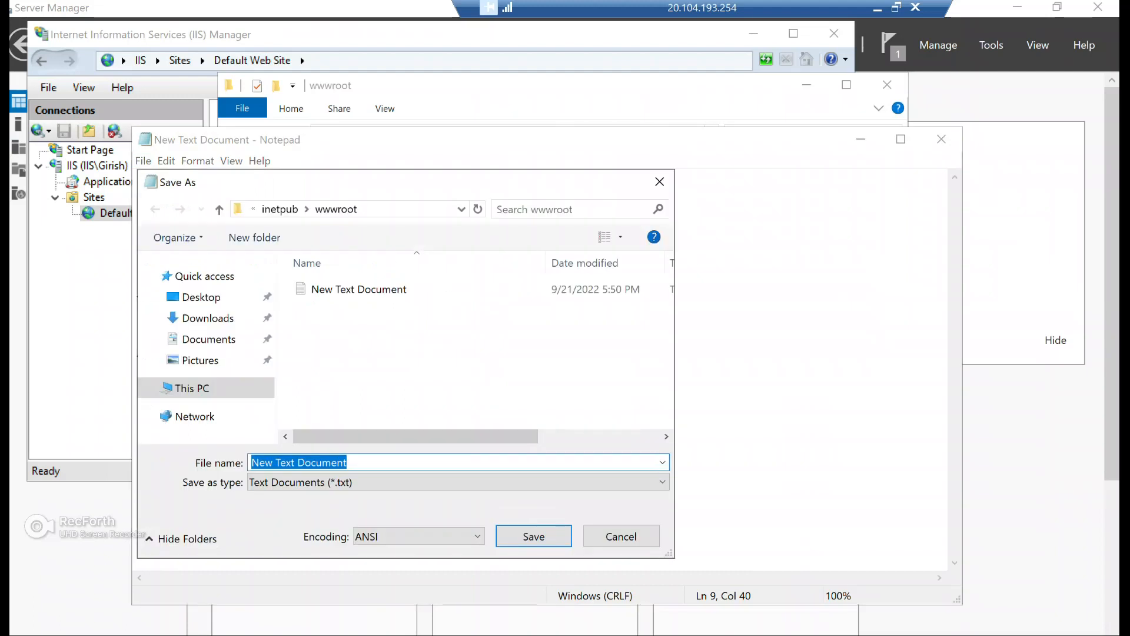
pyautogui.write('ind')
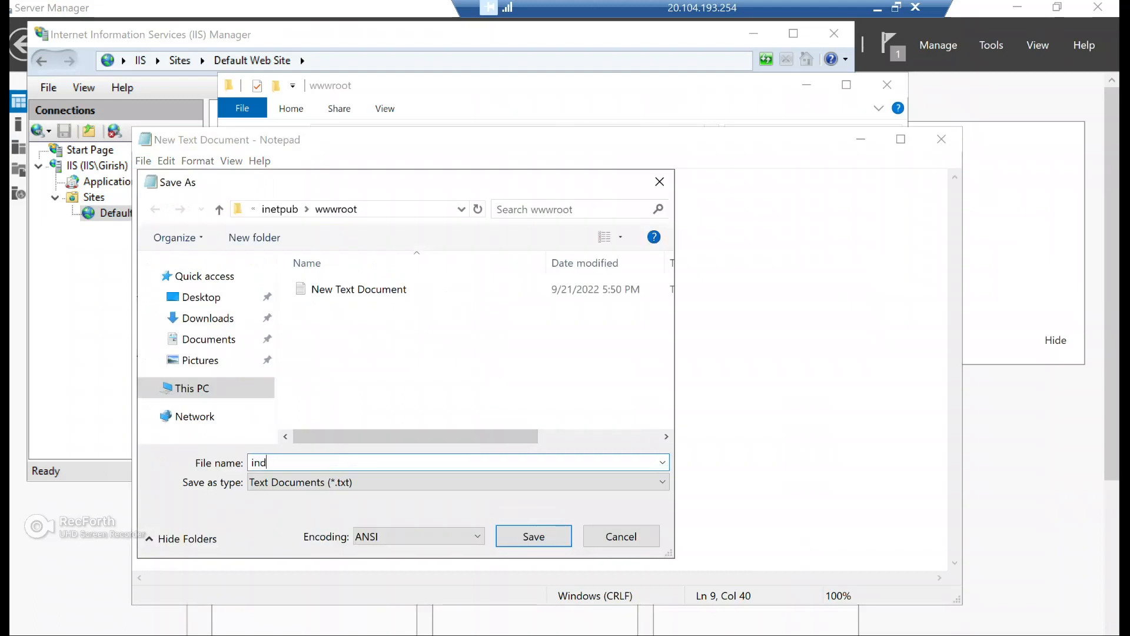
pyautogui.write('ex.html')
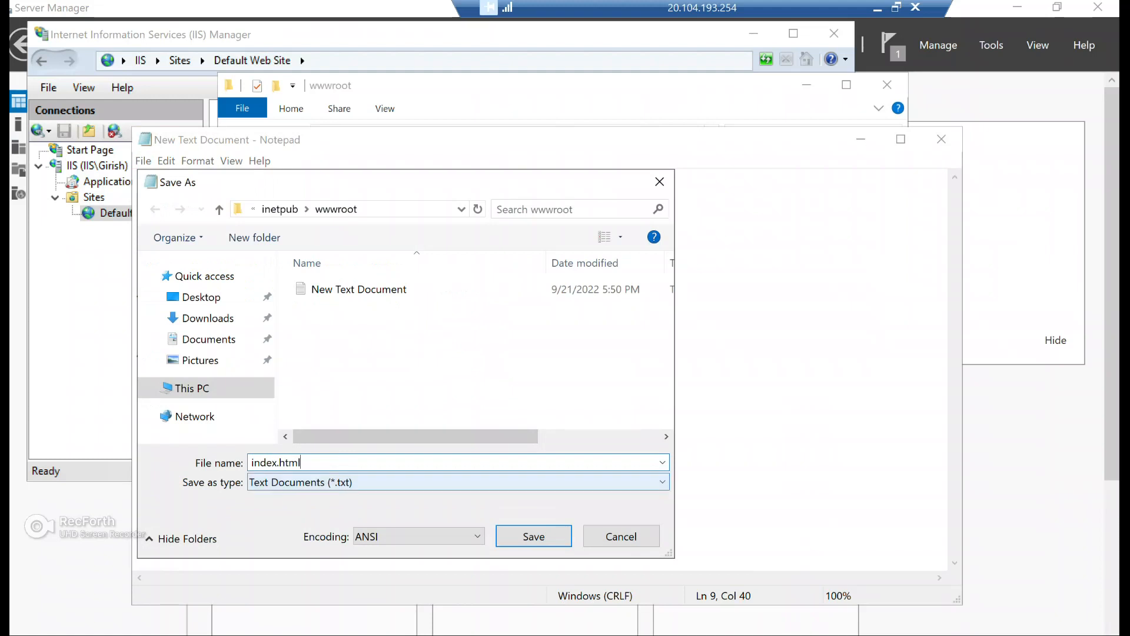
pyautogui.click(456, 481)
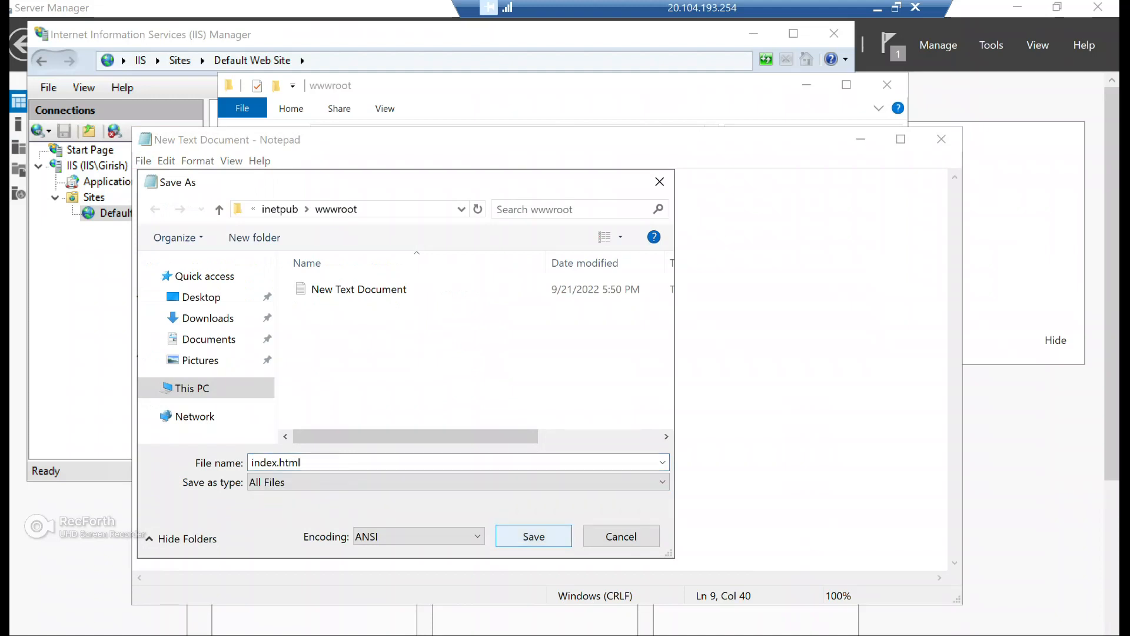
pyautogui.click(534, 536)
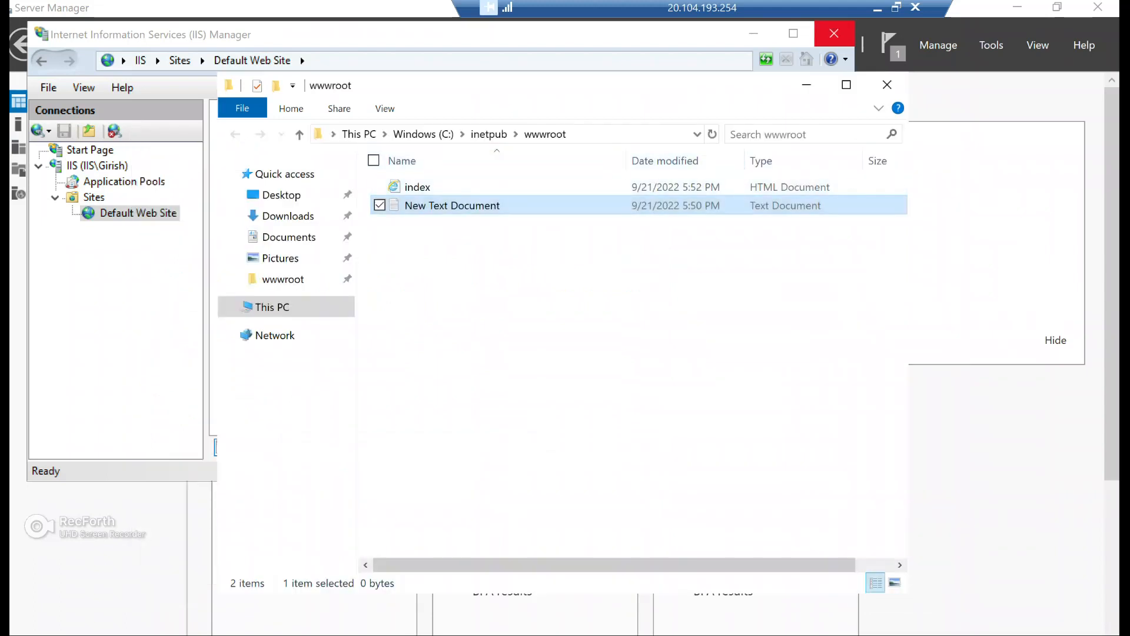
pyautogui.moveTo(417, 186)
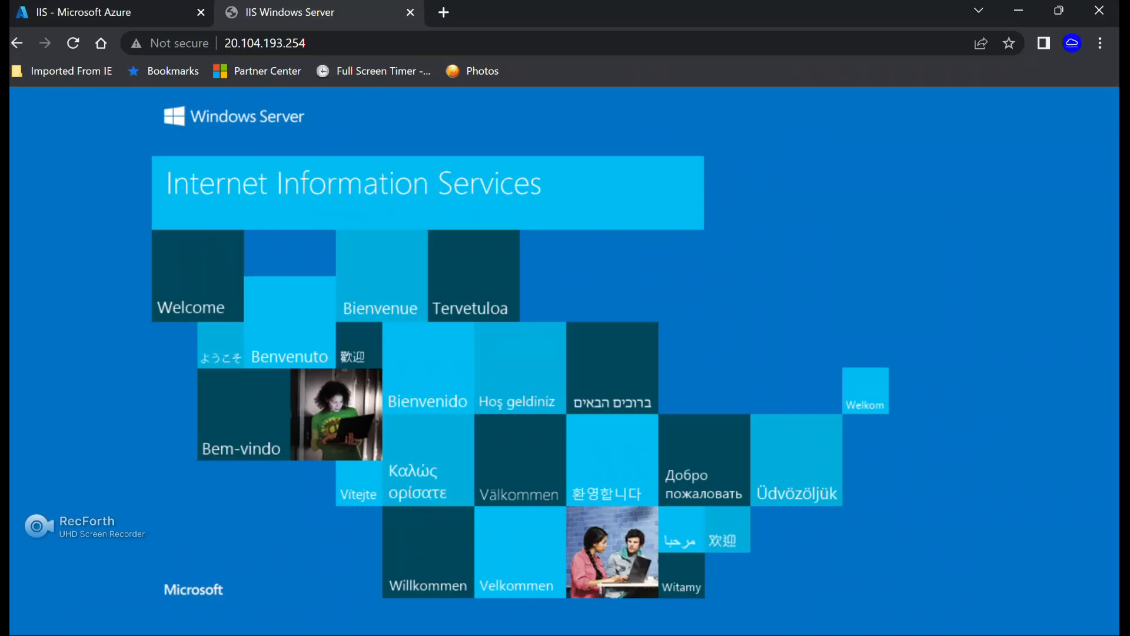
pyautogui.moveTo(72, 42)
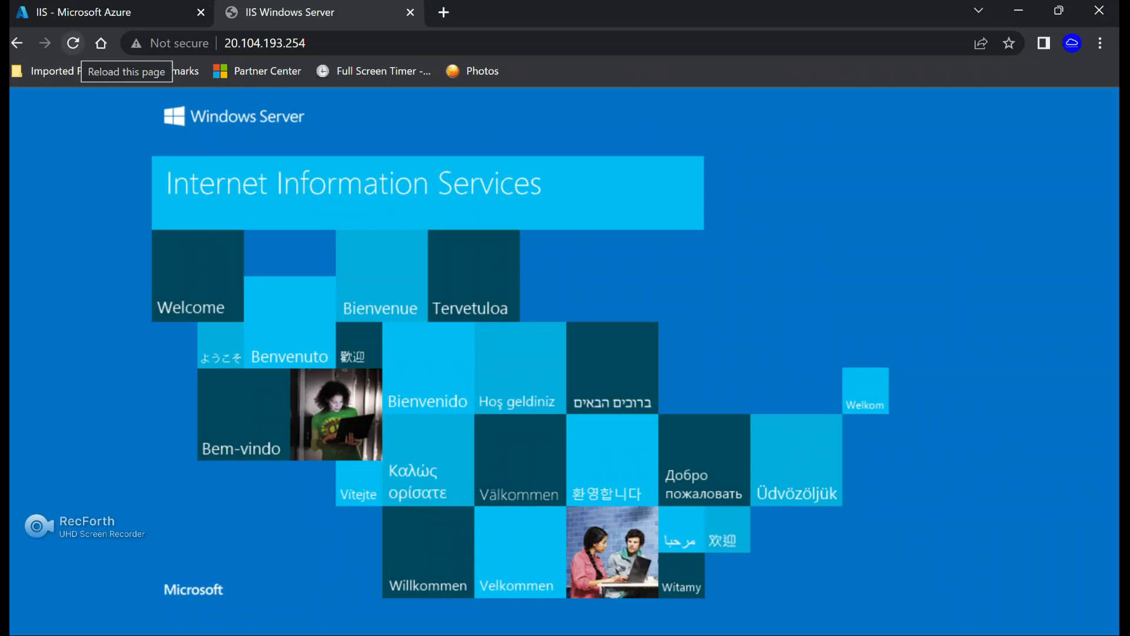
# Reload the 20.104.193.254 tab in Chrome
pyautogui.click(72, 43)
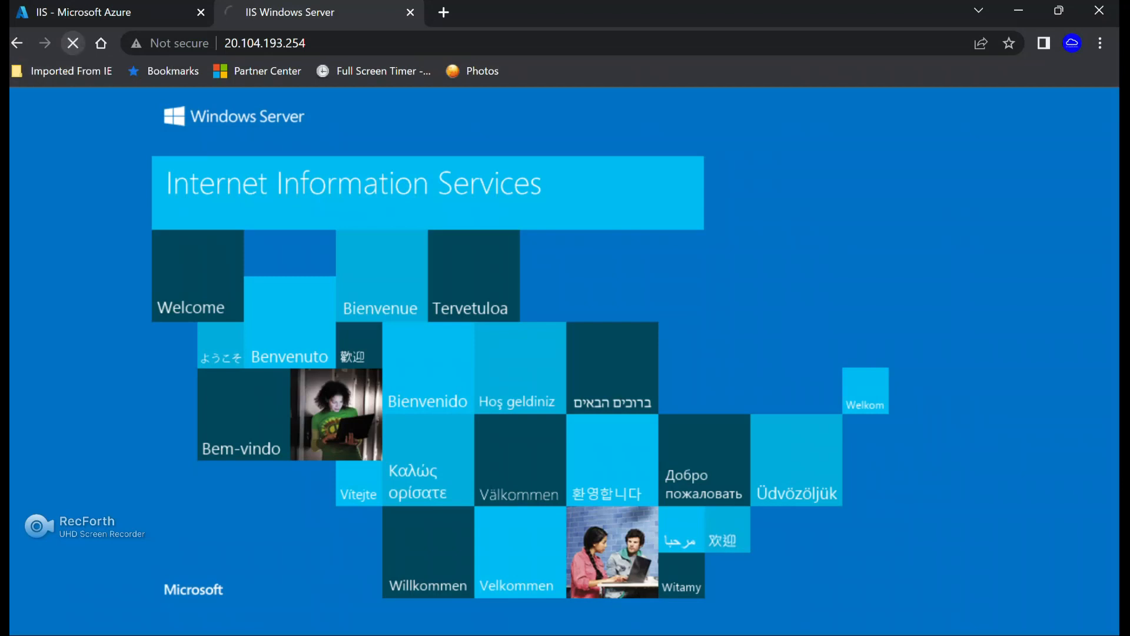